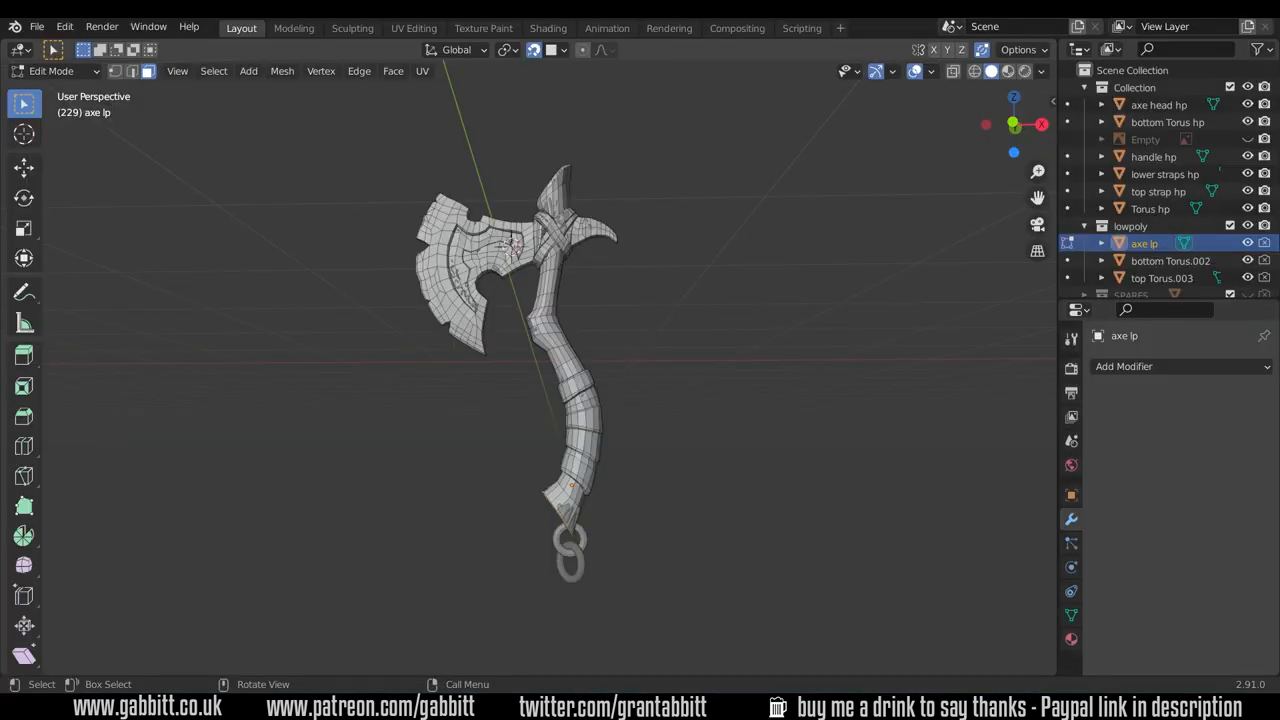
mouse_move(916, 360)
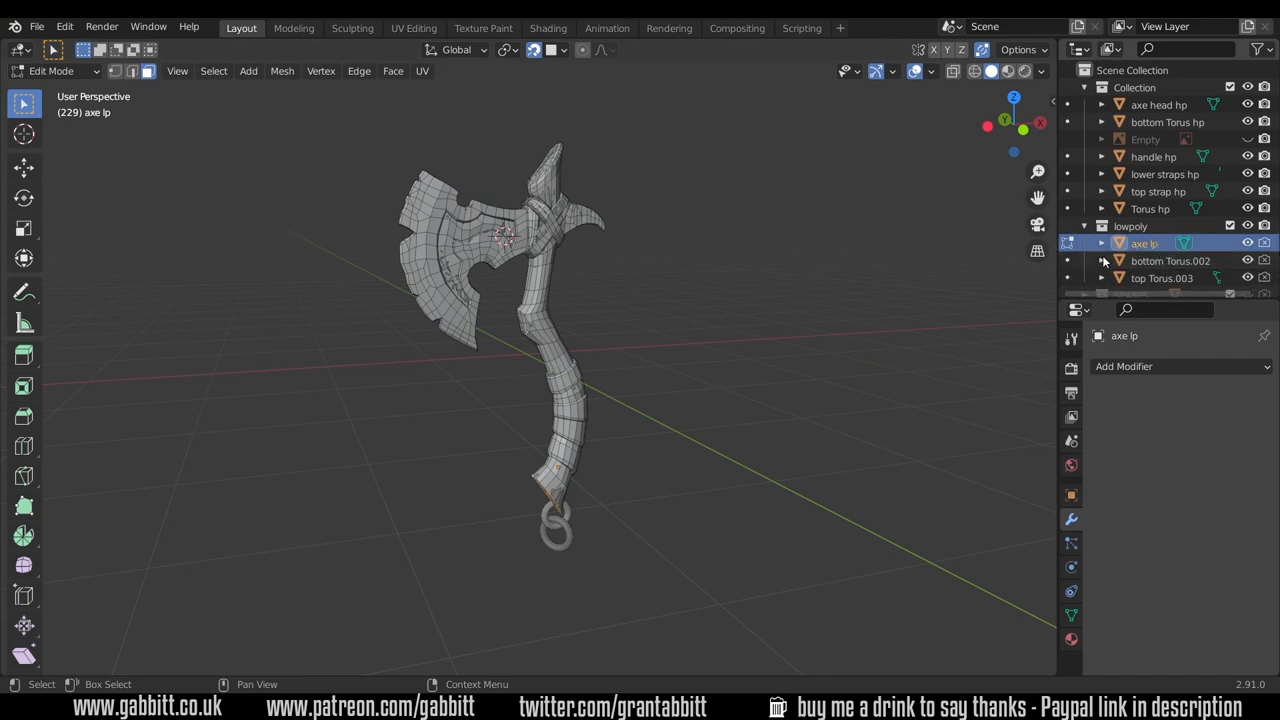
Enable the Face Orientation overlay to see which way each face of the axe points.
scroll(up, 3)
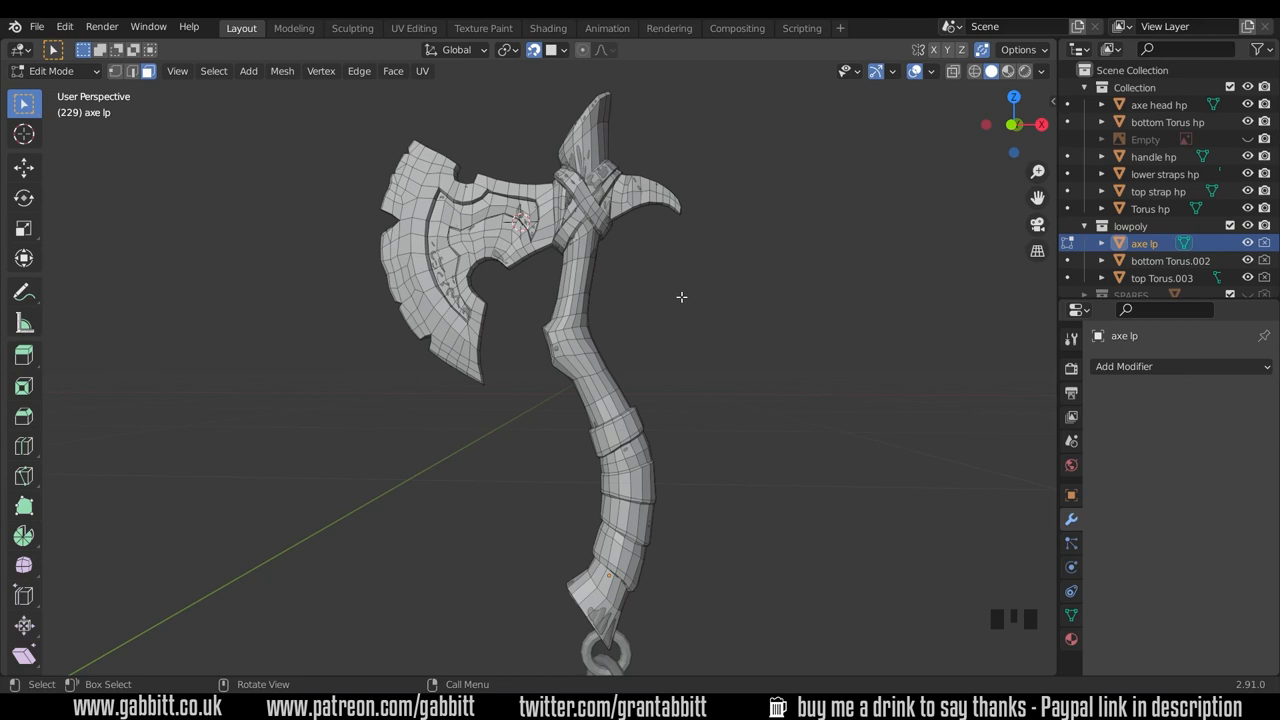
click(930, 72)
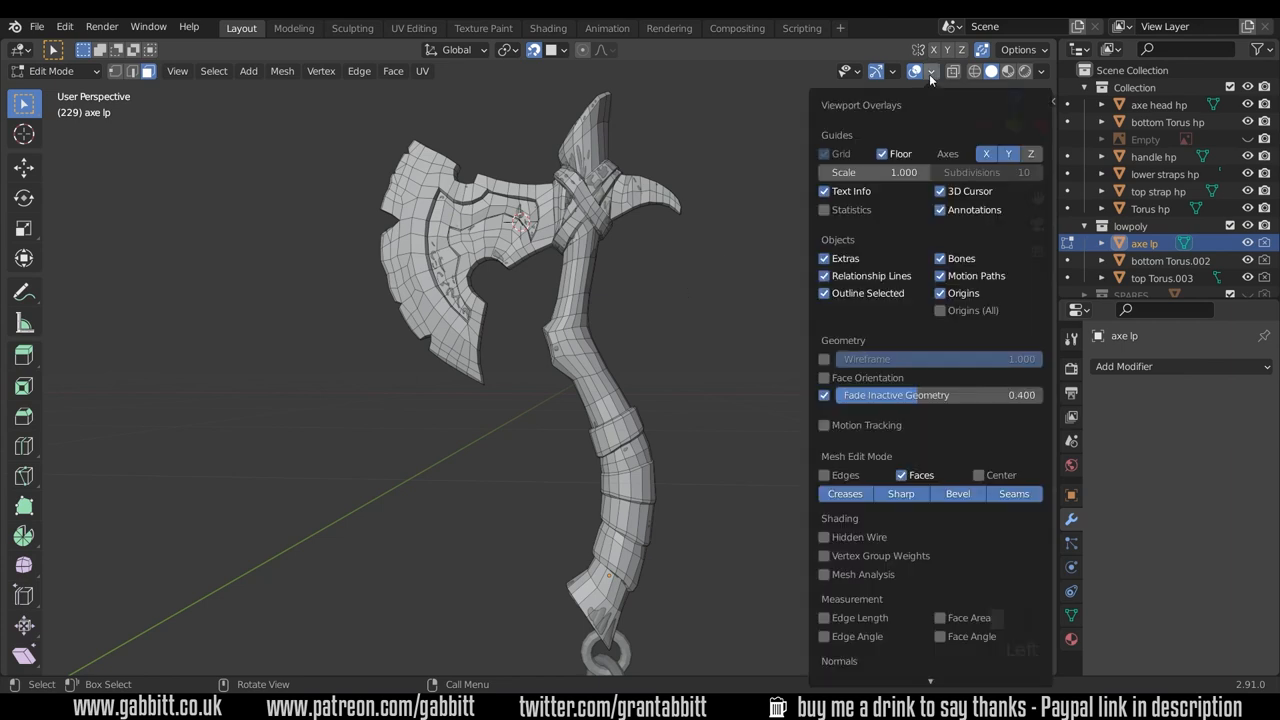
click(824, 376)
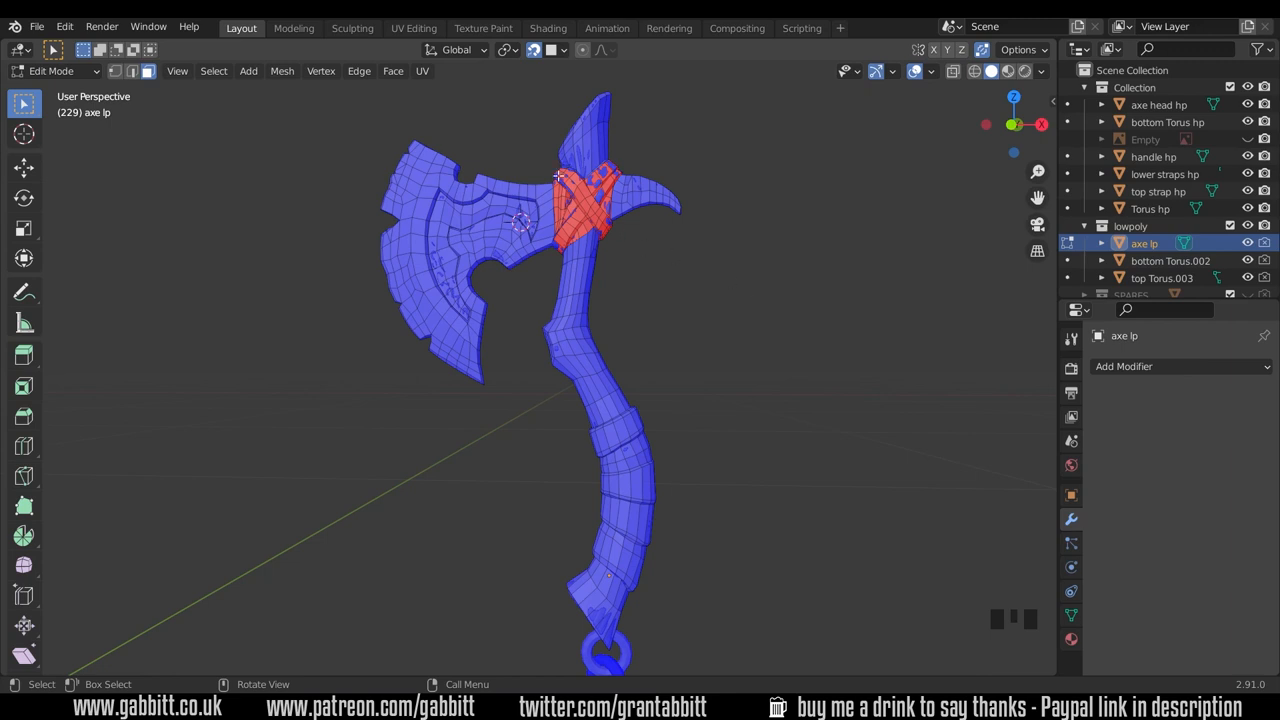
mouse_move(624, 240)
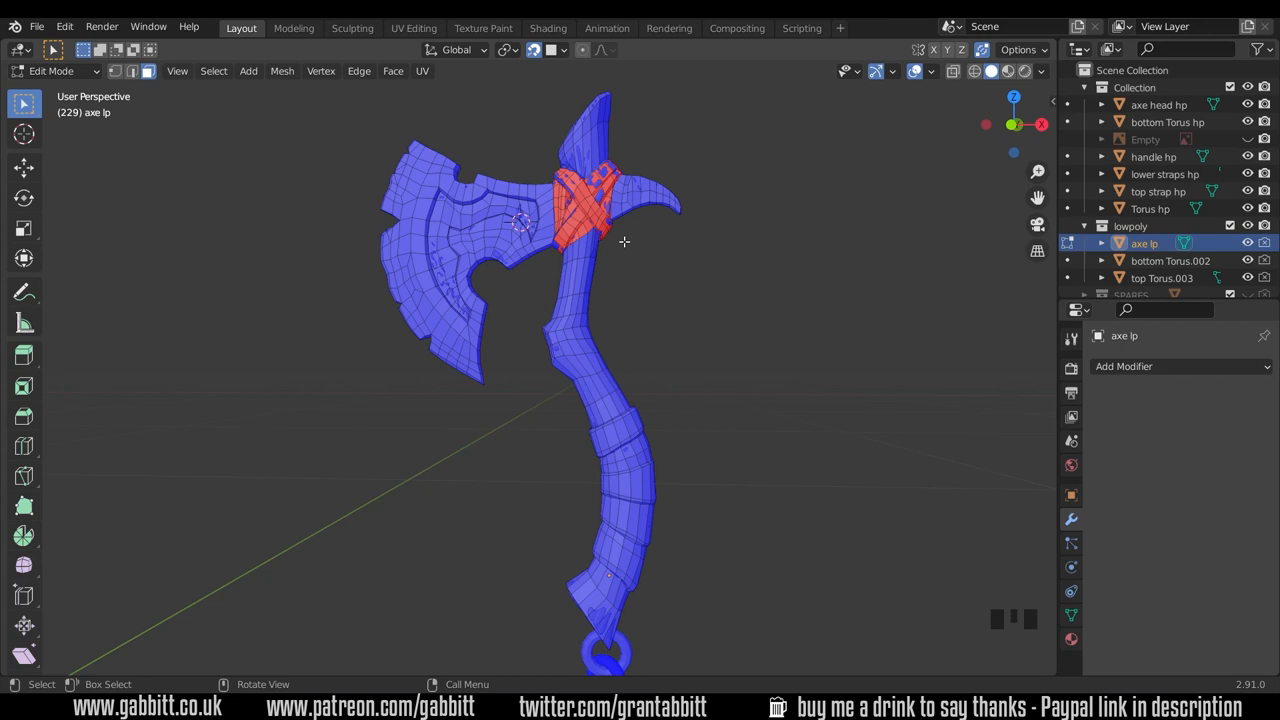
Recalculate all normals outward with Shift+N, compare Inside on/off, keep outside and deselect.
key(a)
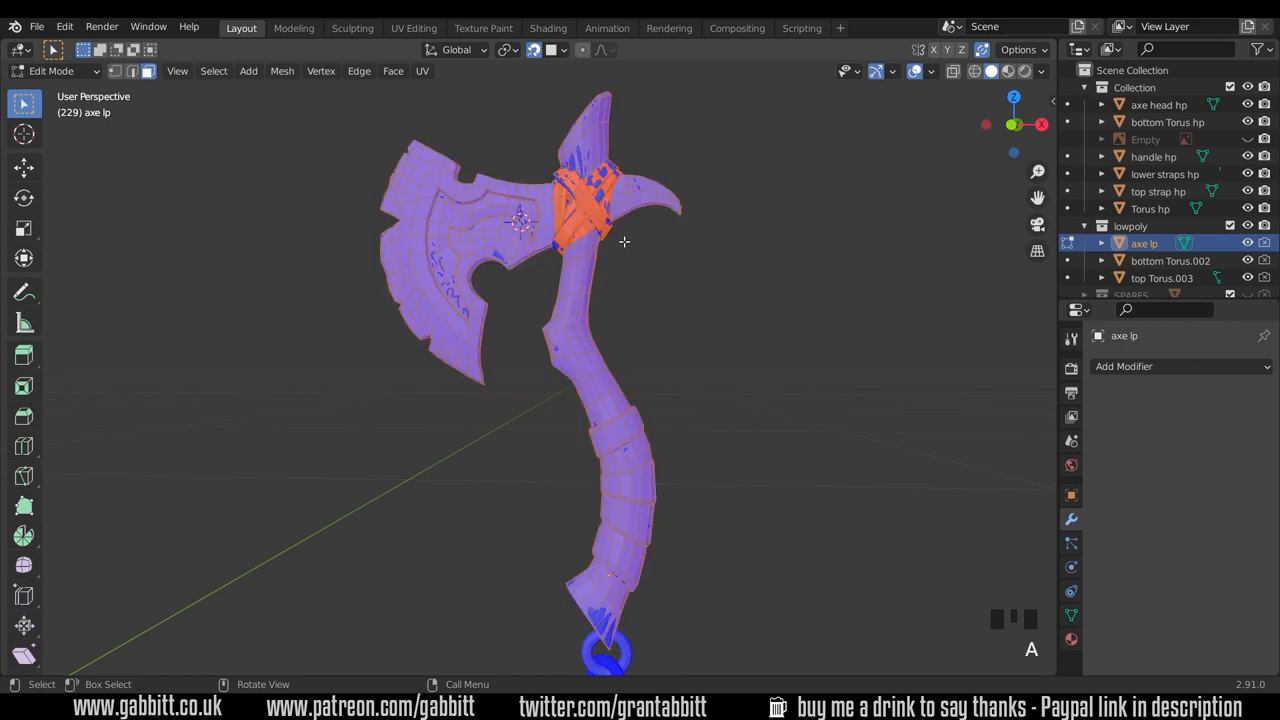
key(Shift+N)
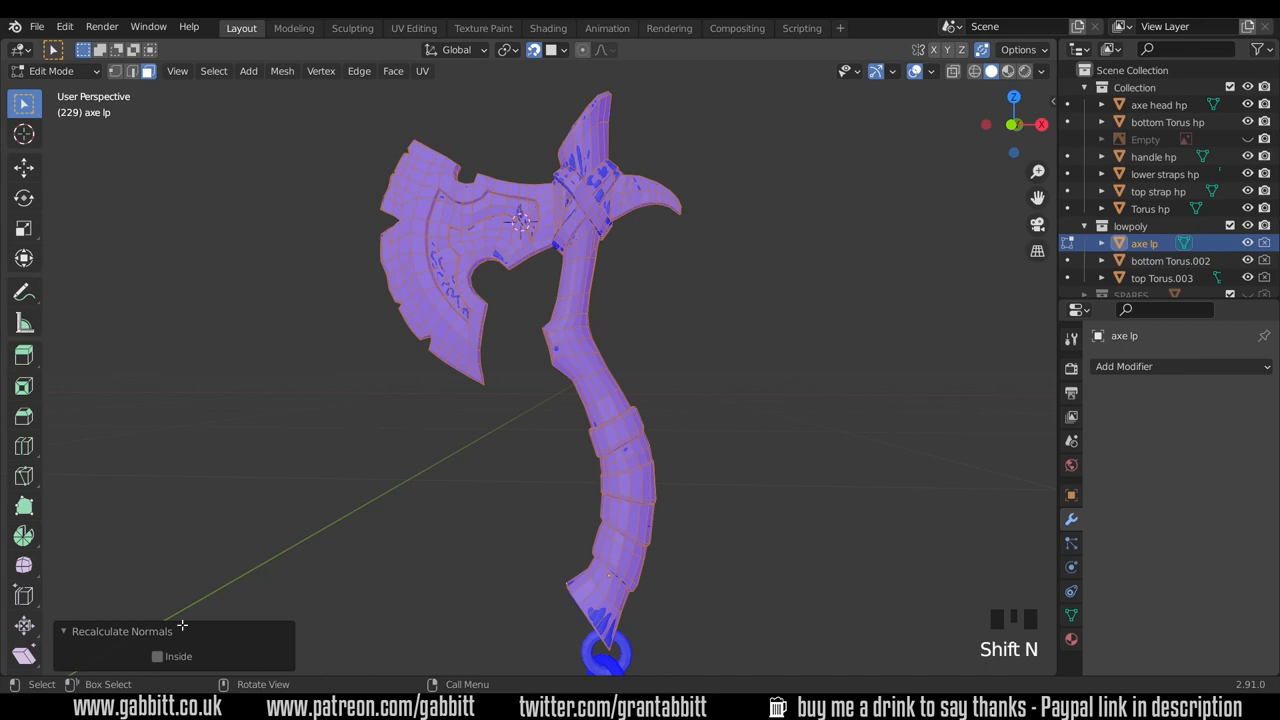
click(156, 656)
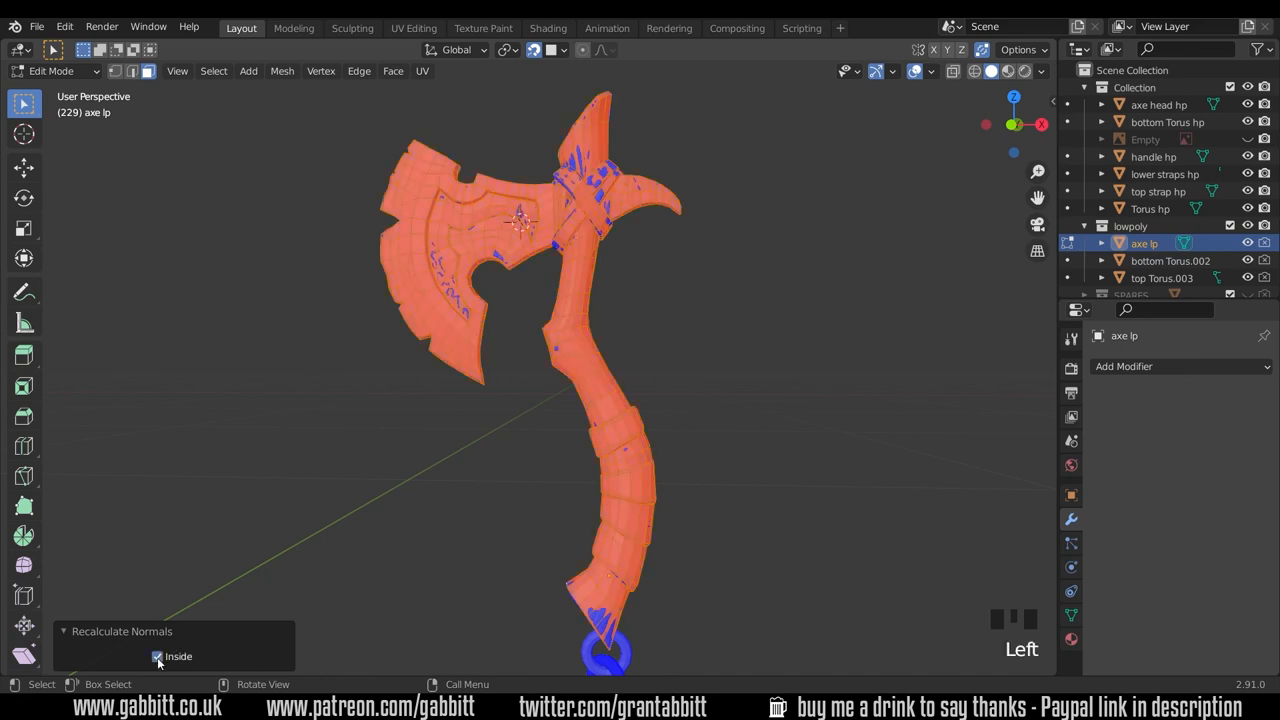
click(156, 656)
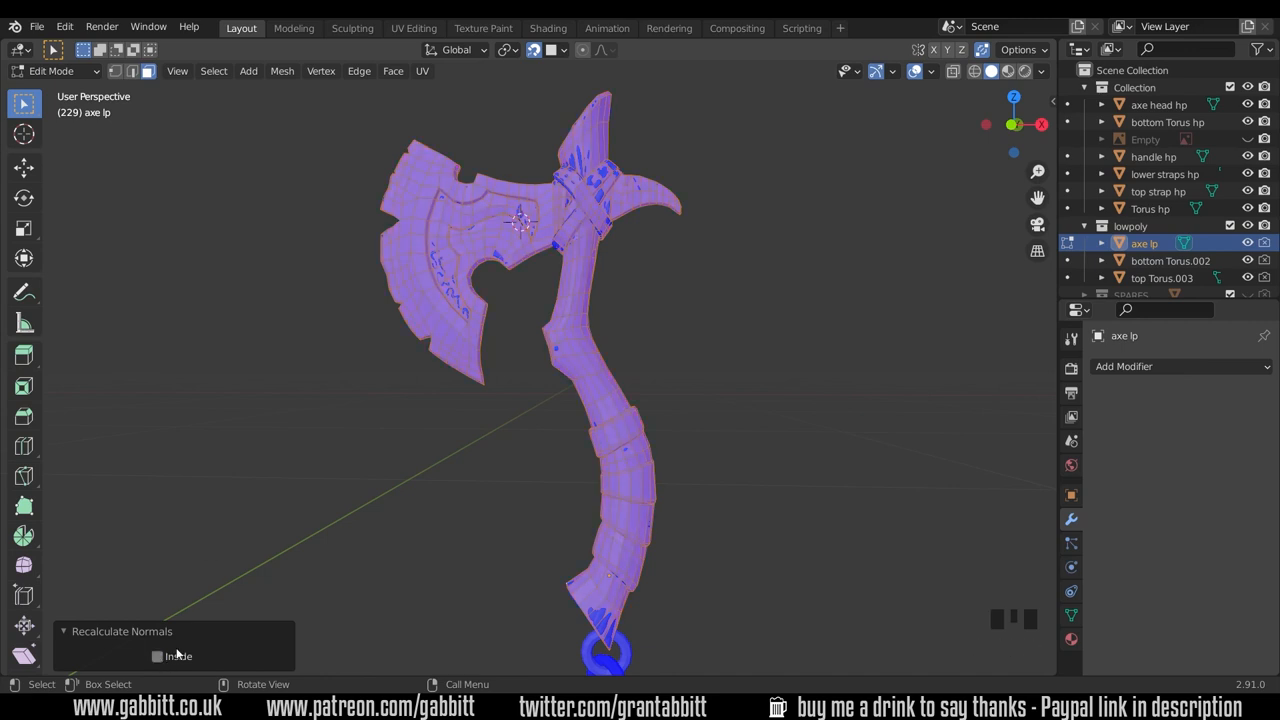
click(156, 656)
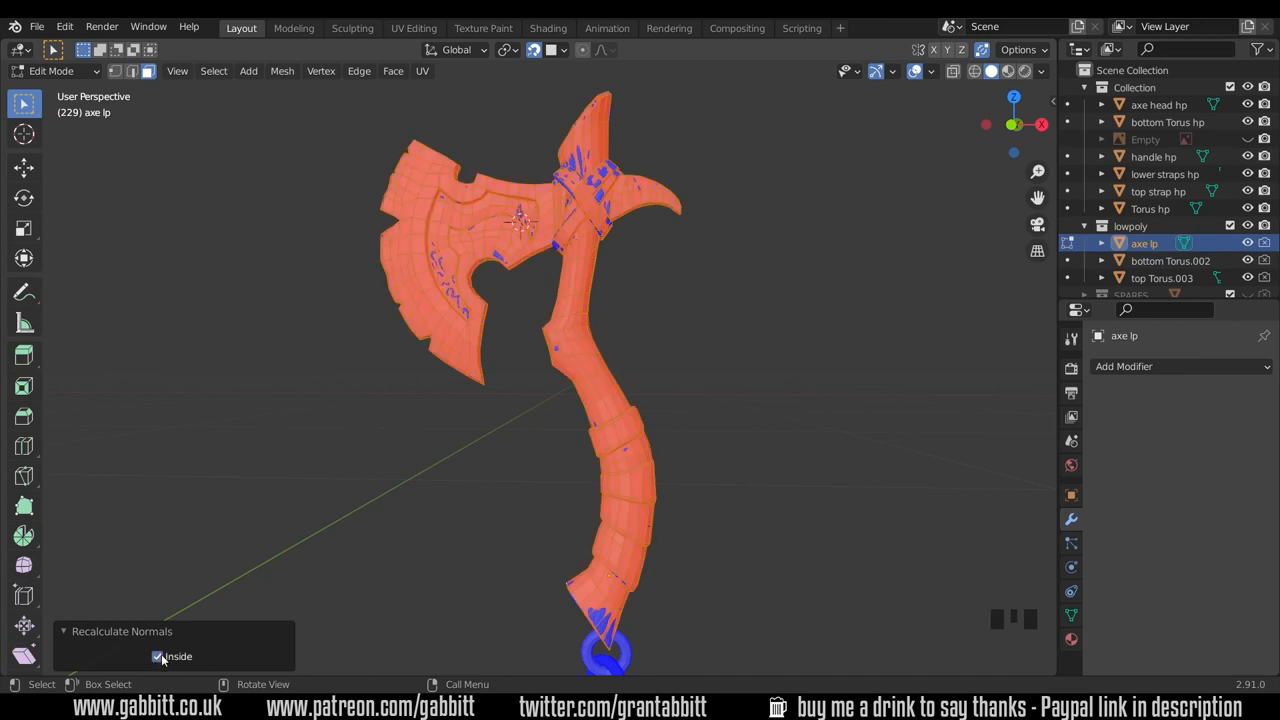
click(156, 656)
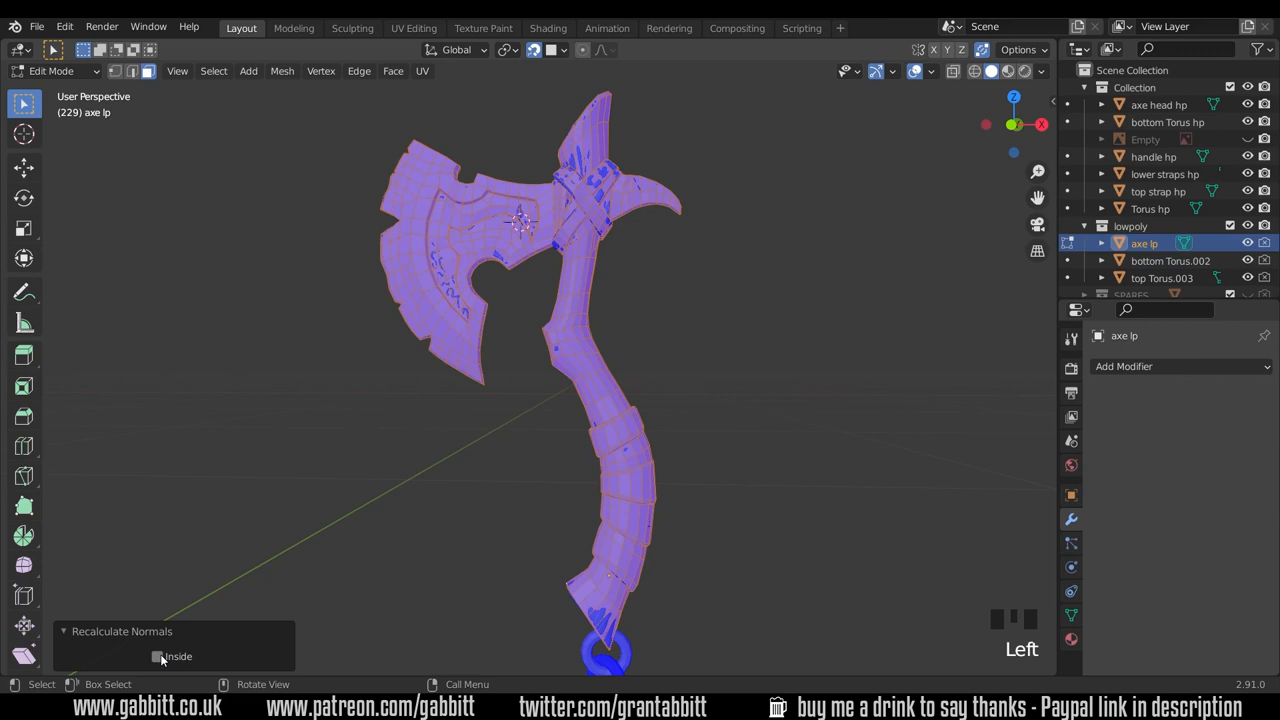
key(alt+a)
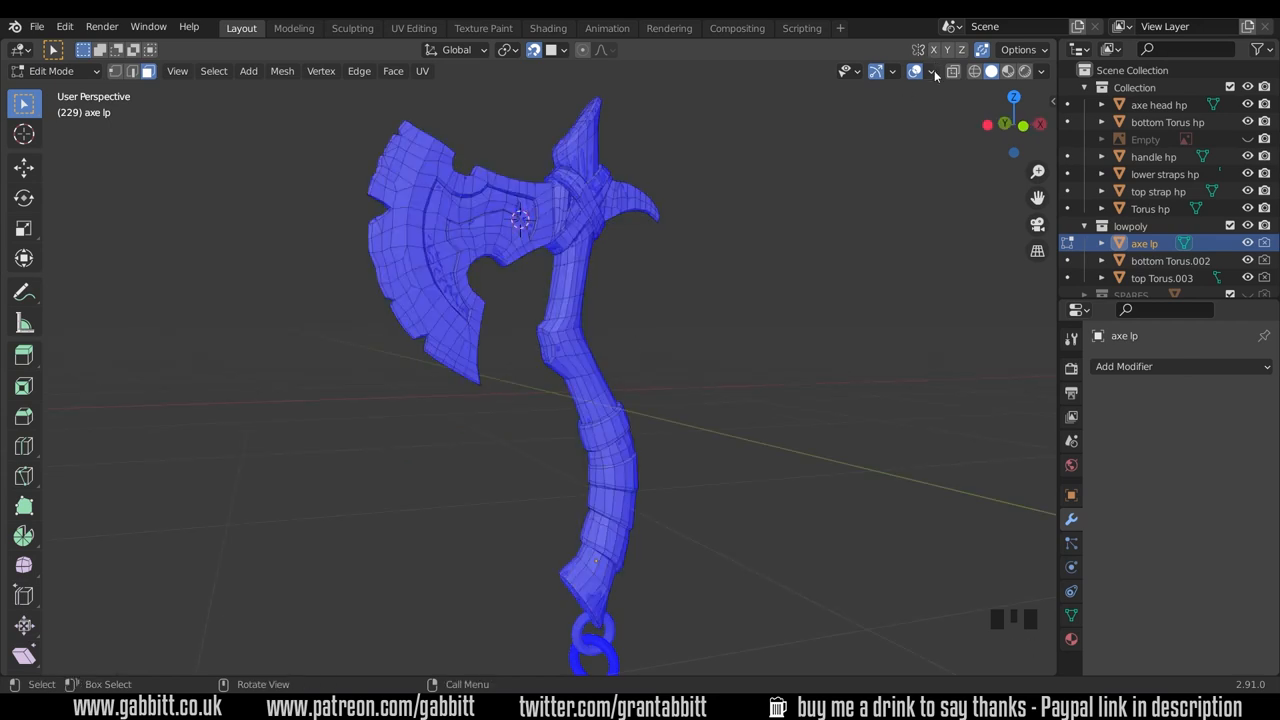
Turn off Face Orientation and select the rim loops at the handle's bottom end.
click(932, 72)
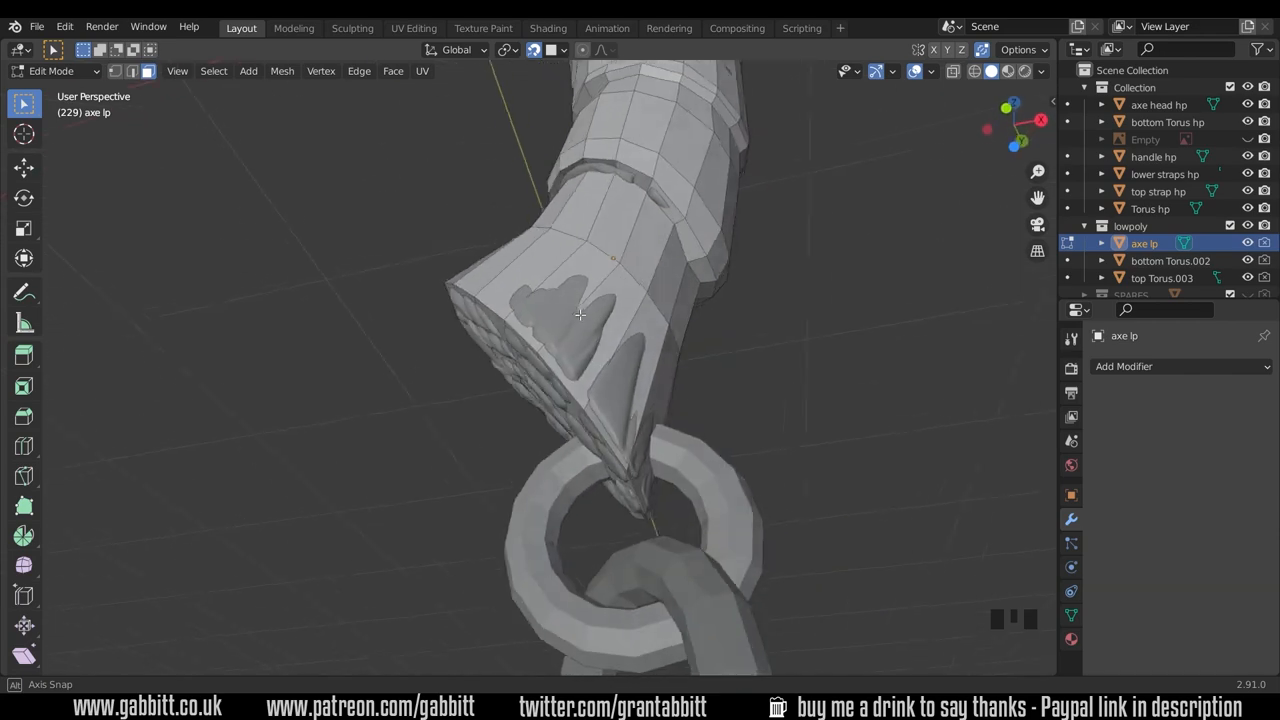
key(c)
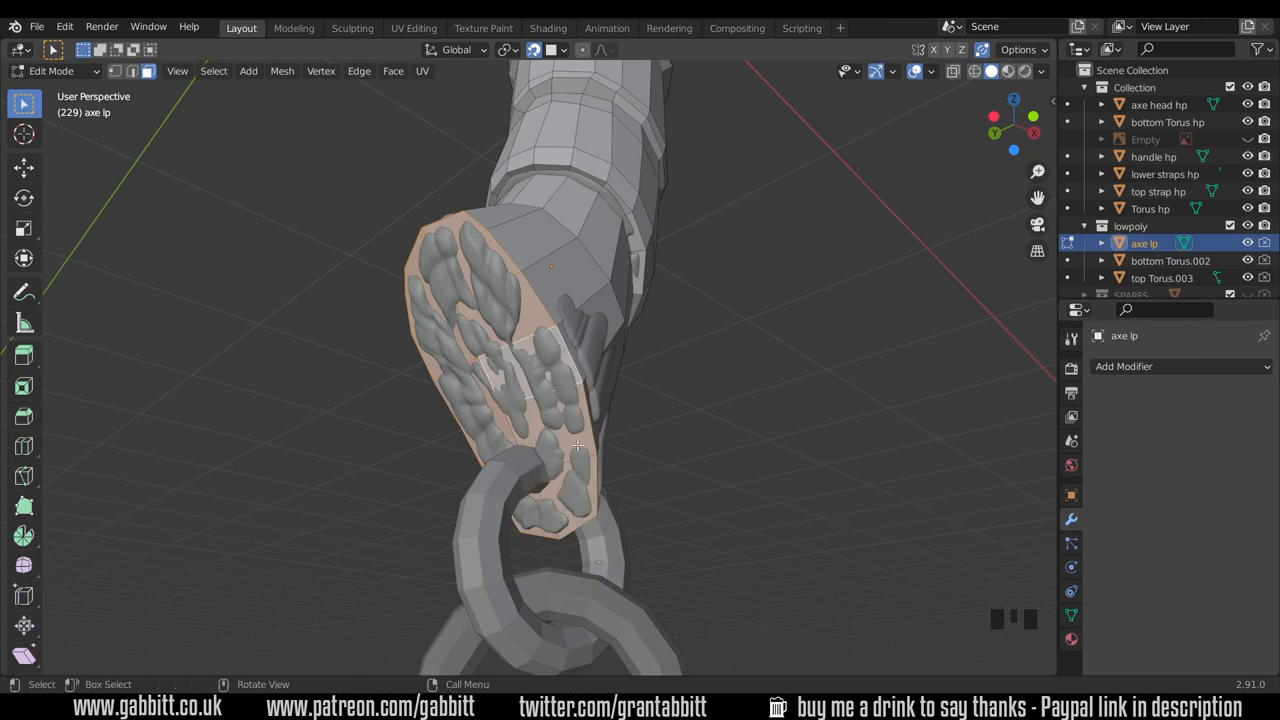
mouse_move(624, 388)
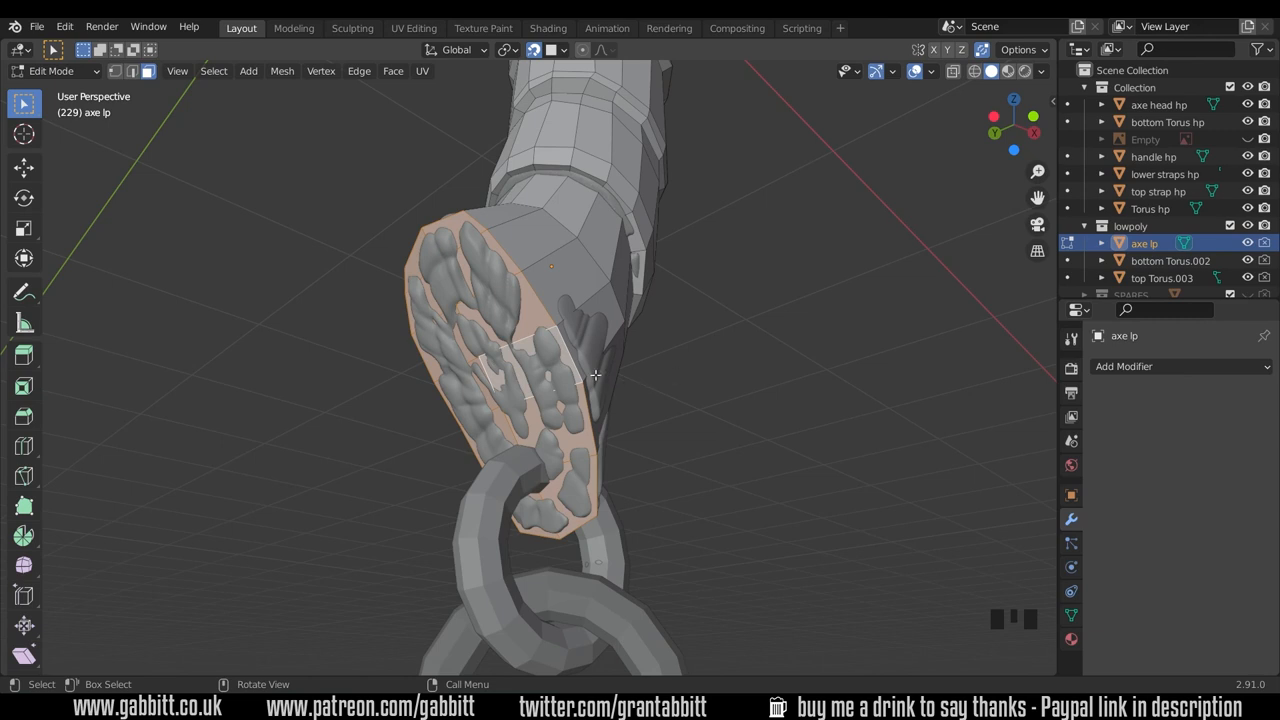
key(alt+s)
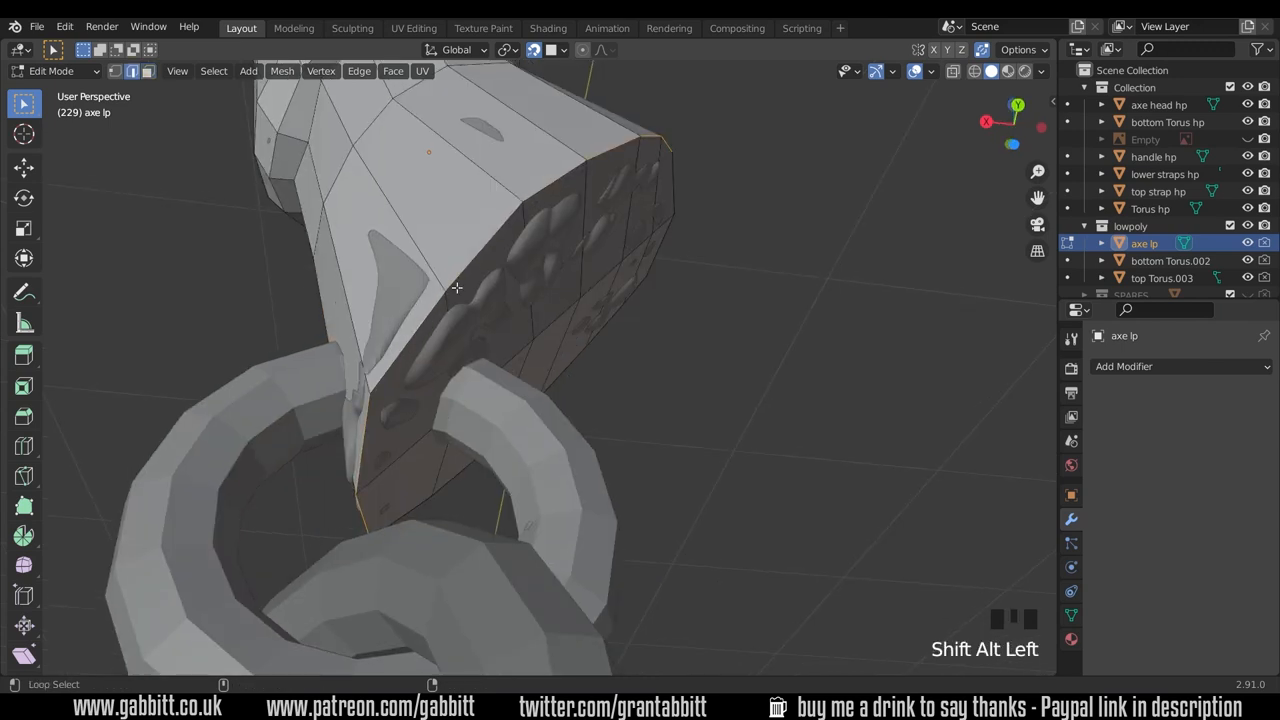
With X-ray on, push the selected bottom-end faces outward to cover the sculpt underneath.
click(456, 288)
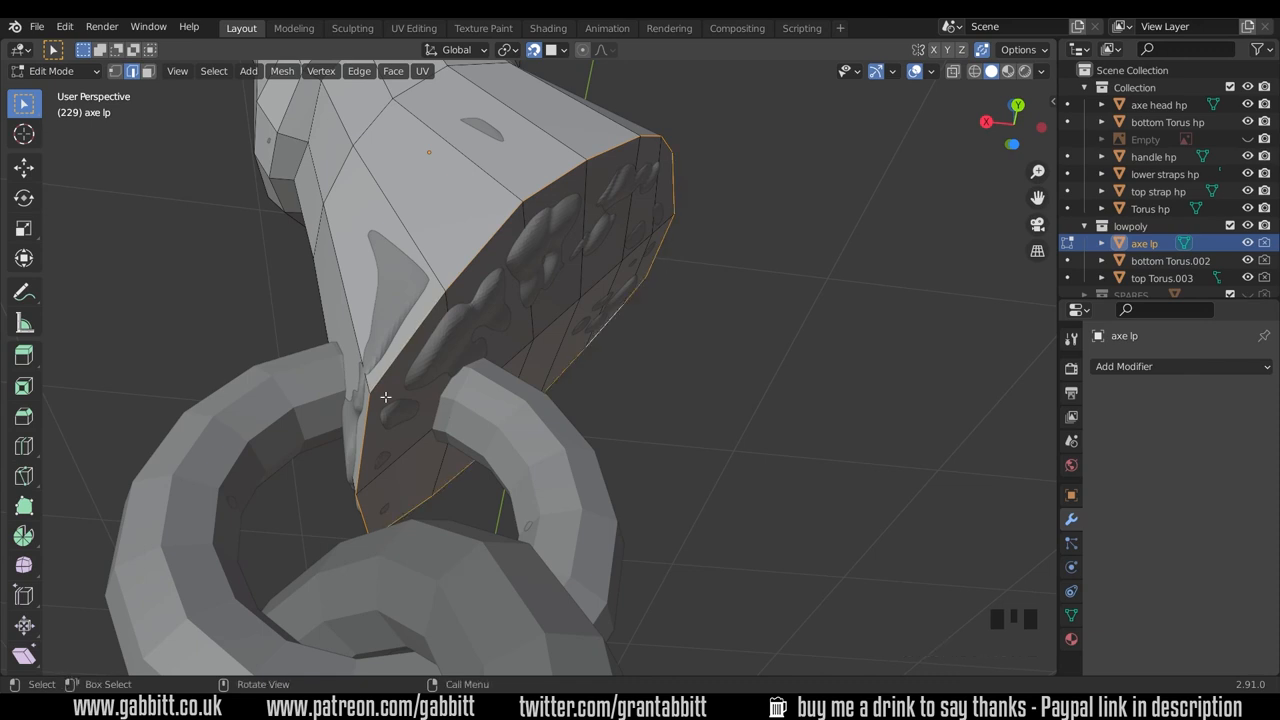
mouse_move(368, 384)
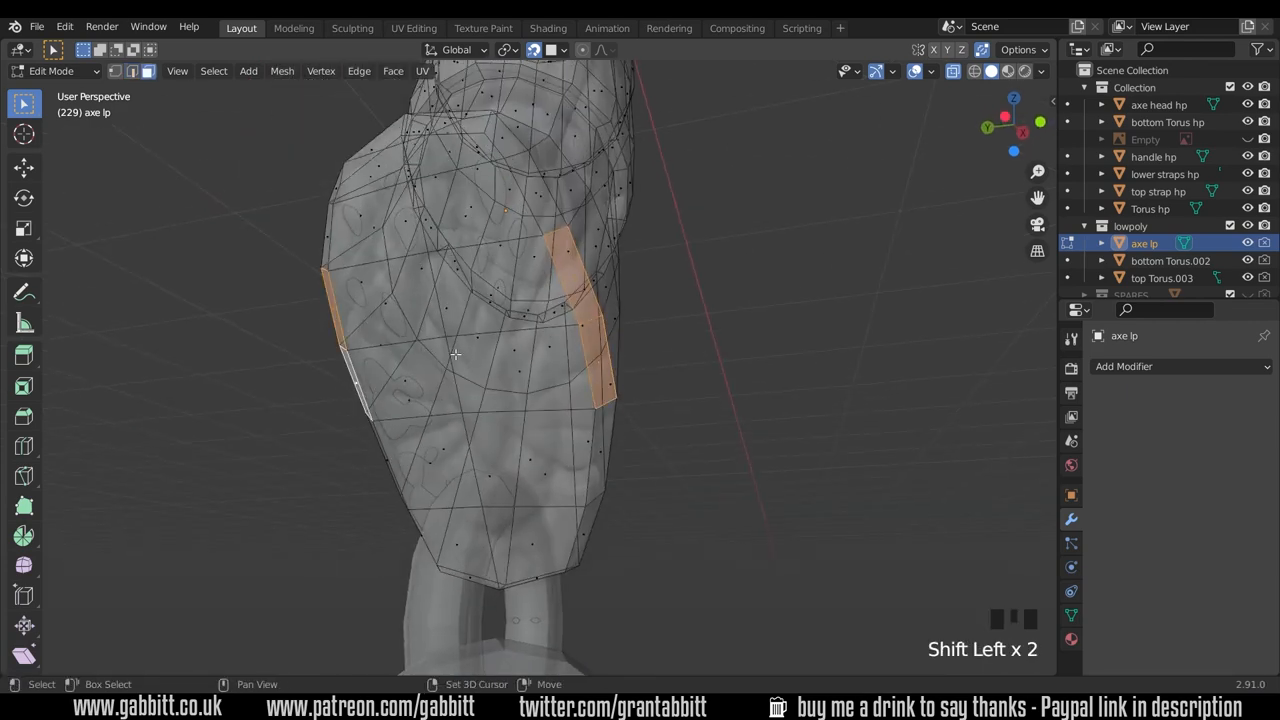
key(ctrl+s)
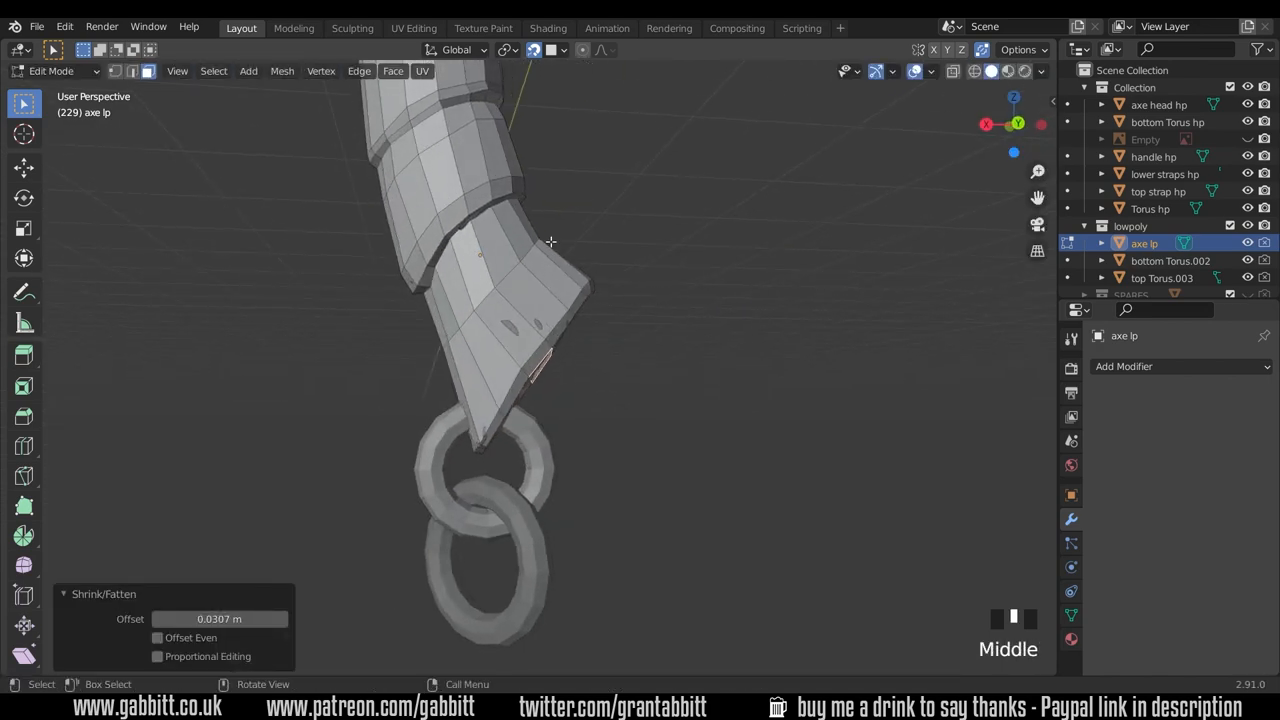
Fatten faces near the handle's top end by 0.0156 m, nudging a vertex and undoing it.
drag(550, 240, 500, 474)
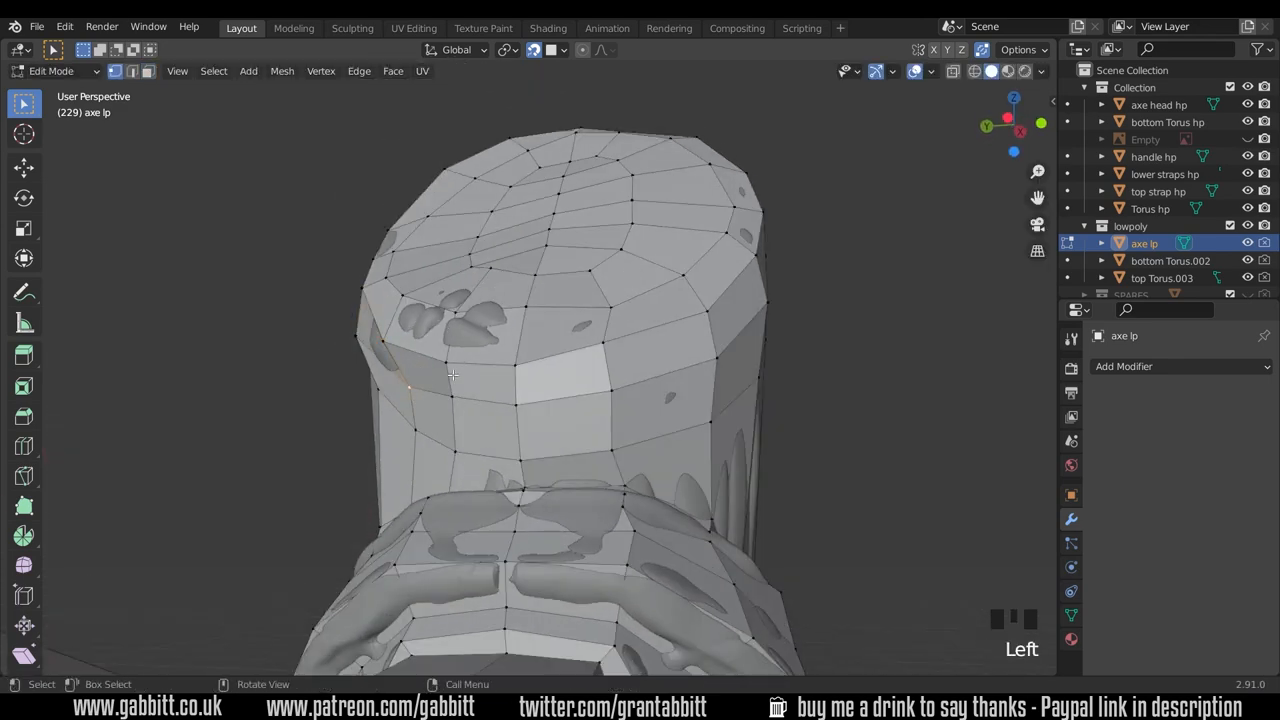
key(alt+s)
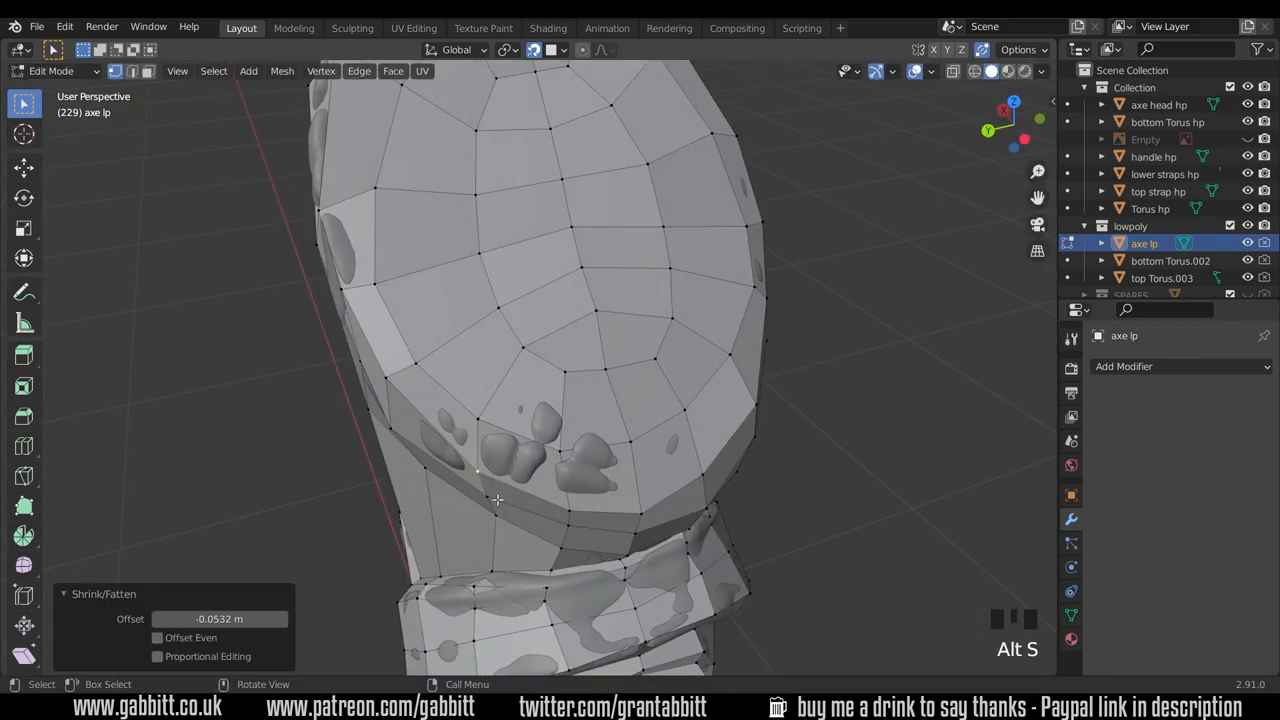
key(g)
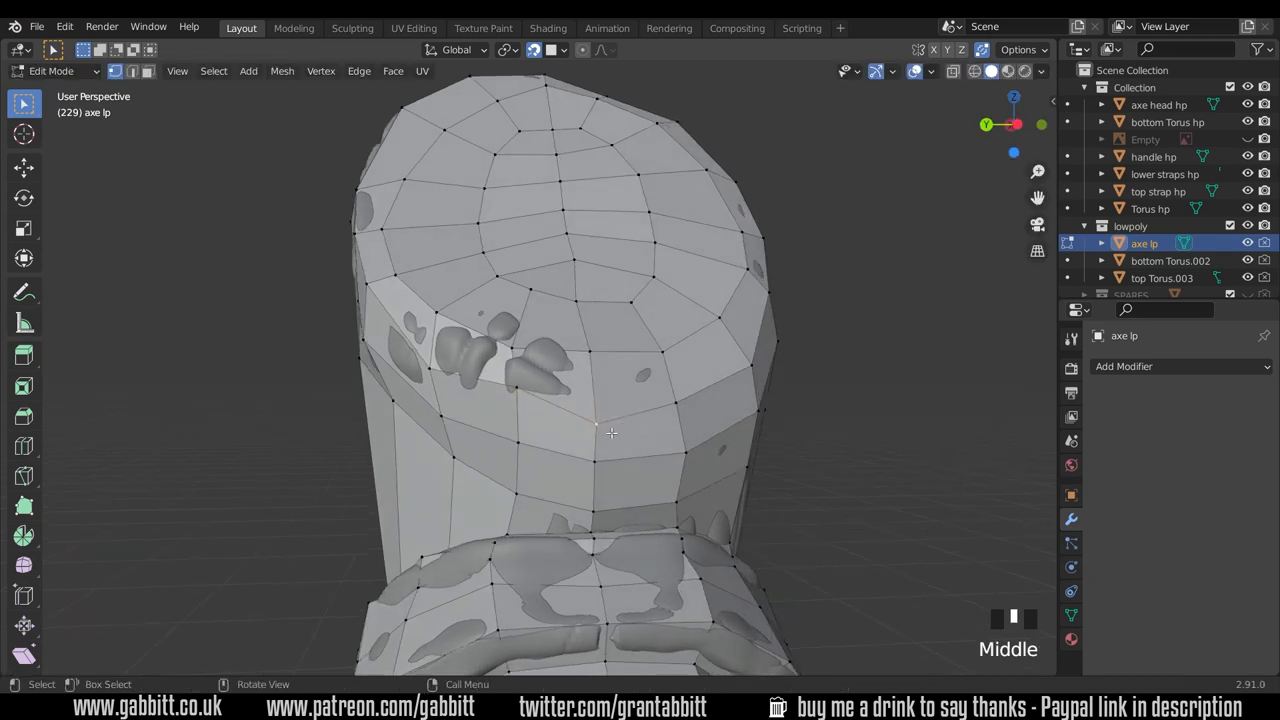
drag(612, 432, 520, 388)
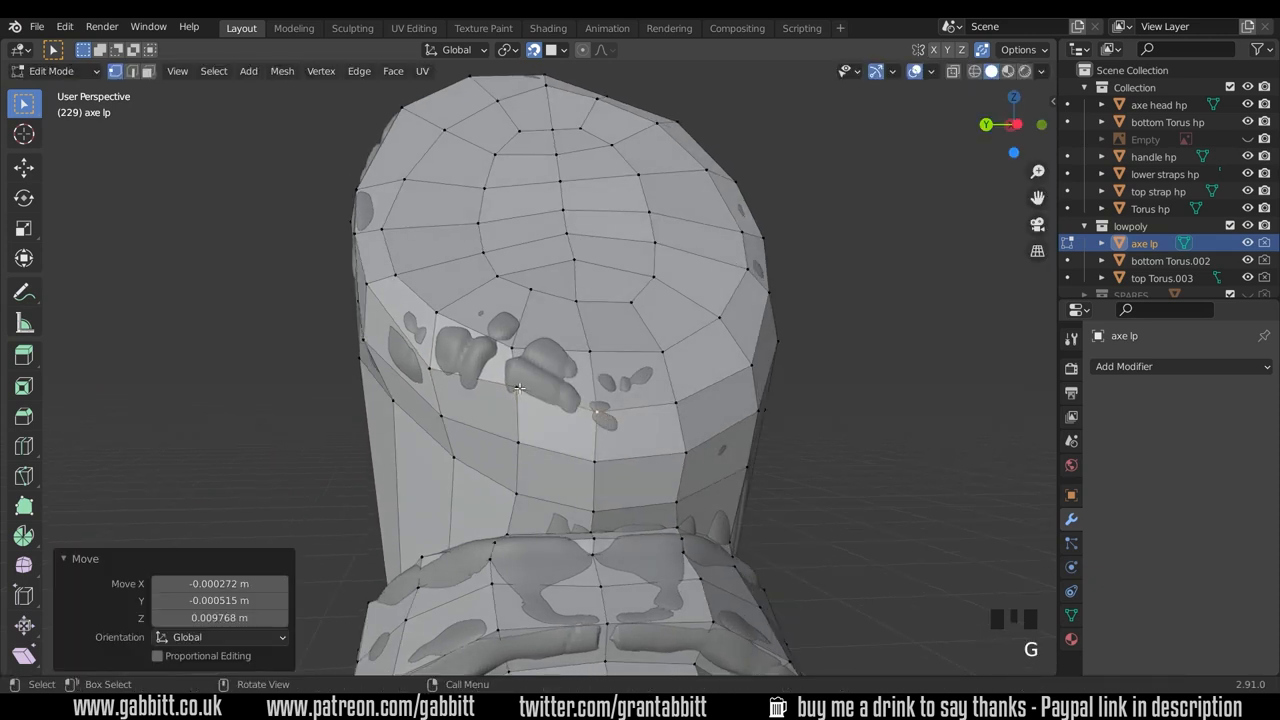
key(ctrl+z)
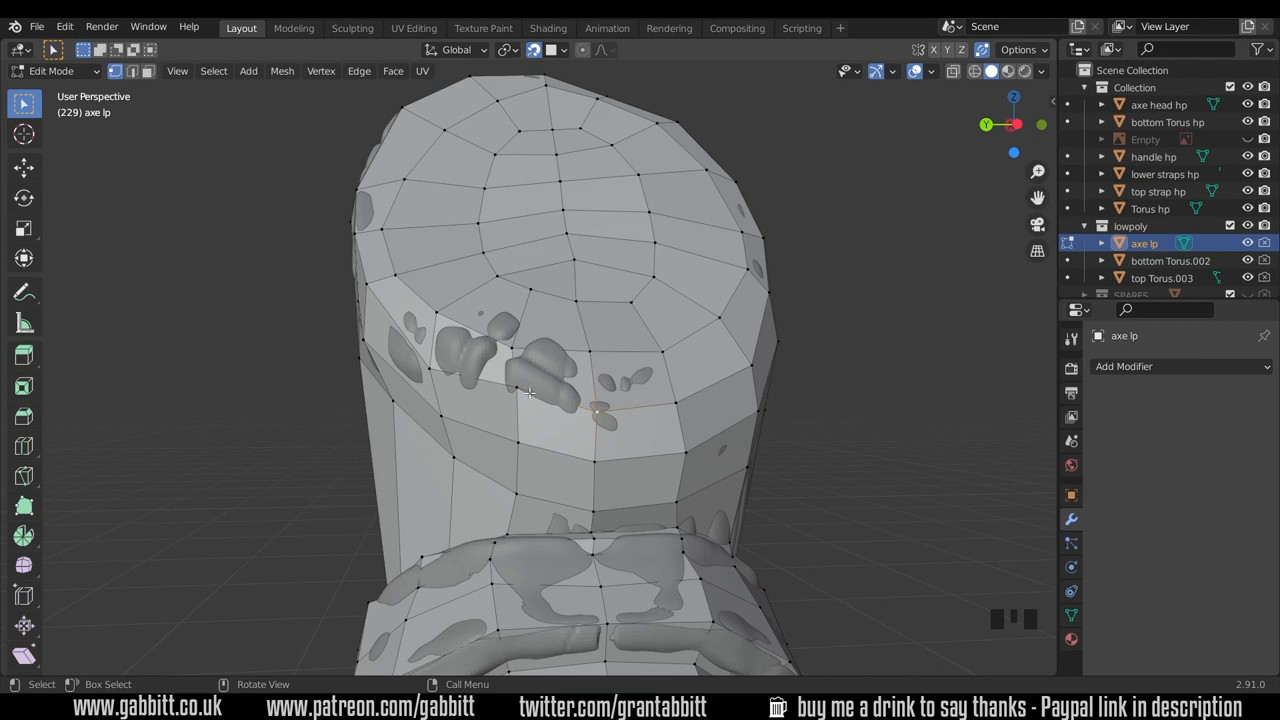
key(alt+s)
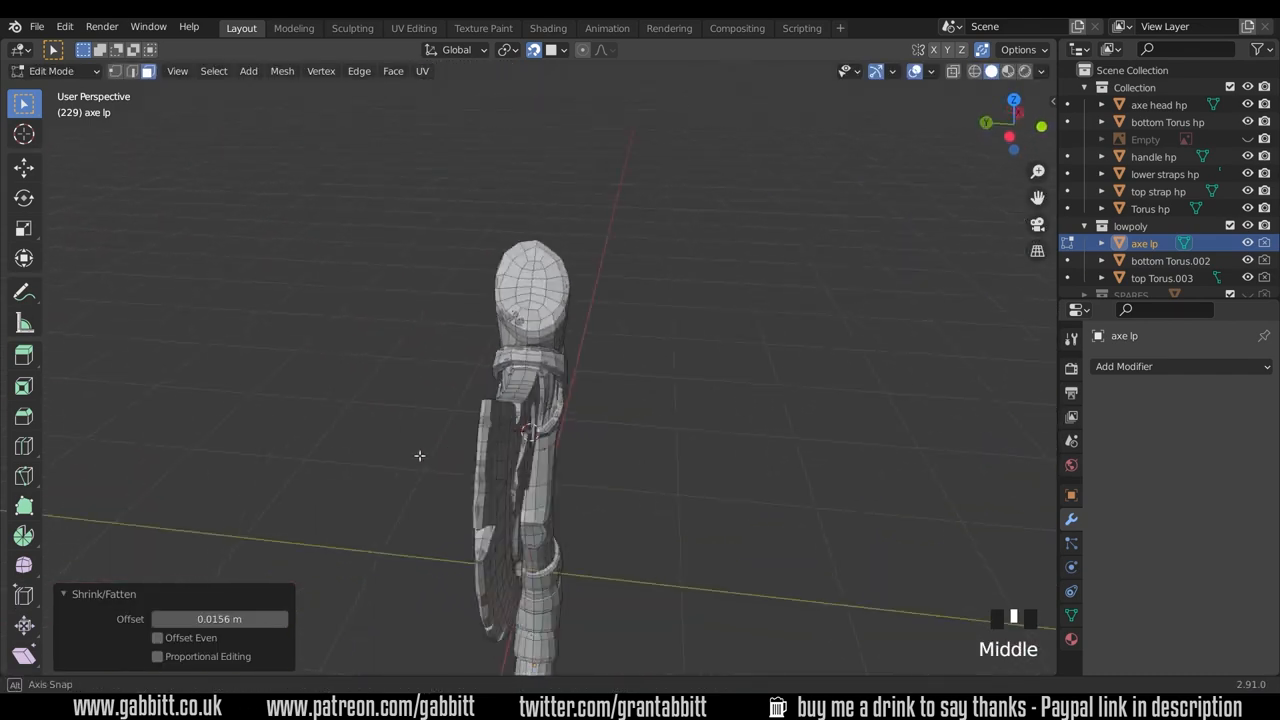
Inflate the edge strip along the axe's top spike outward with a 0.0592 m offset.
drag(420, 456, 552, 414)
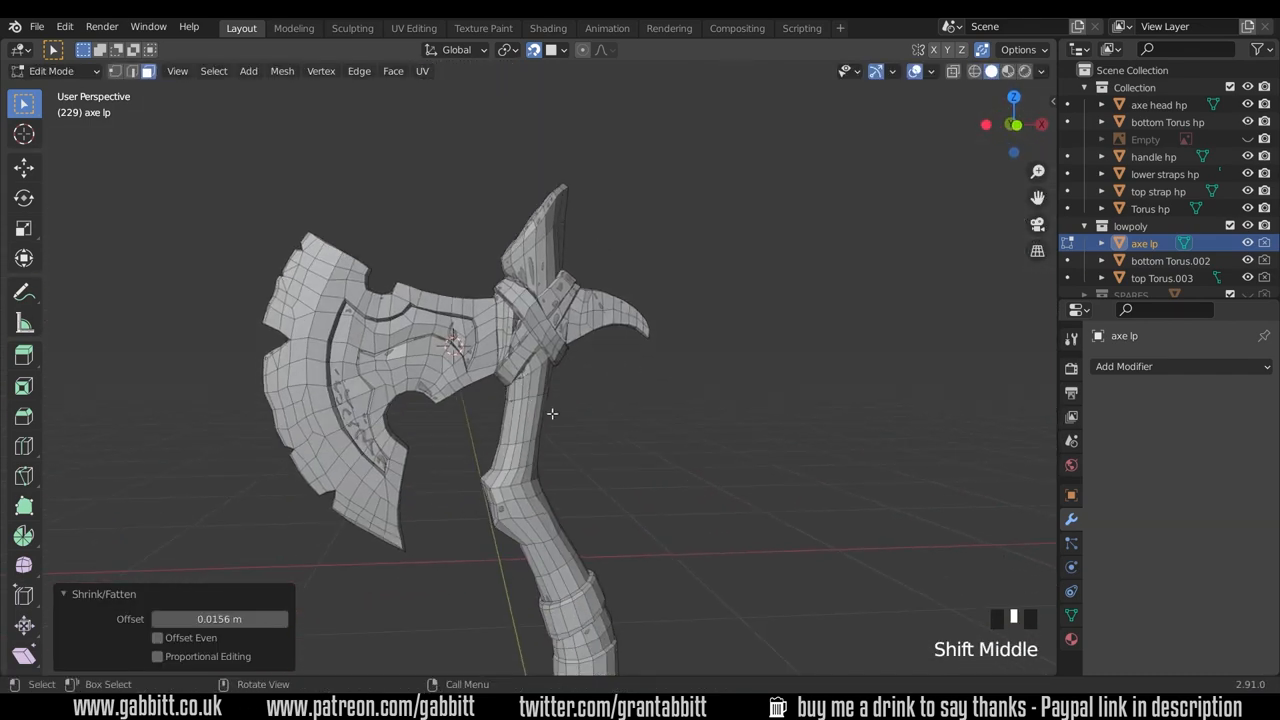
scroll(up, 3)
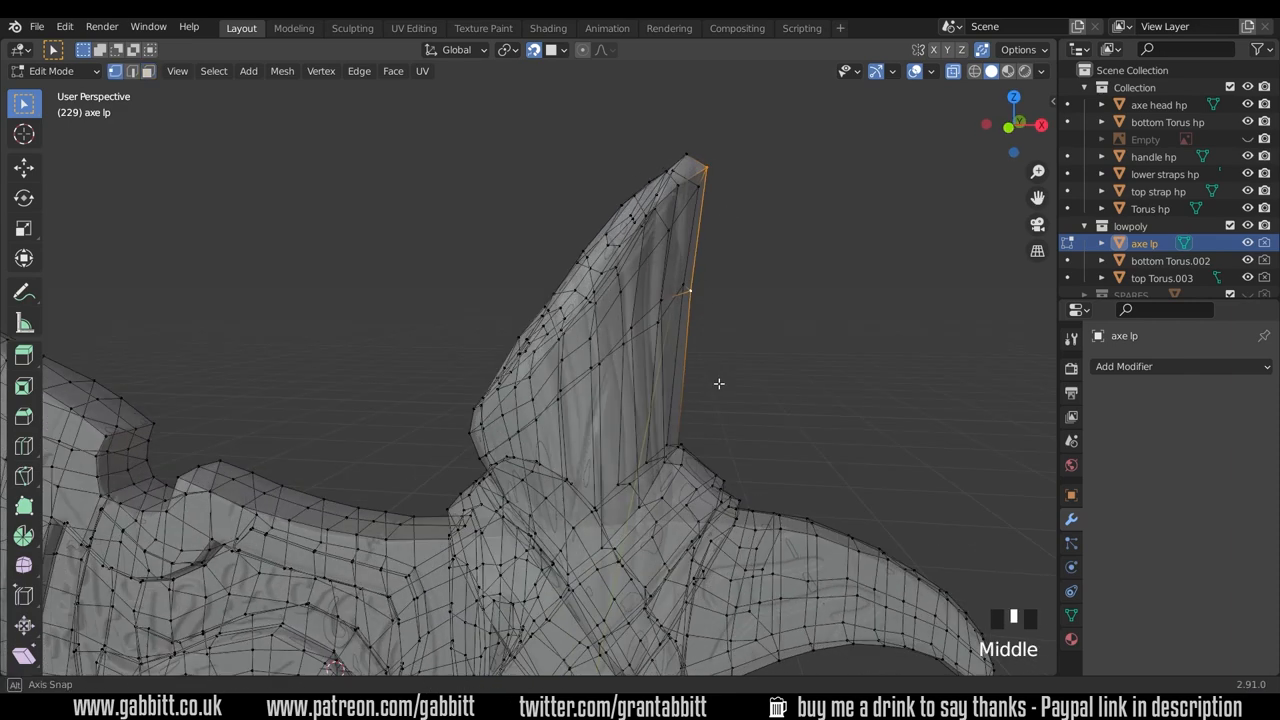
key(alt+s)
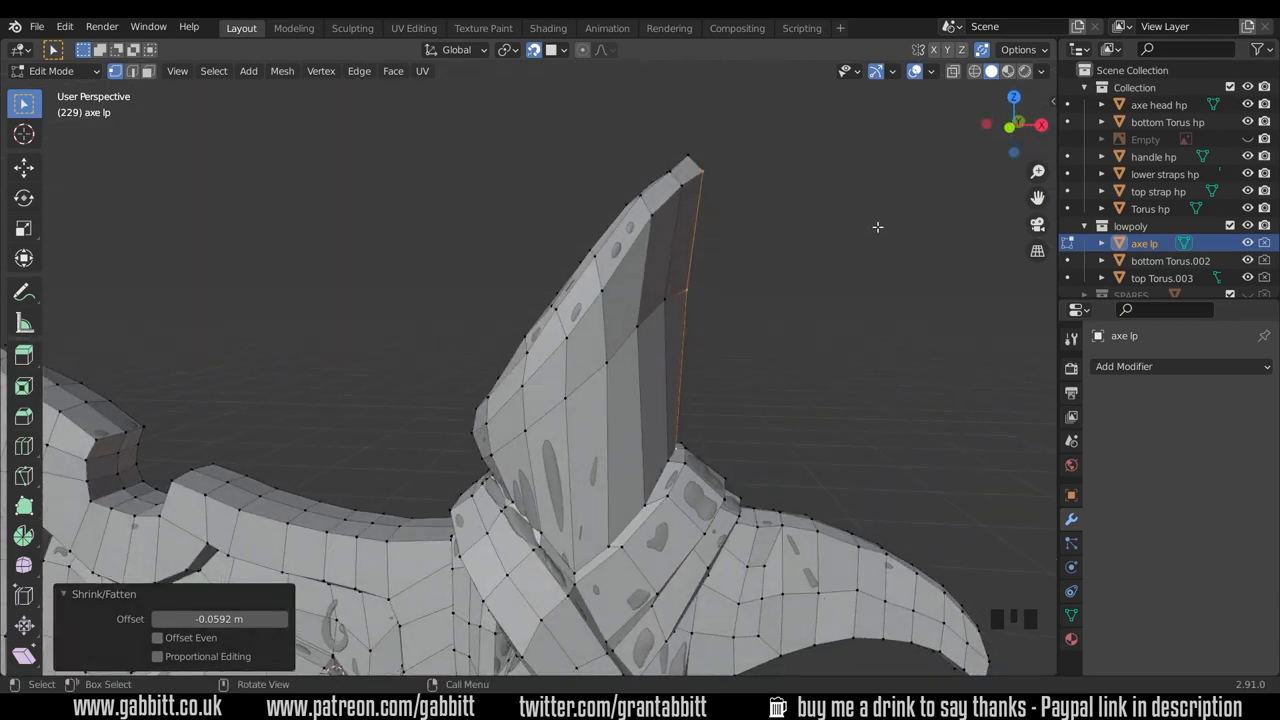
drag(876, 228, 752, 252)
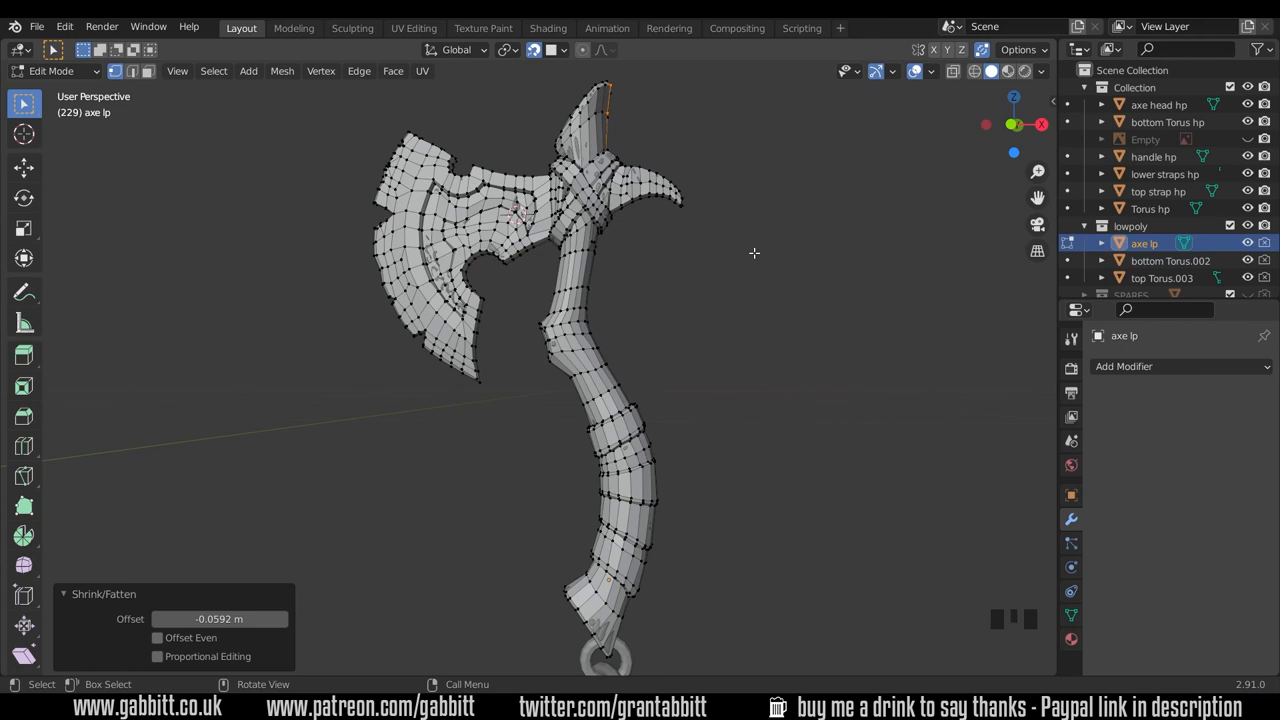
mouse_move(586, 370)
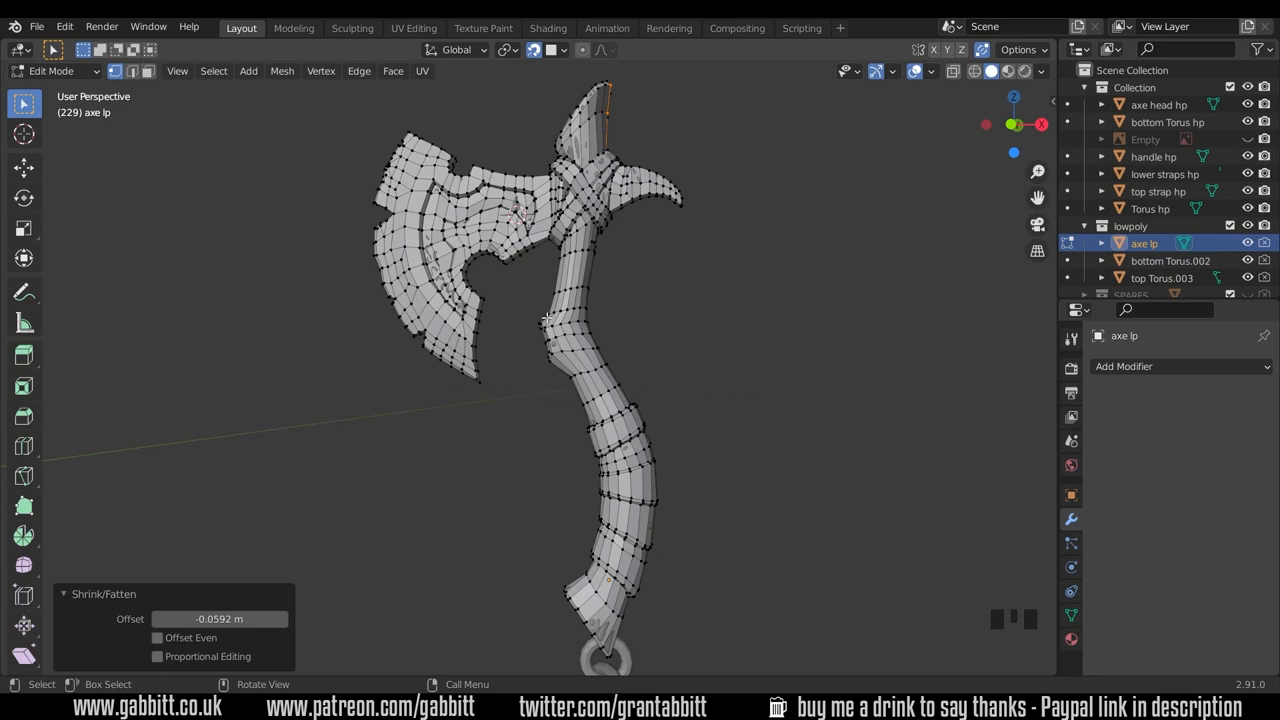
mouse_move(654, 248)
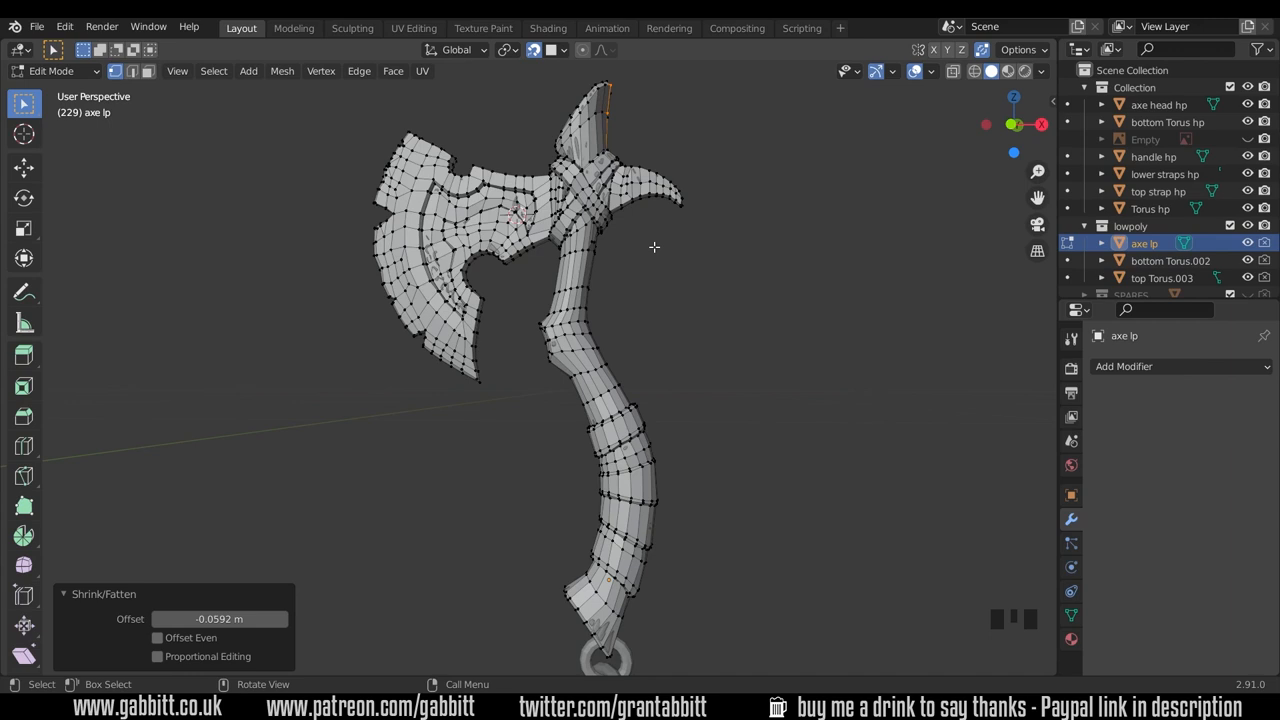
mouse_move(640, 248)
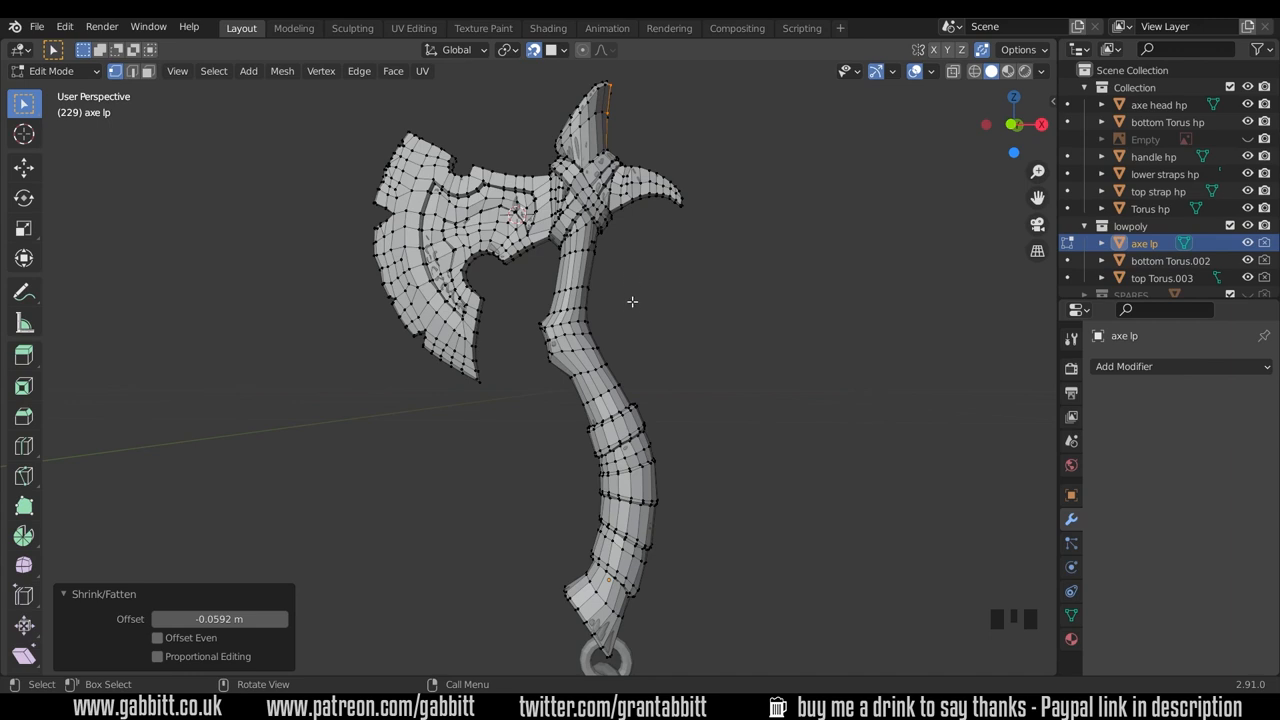
mouse_move(640, 352)
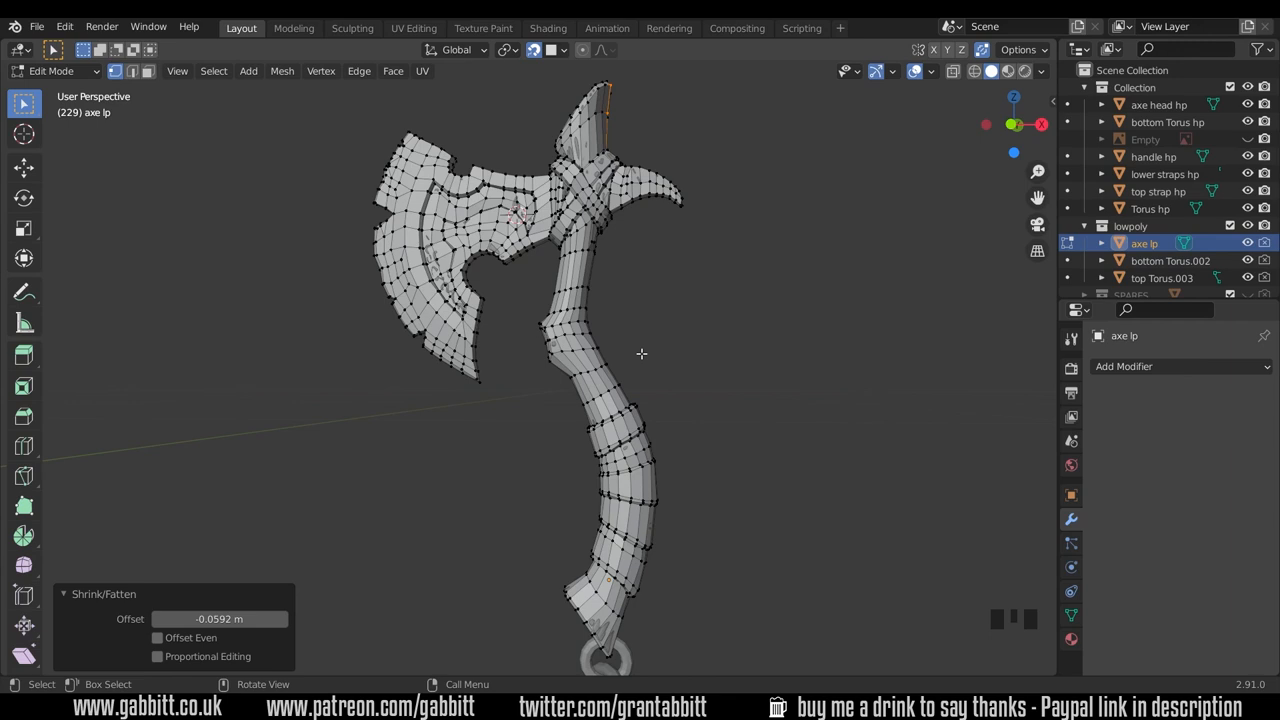
mouse_move(644, 370)
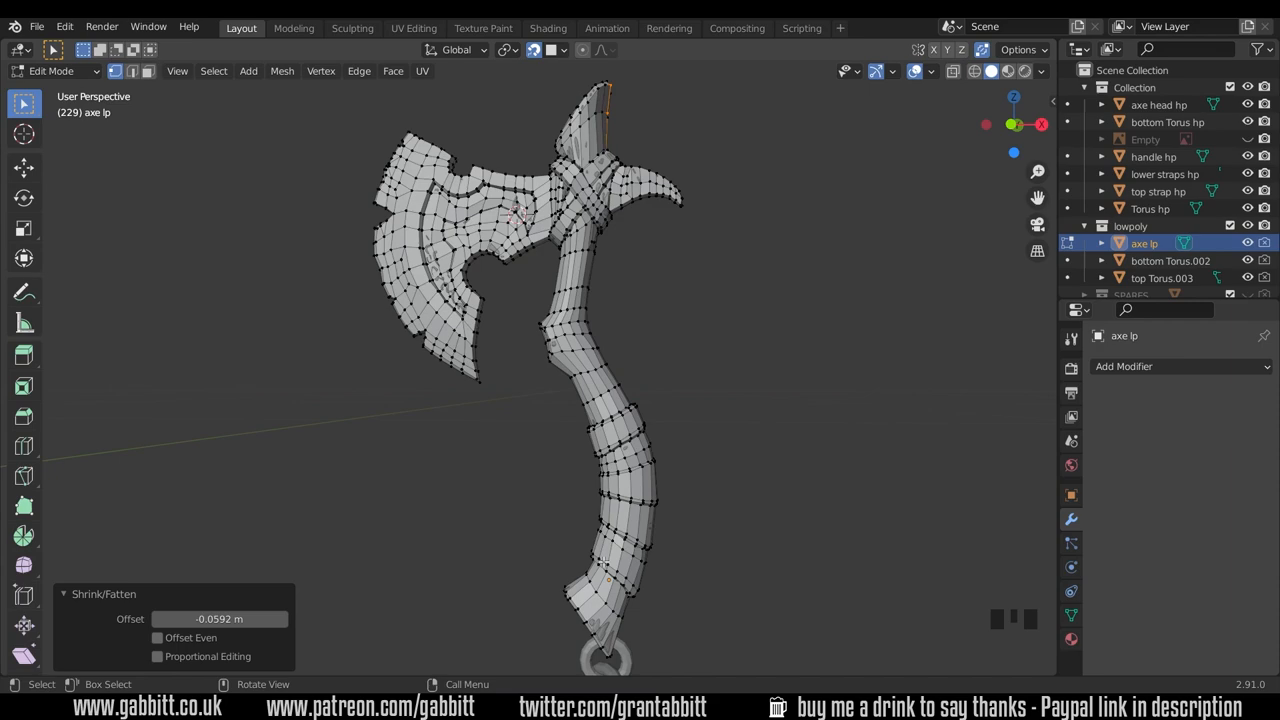
Mark the edge loop near the handle's lower band as a UV seam.
scroll(up, 3)
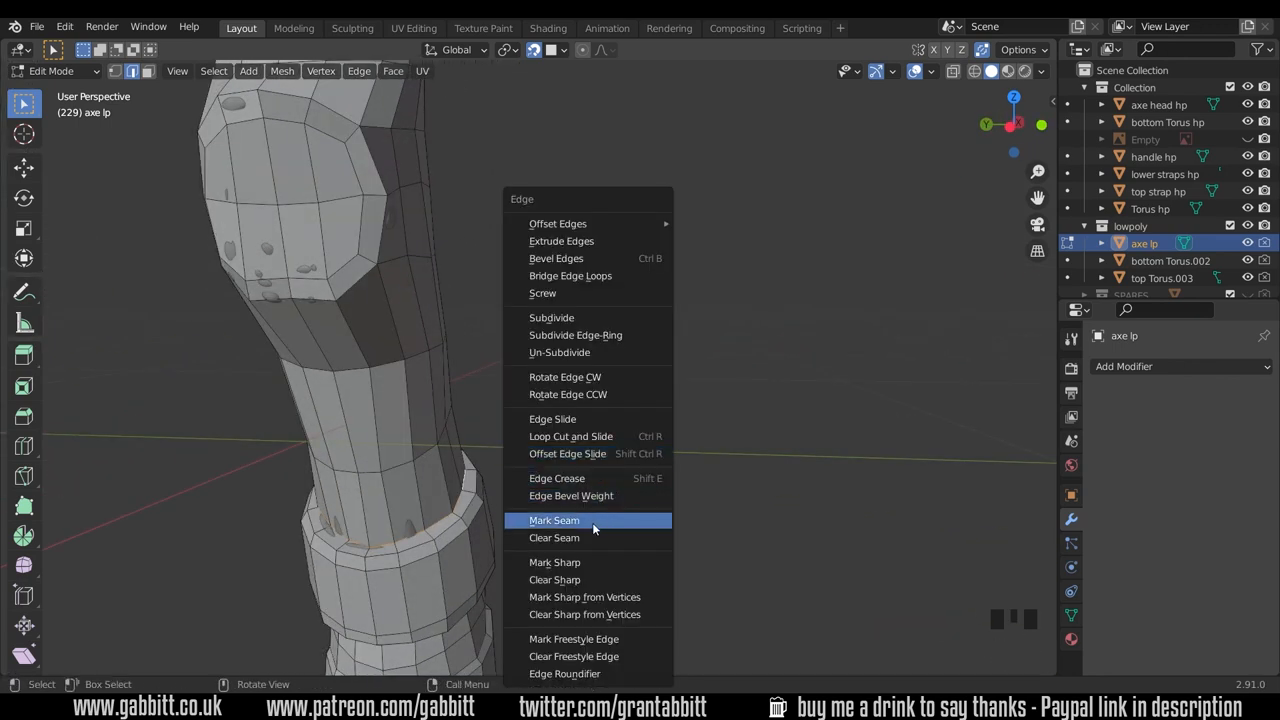
mouse_move(554, 520)
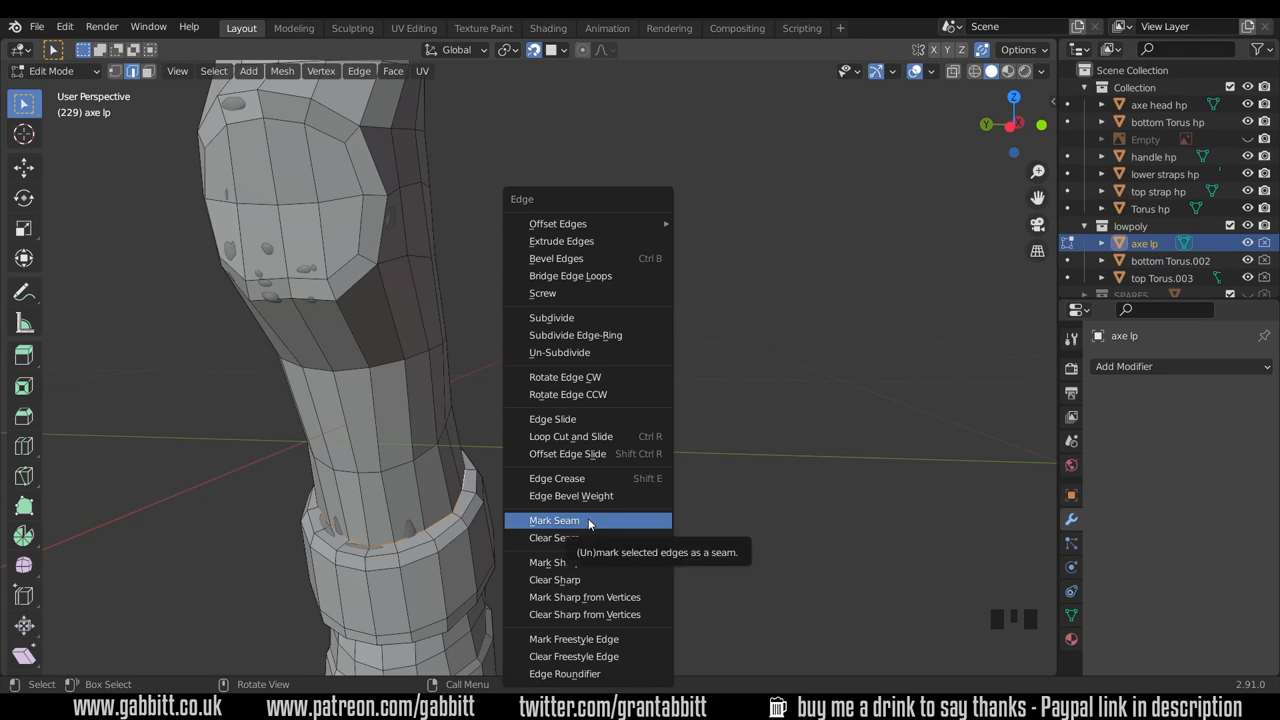
click(554, 520)
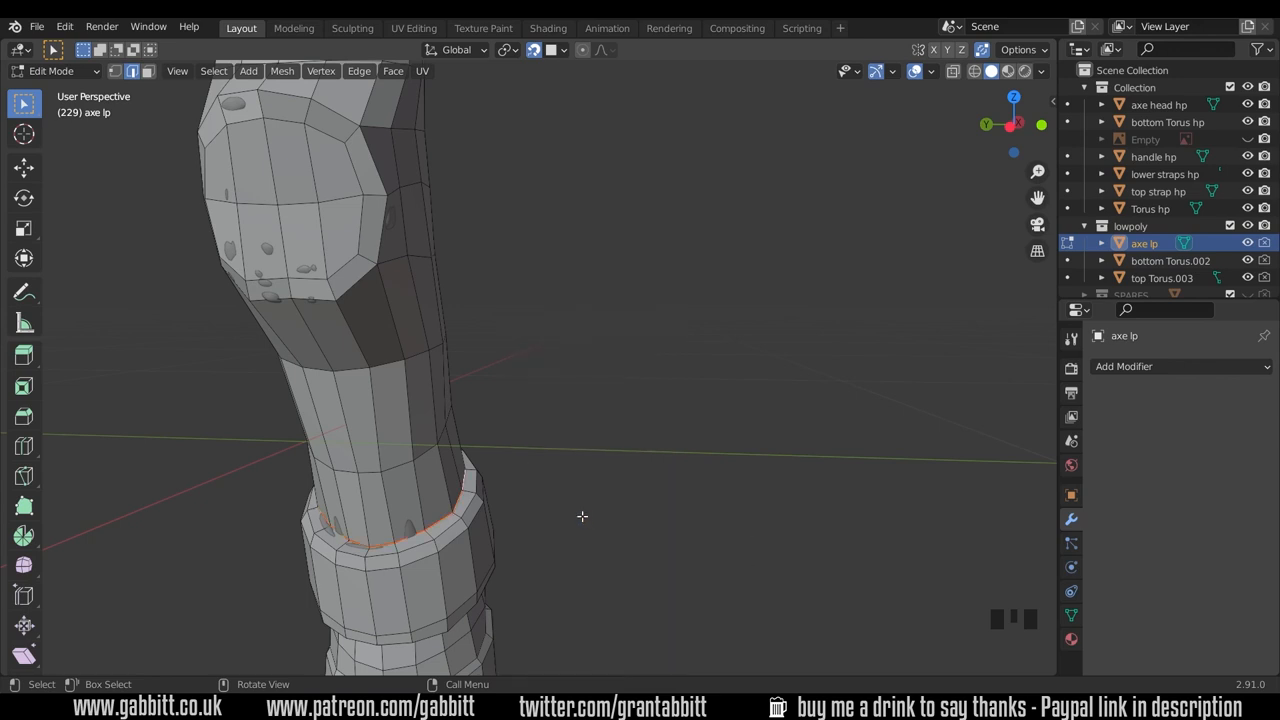
drag(582, 516, 600, 388)
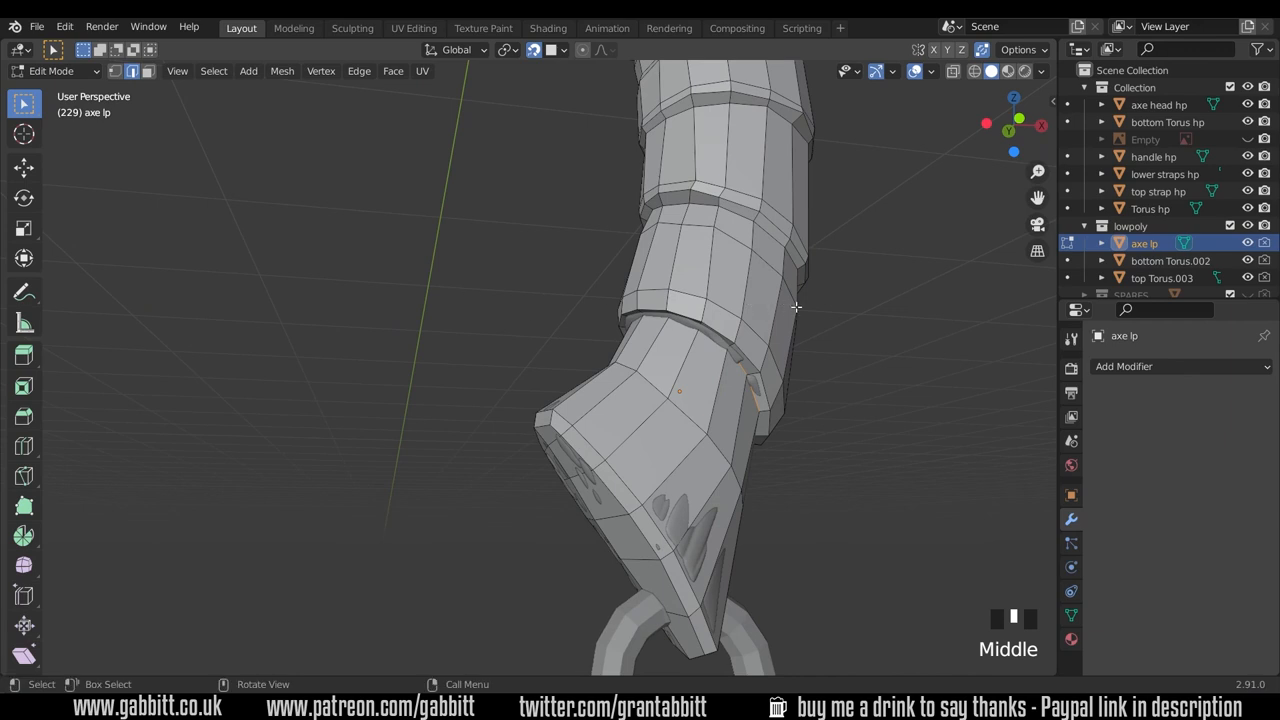
Mark a second edge loop near the handle's bottom end as a seam.
key(alt+s)
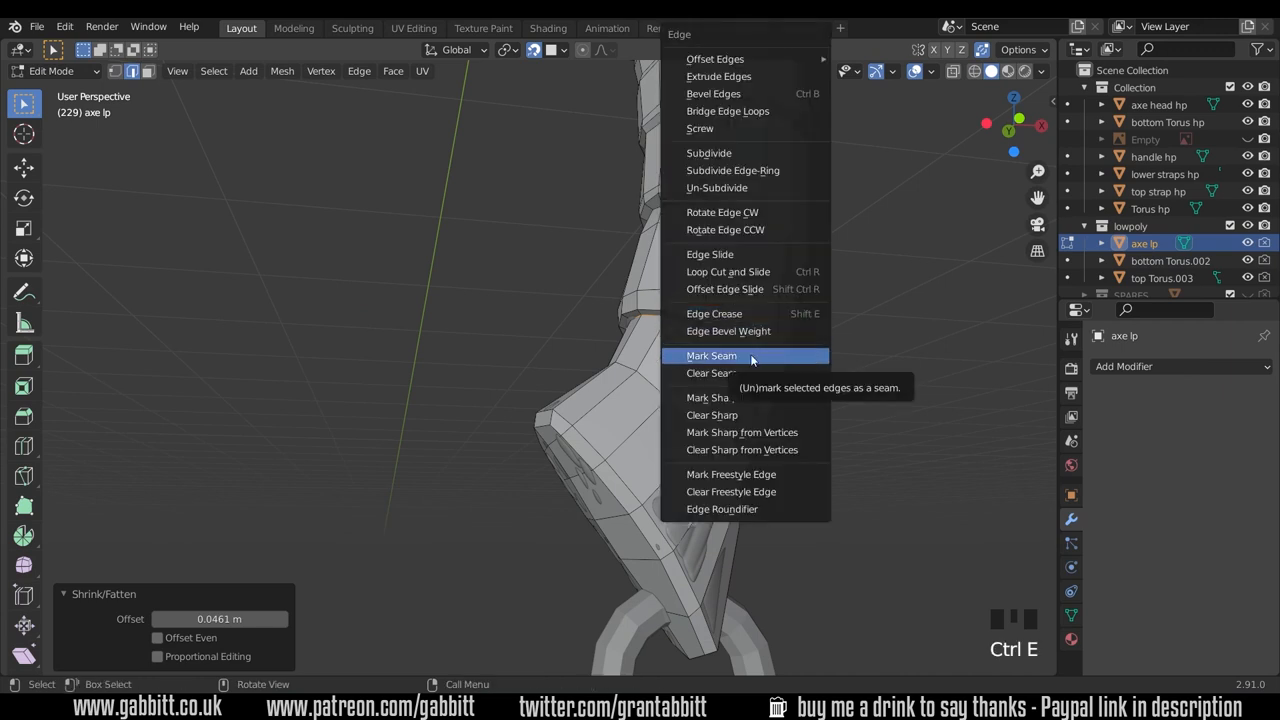
right_click(712, 356)
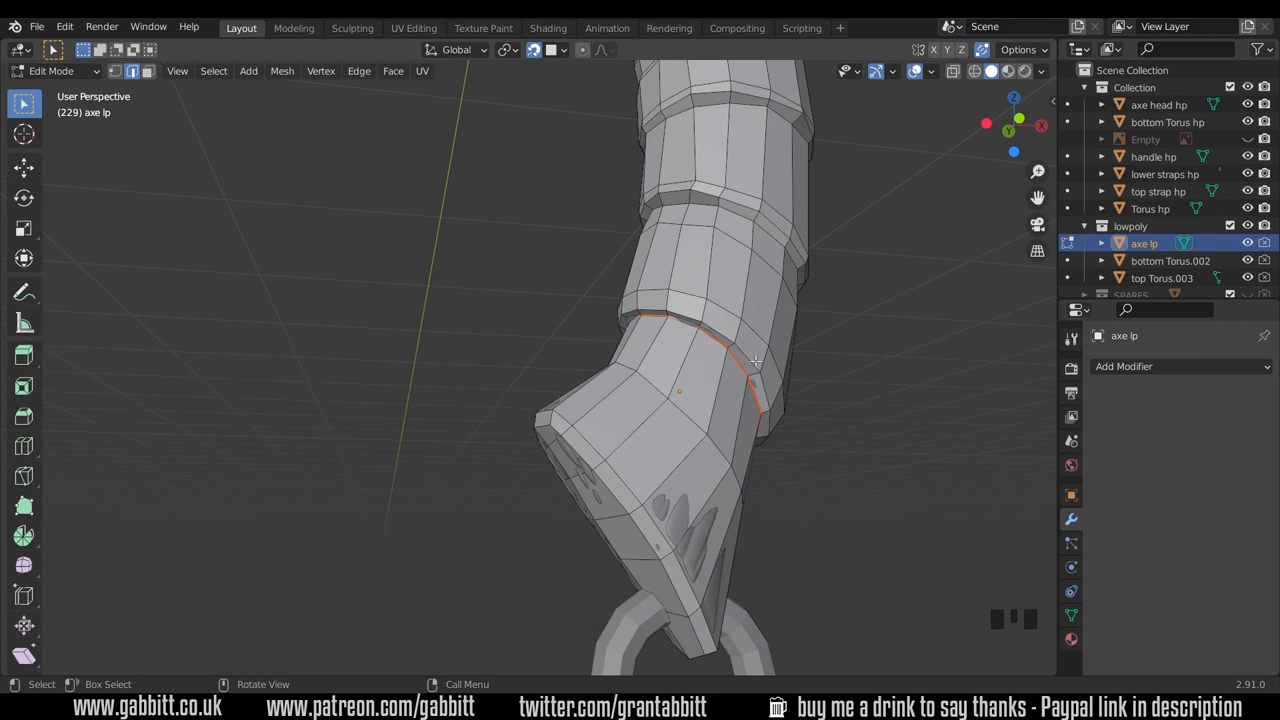
drag(756, 360, 660, 380)
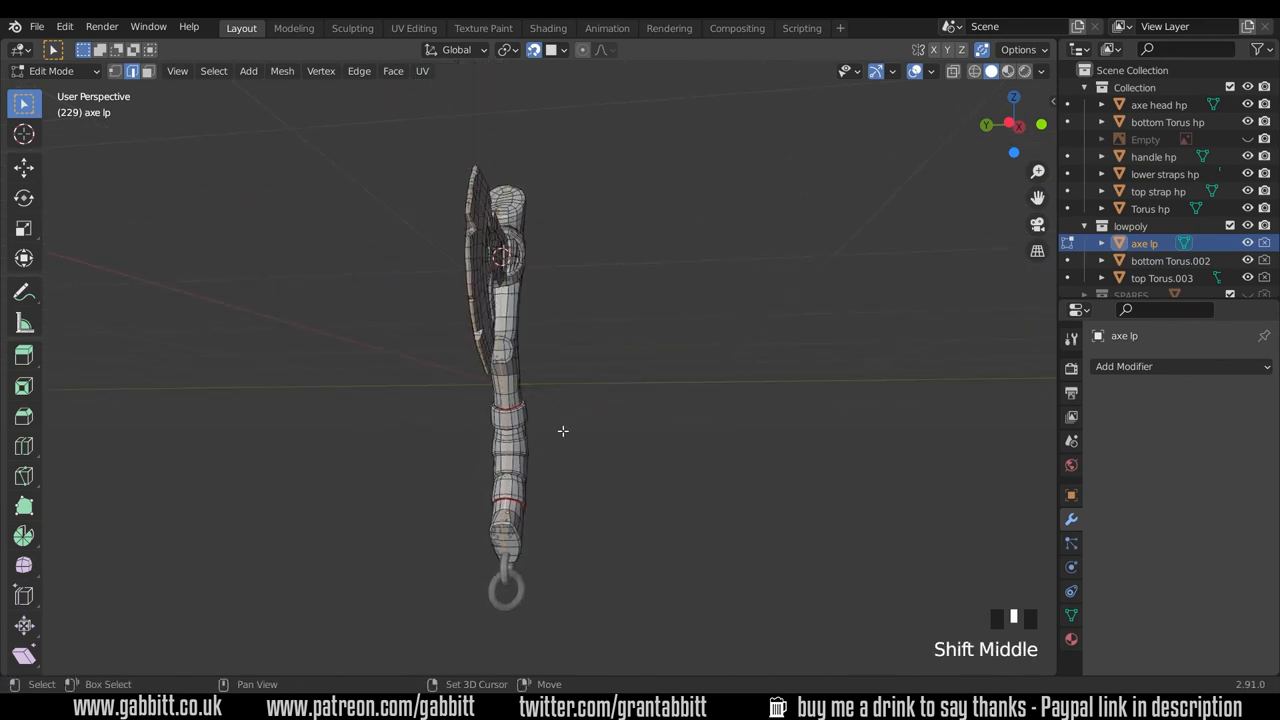
Select the handle's grip section bounded by the new seams as one linked island.
drag(564, 432, 598, 404)
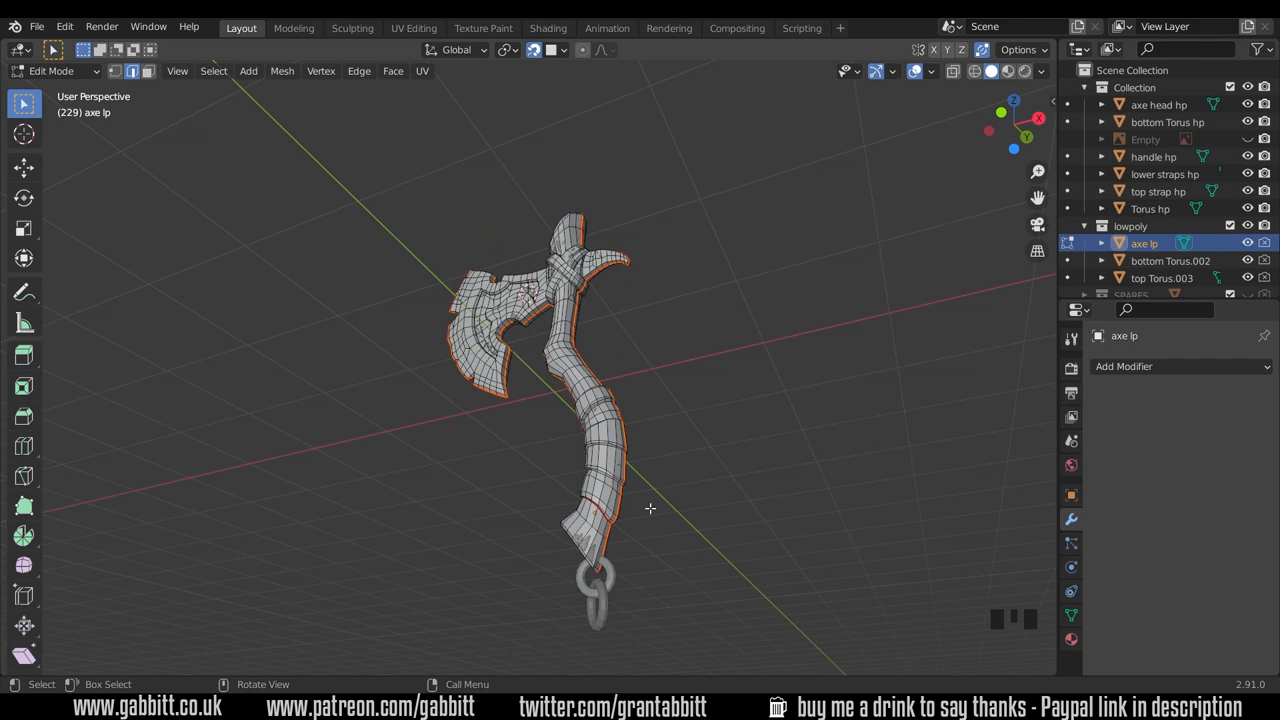
key(alt+a)
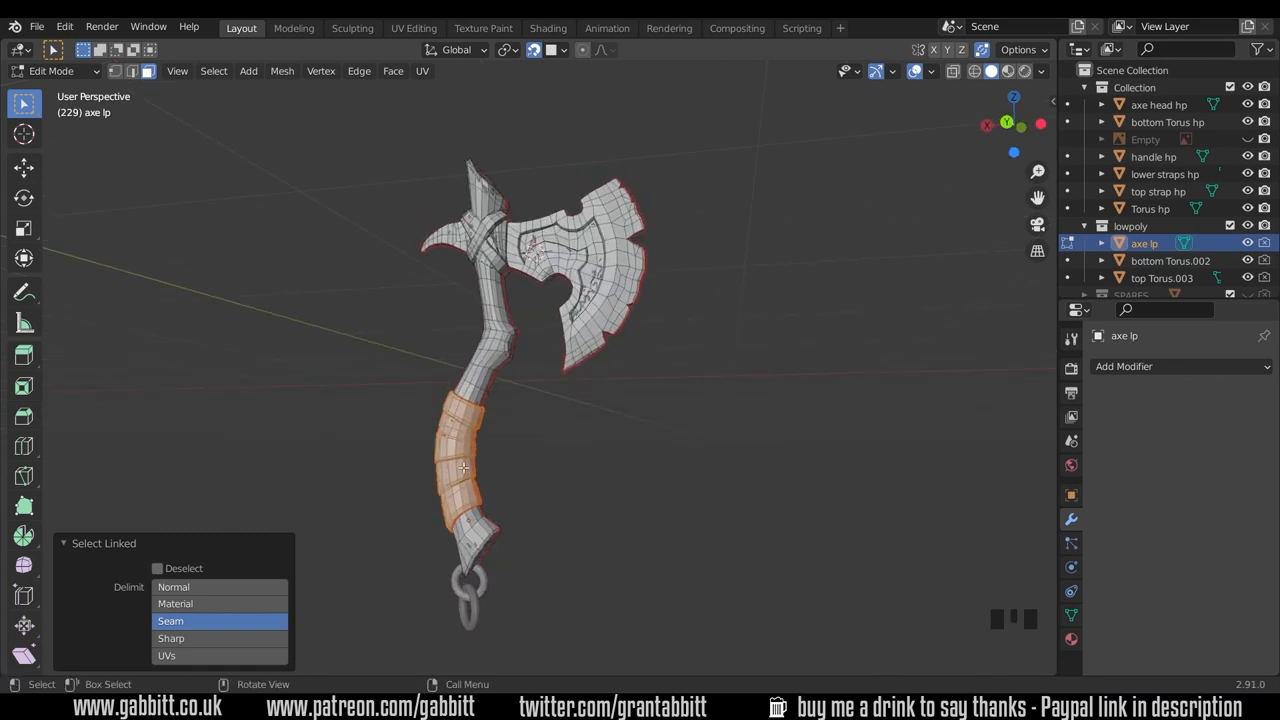
mouse_move(606, 458)
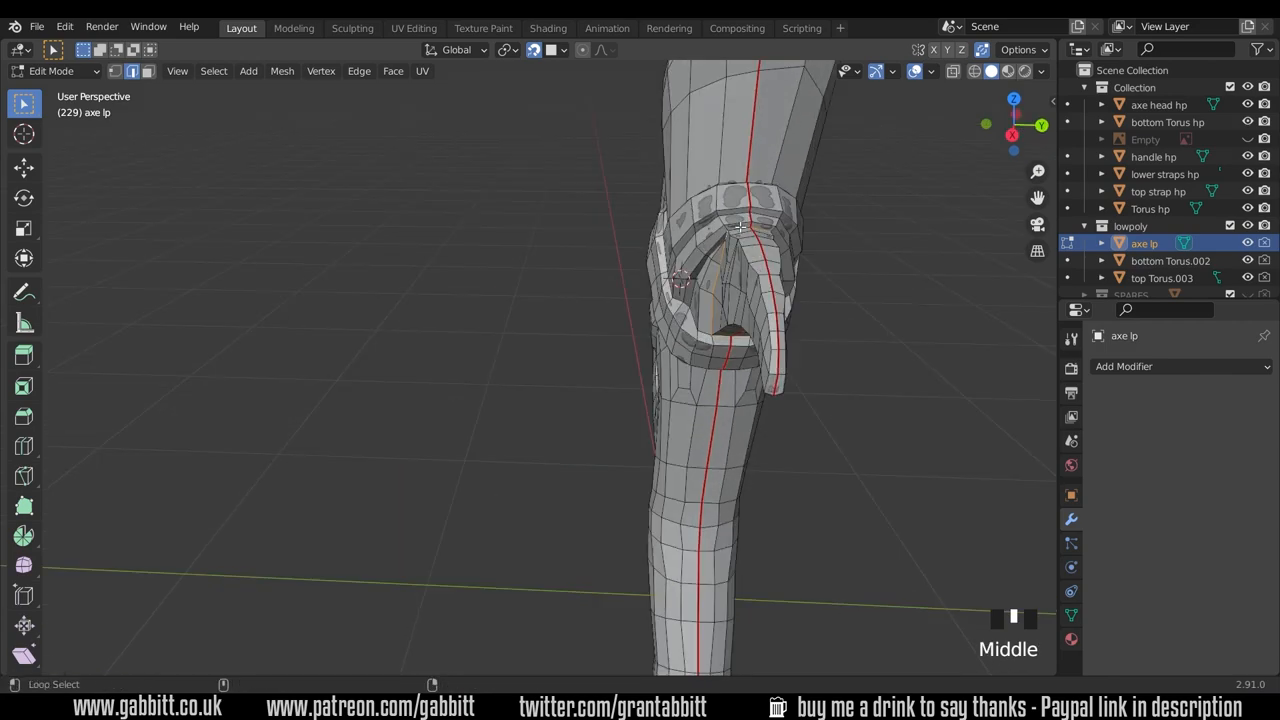
Trace an edge path up the handle side, inspect the strap, then select all the axe geometry.
key(q)
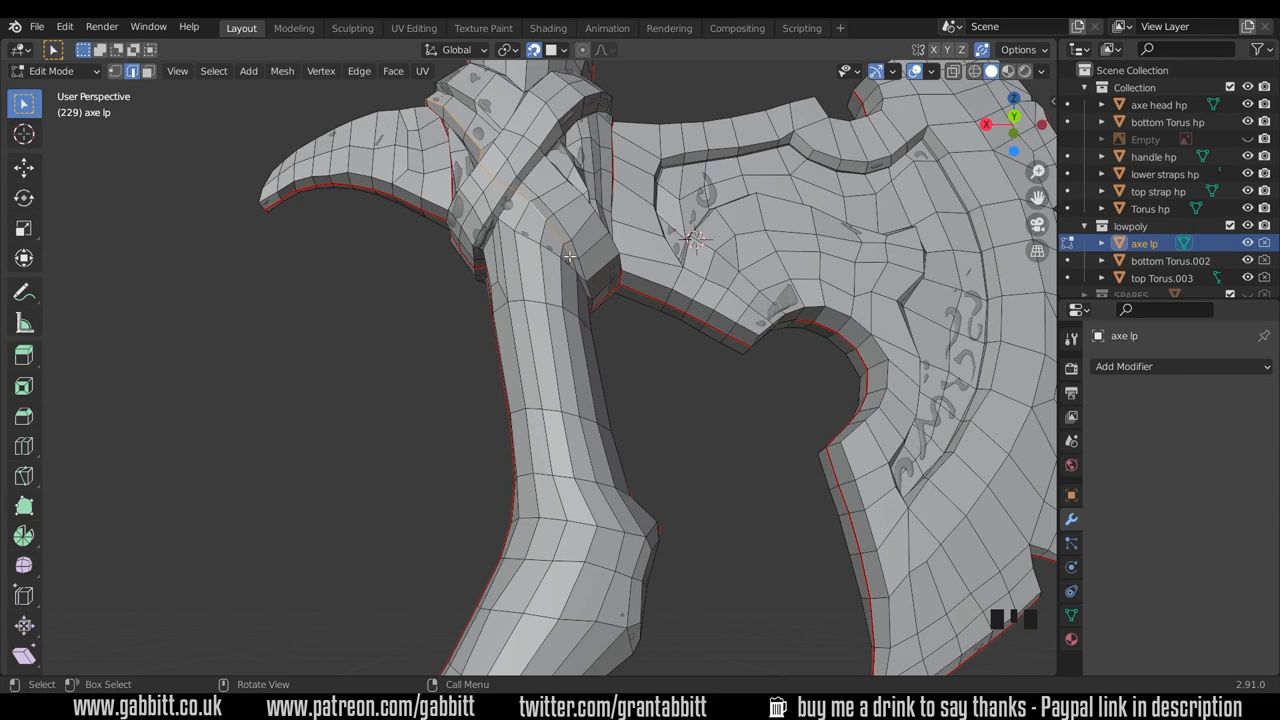
click(524, 200)
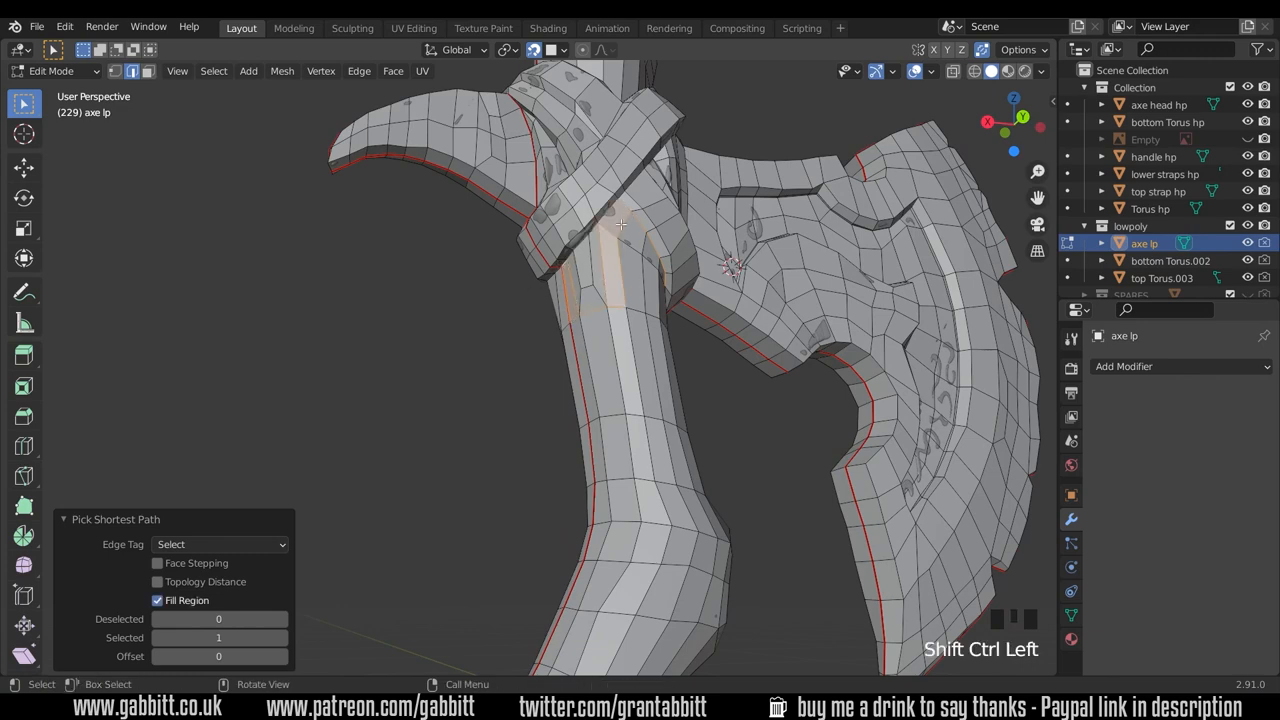
scroll(up, 3)
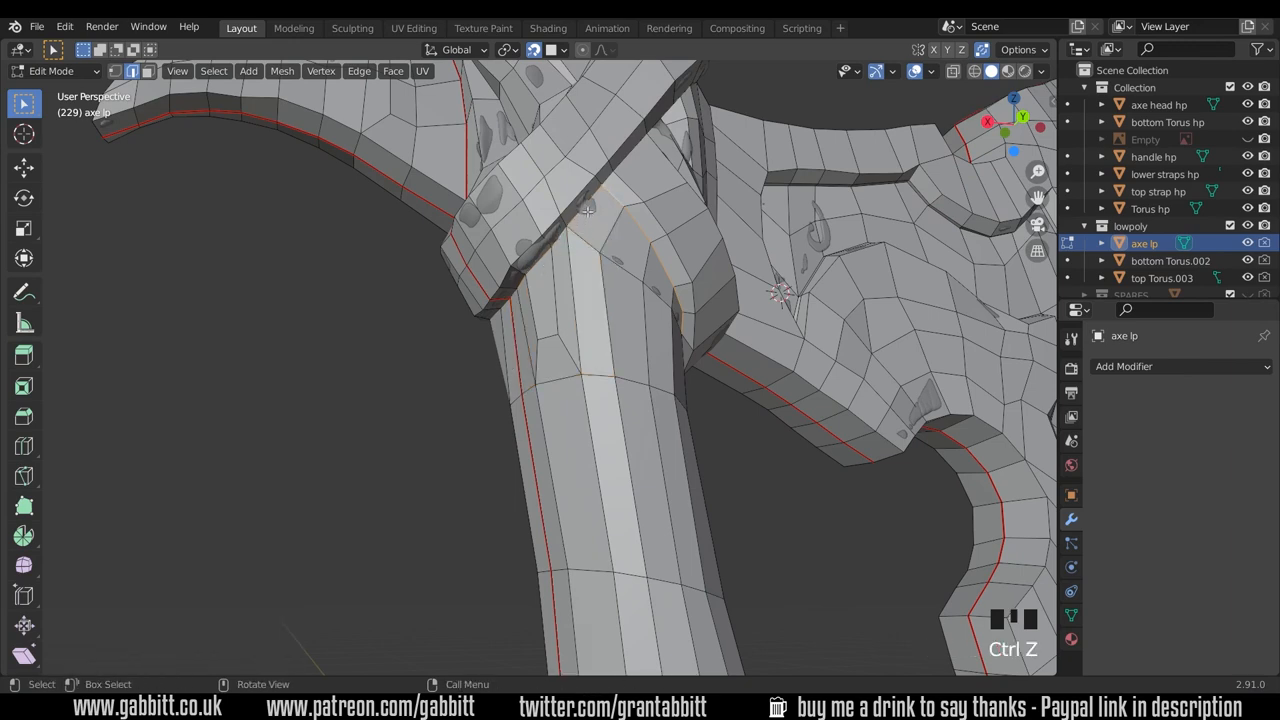
click(512, 292)
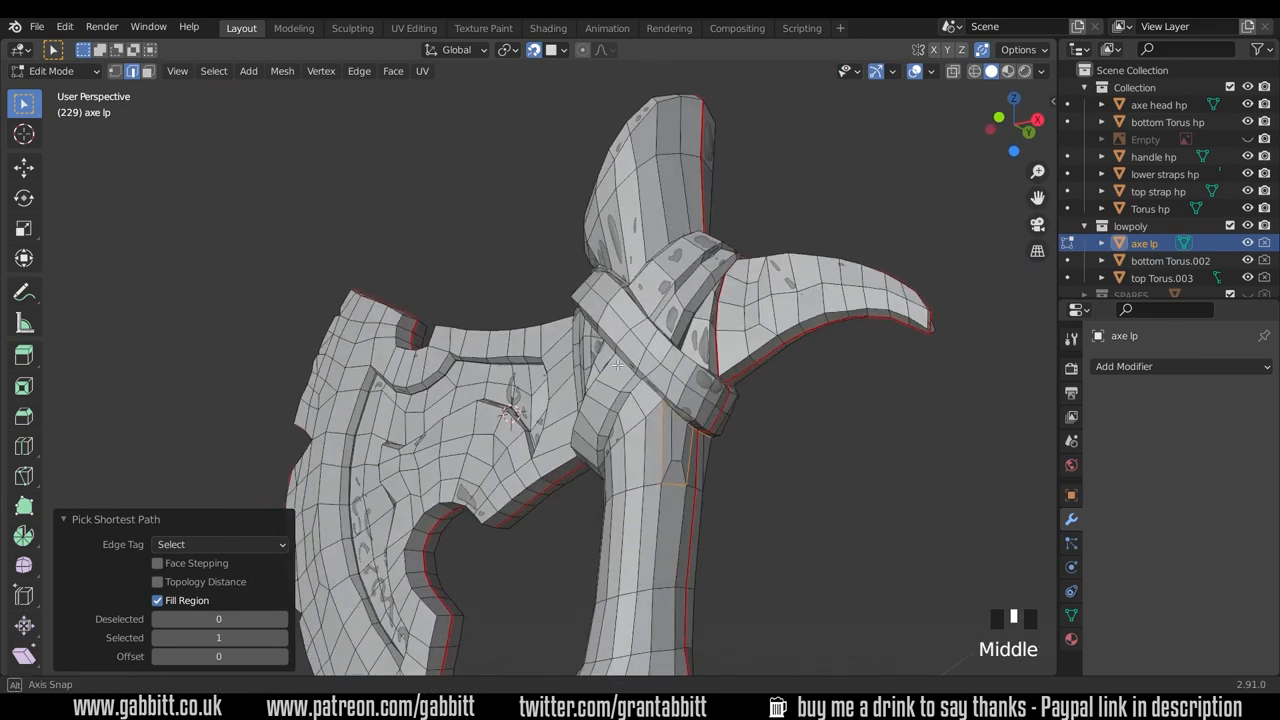
scroll(up, 3)
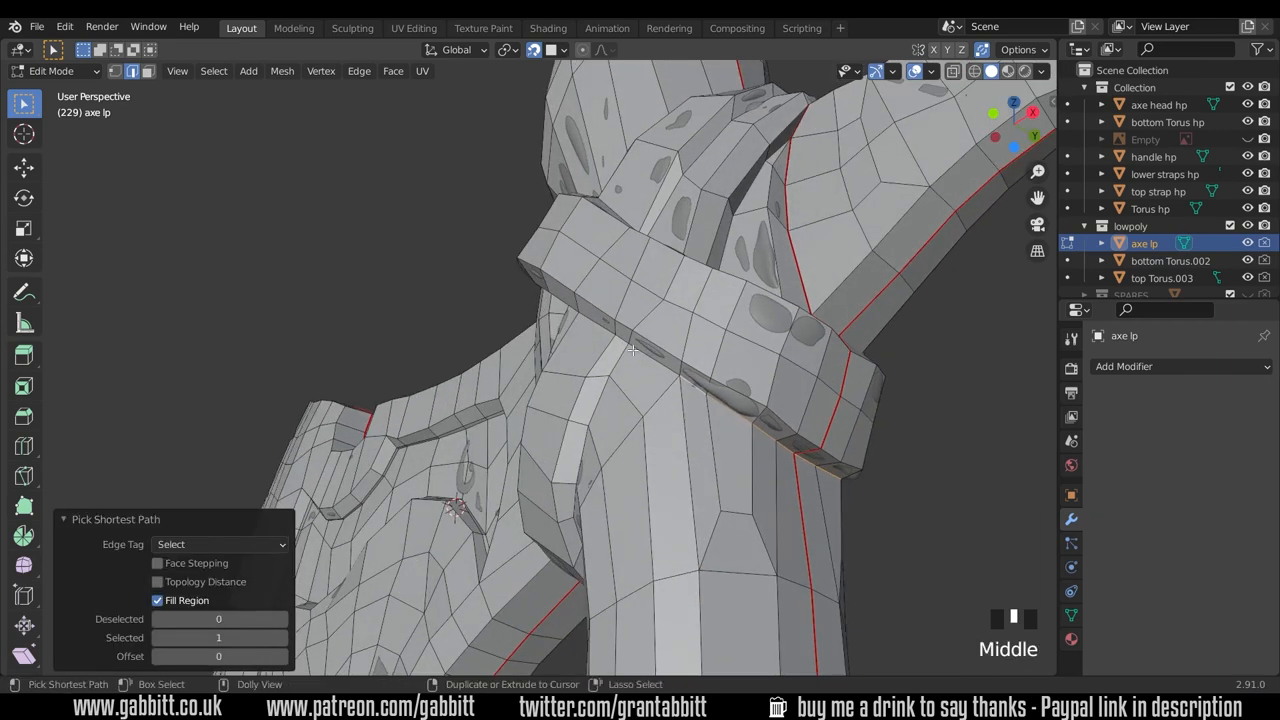
drag(632, 350, 716, 430)
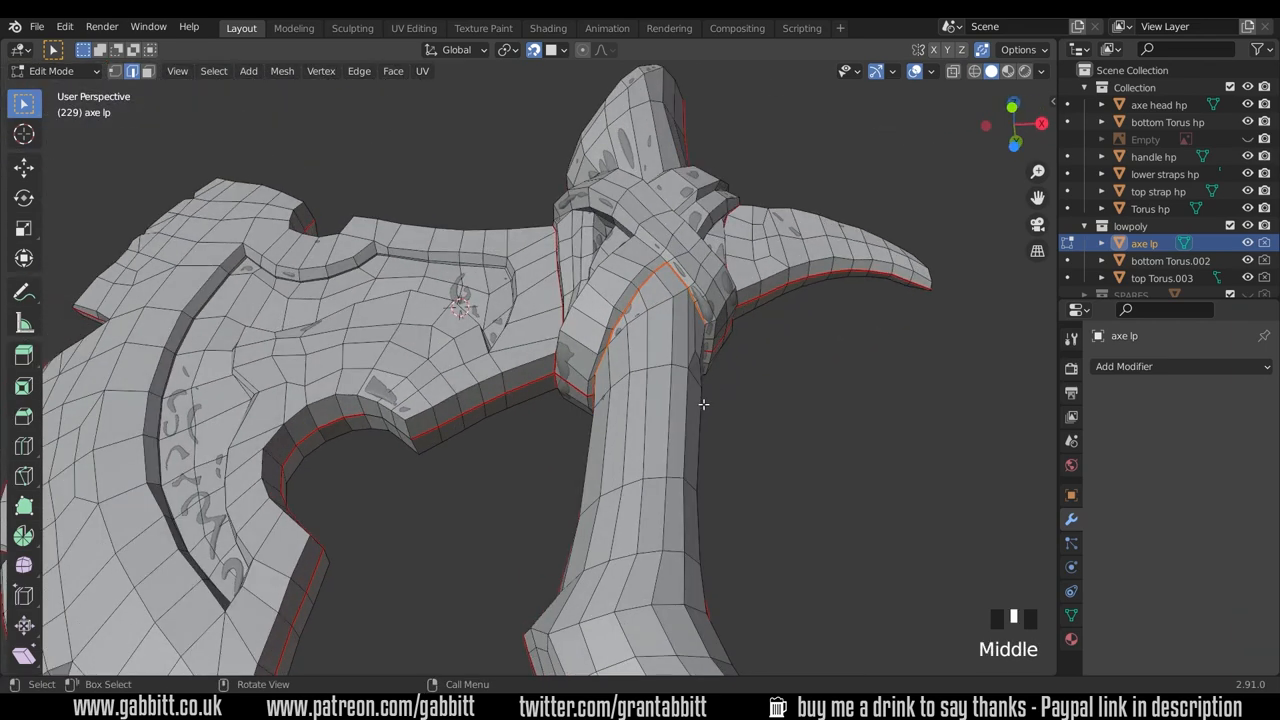
key(a)
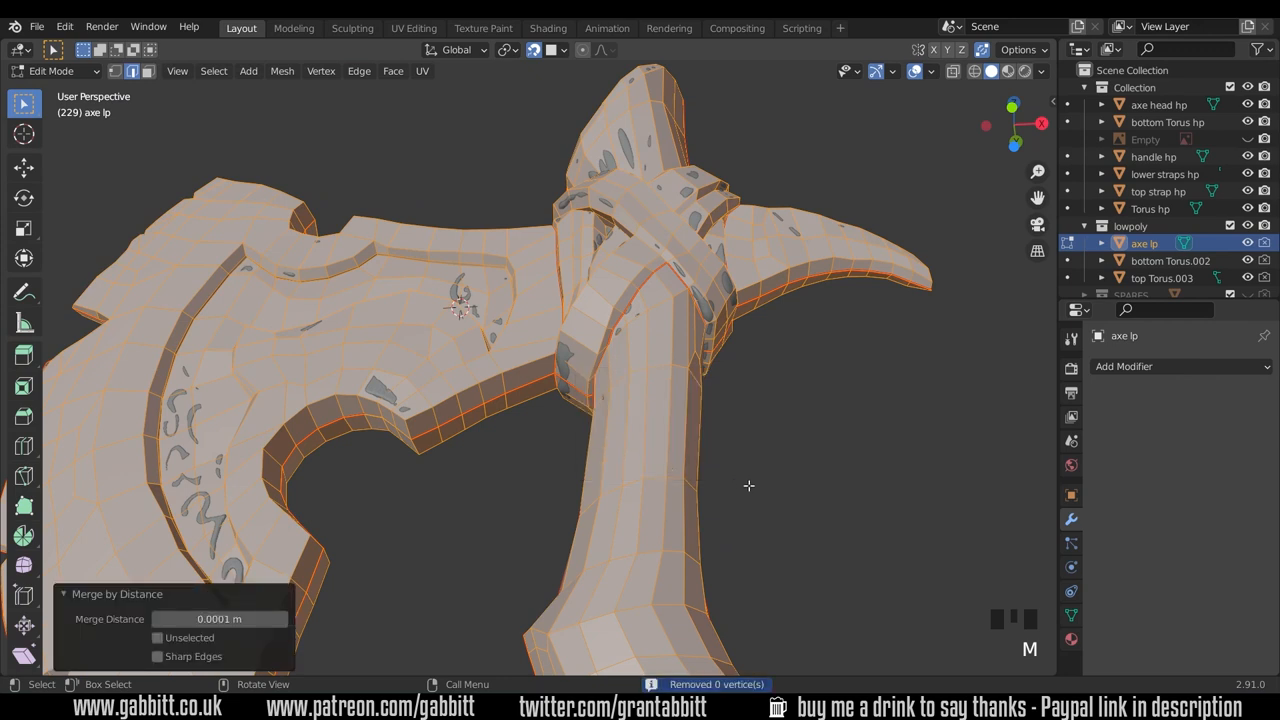
mouse_move(716, 684)
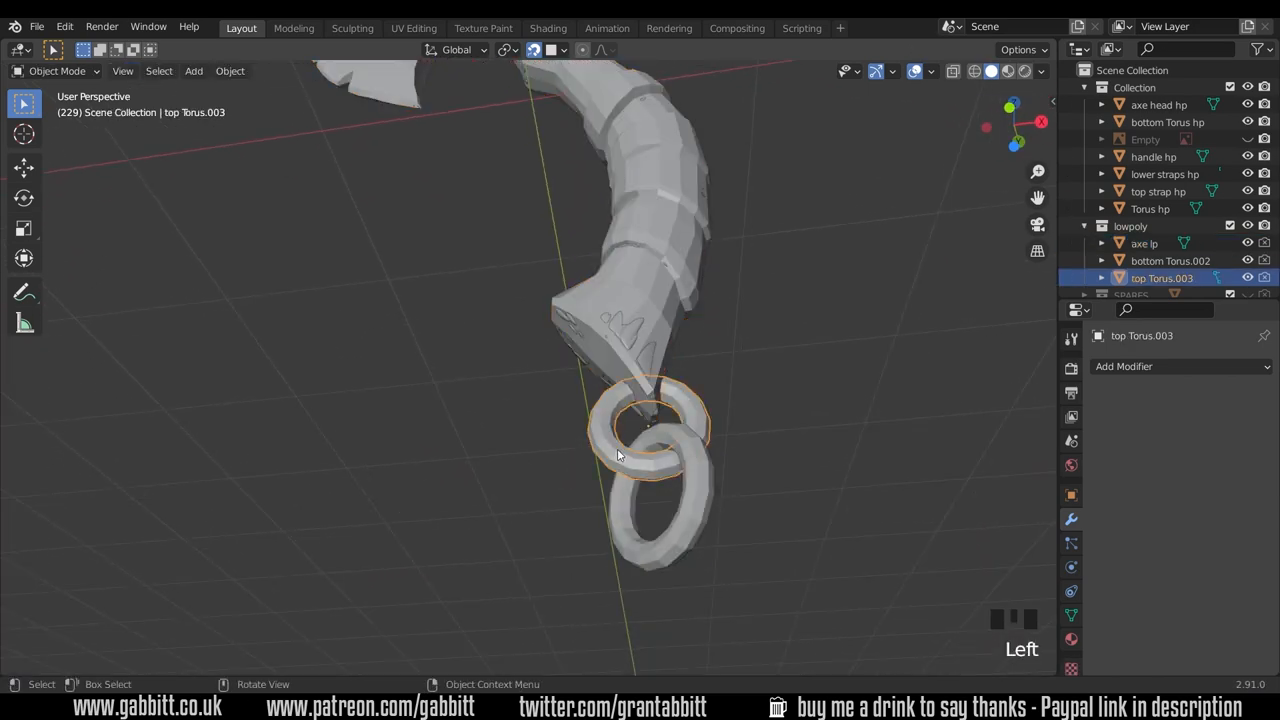
Pick a loop on the bottom ring in Edit Mode, then select the axe and both rings as objects.
key(Tab)
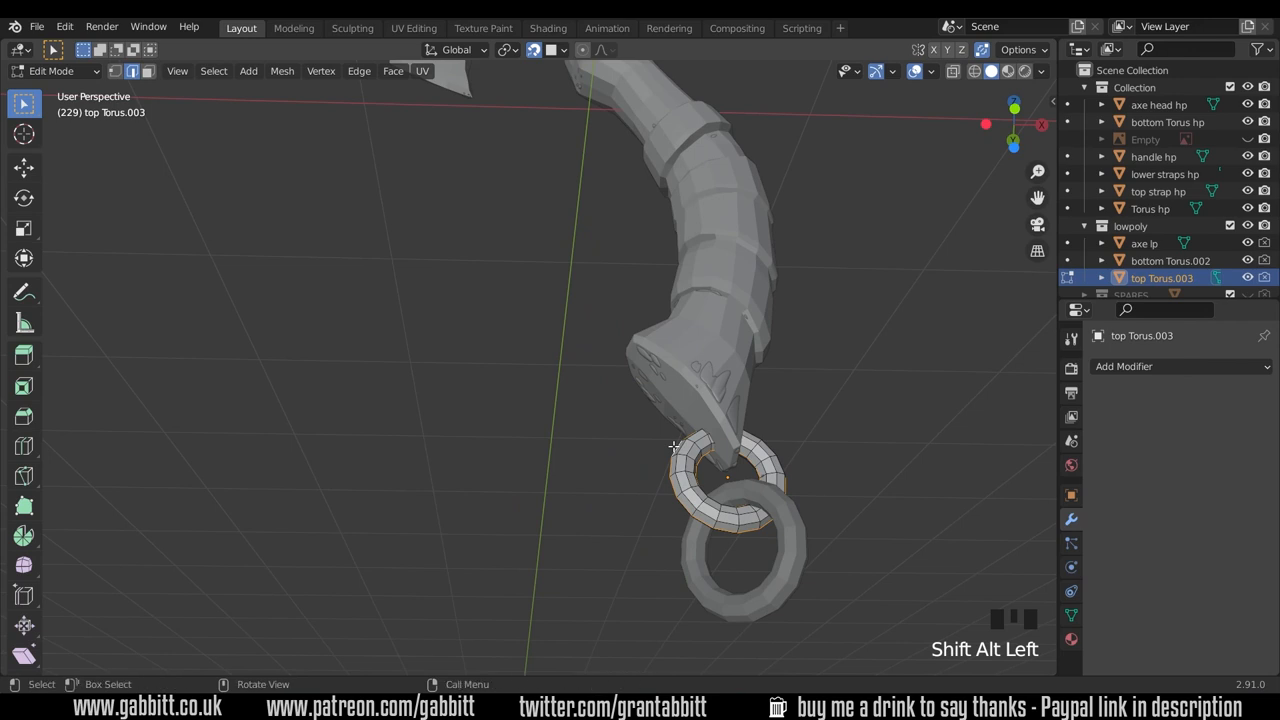
click(704, 554)
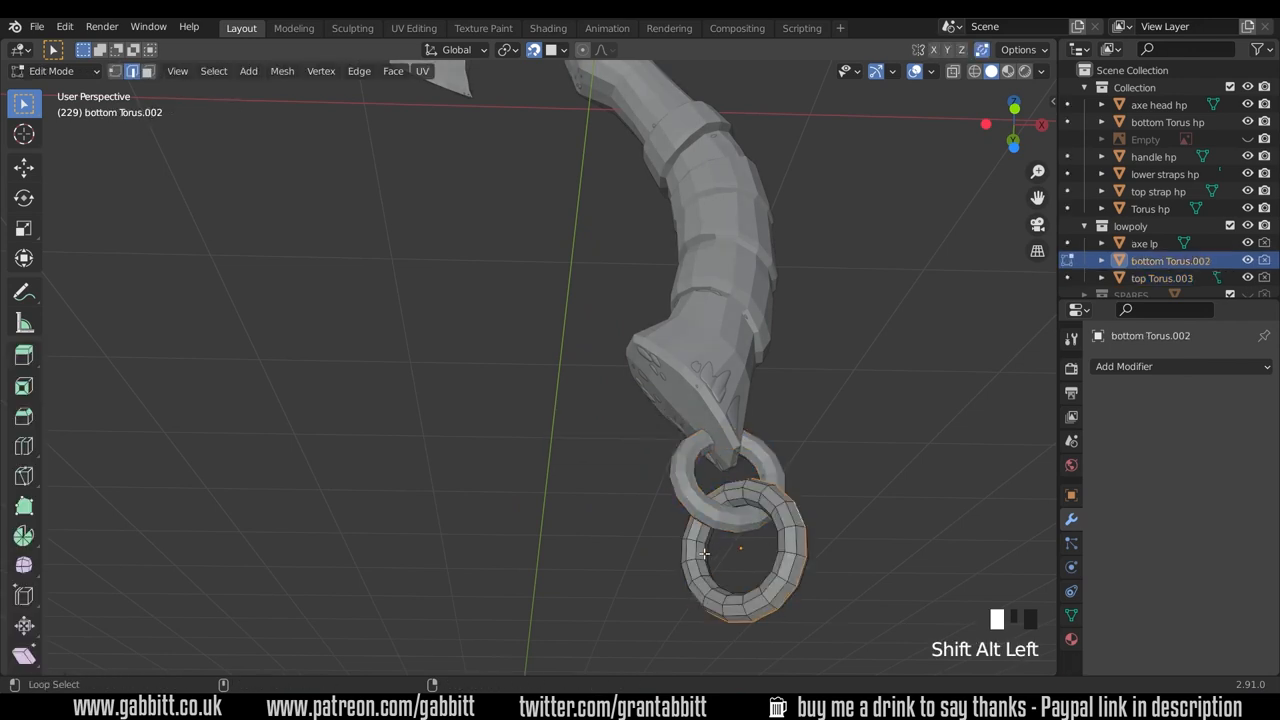
key(Tab)
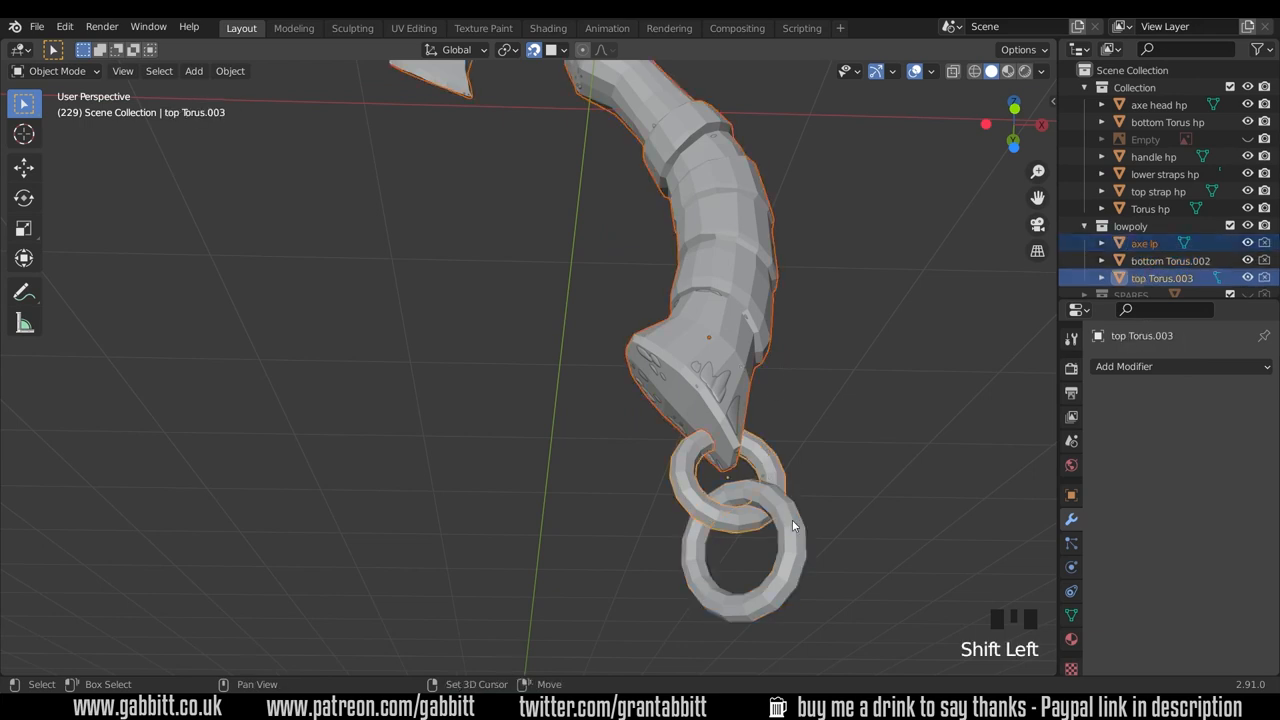
click(1170, 260)
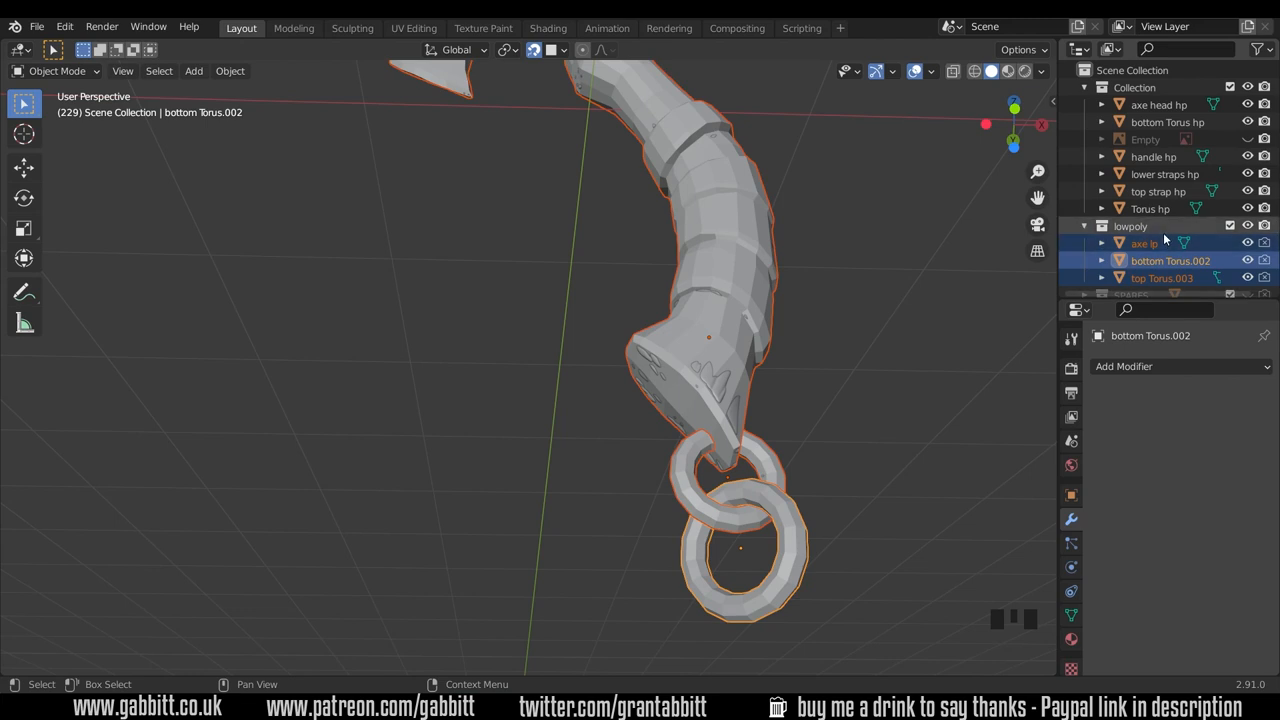
mouse_move(470, 124)
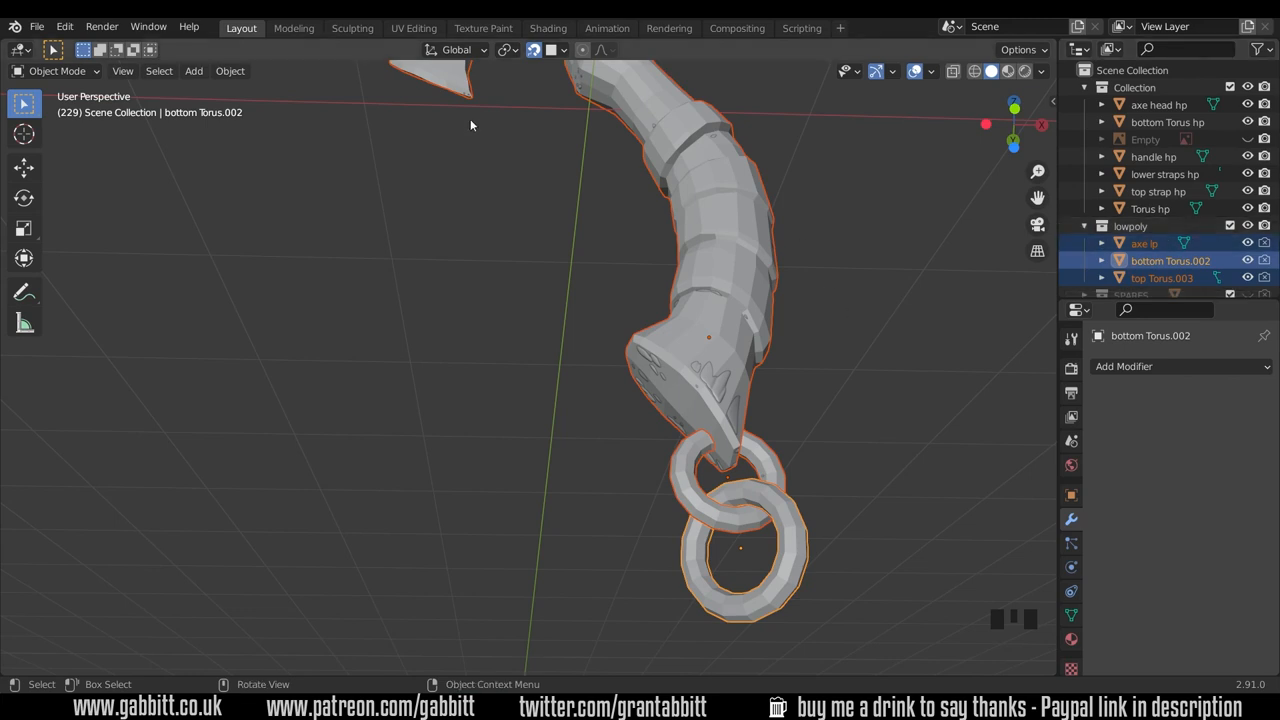
mouse_move(412, 28)
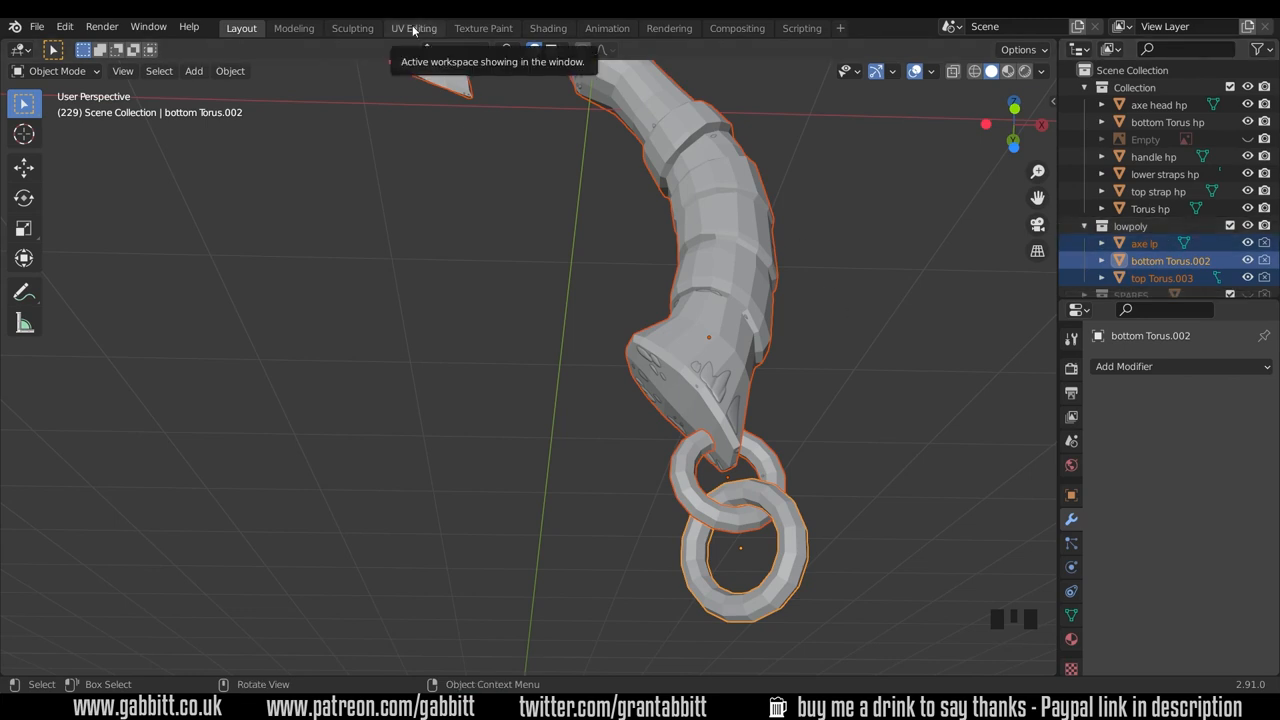
In the UV Editing workspace, unwrap all faces into seam-based islands with the Angle Based method.
click(412, 28)
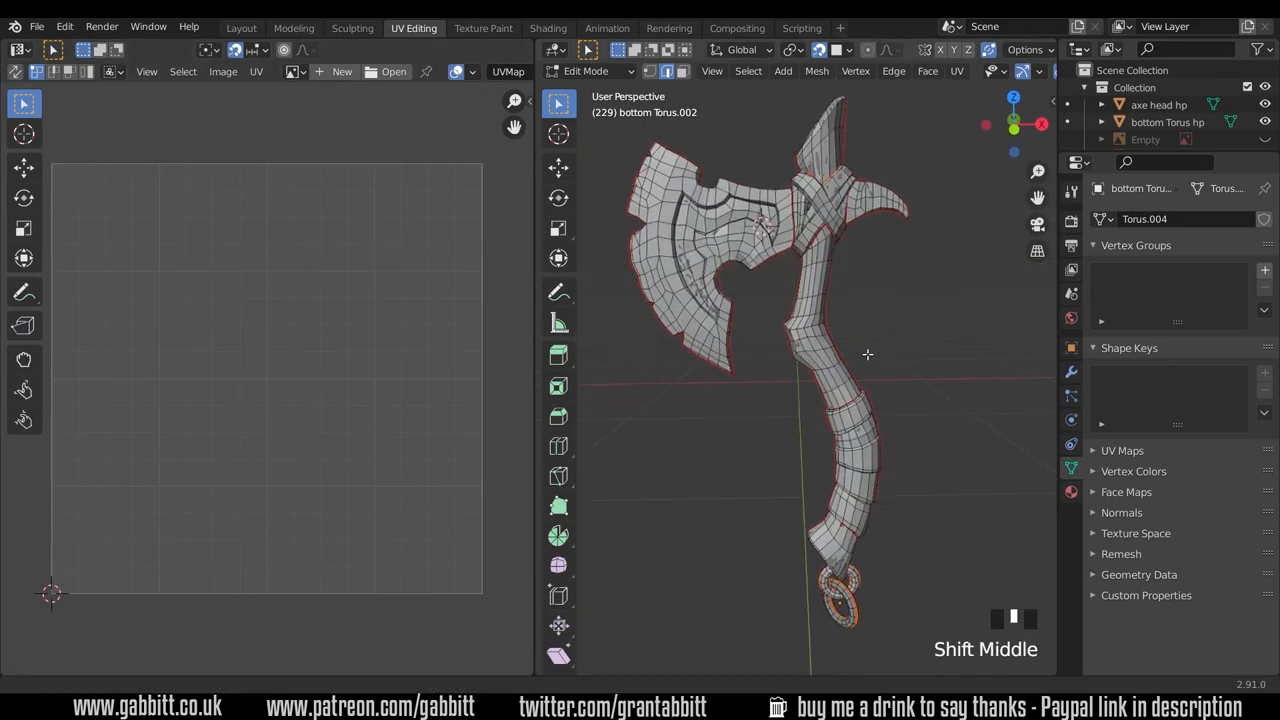
key(a)
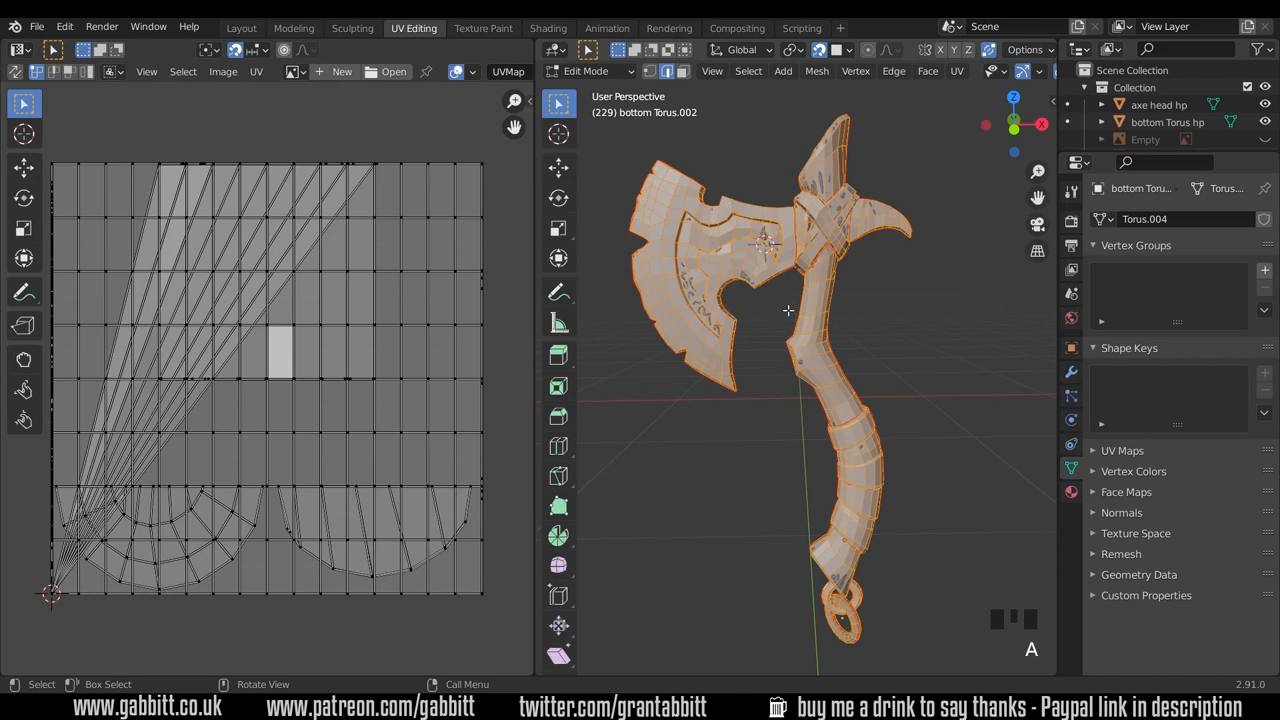
mouse_move(826, 592)
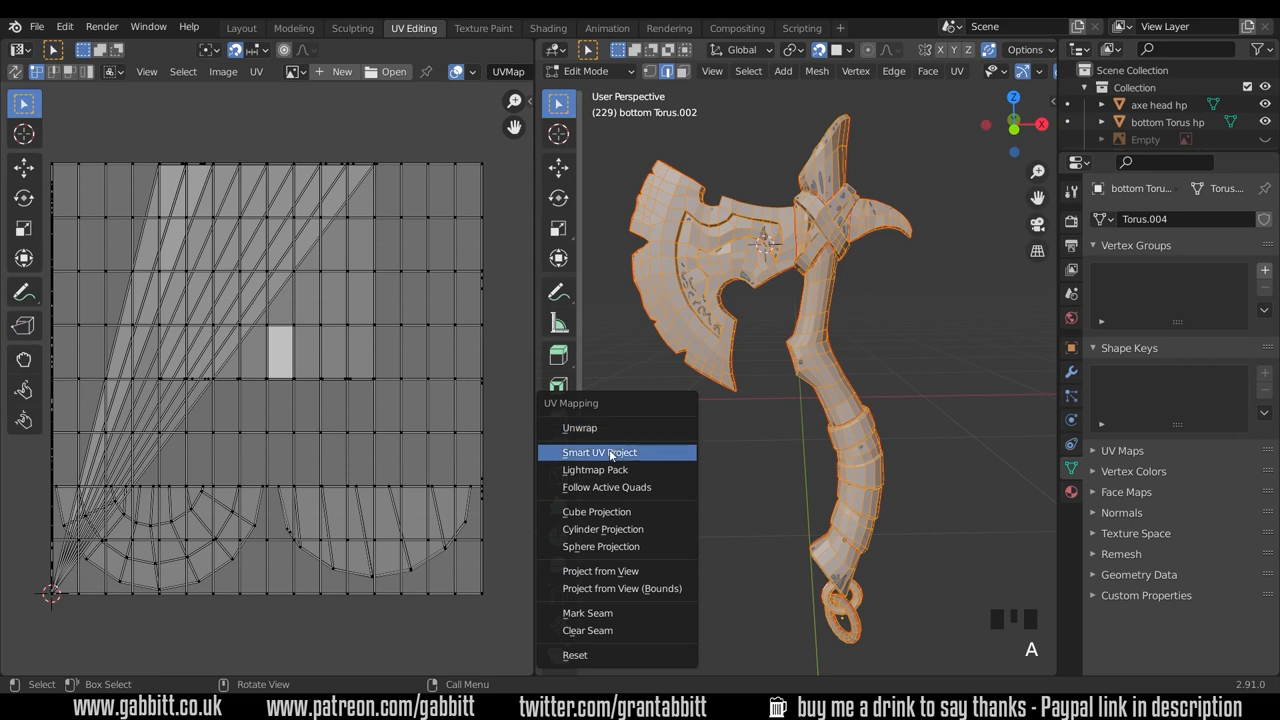
mouse_move(600, 452)
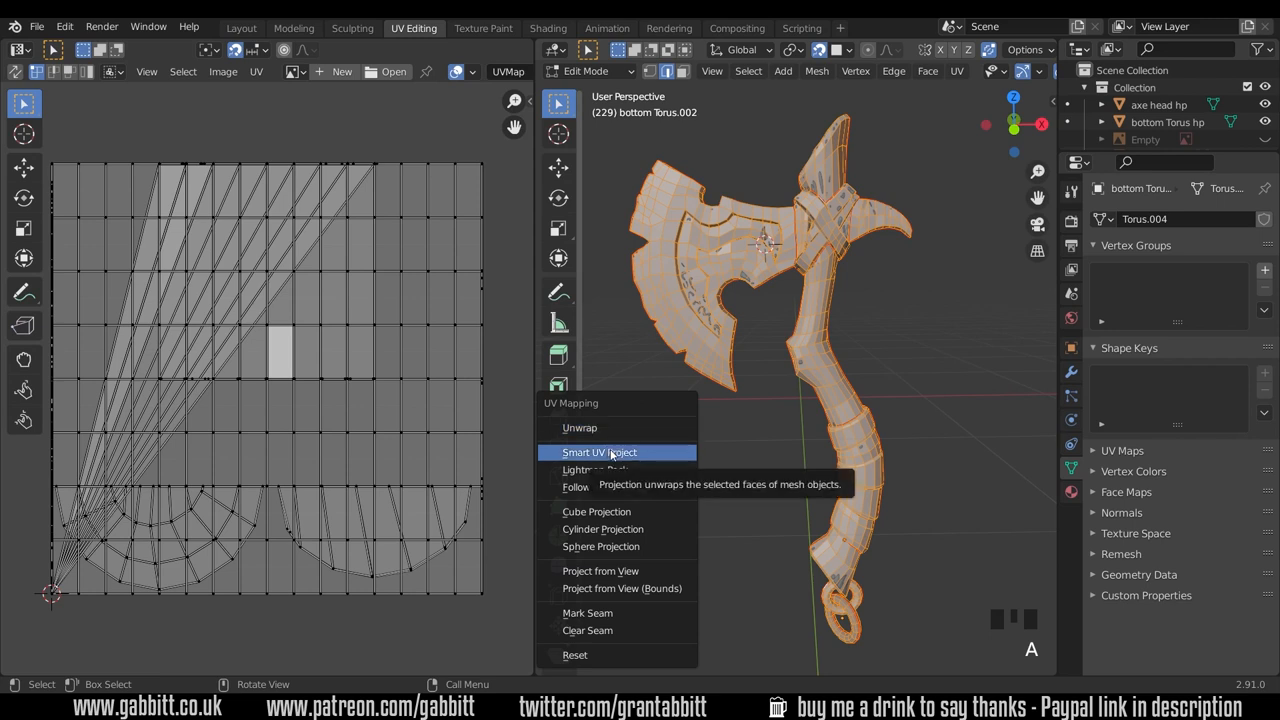
mouse_move(580, 428)
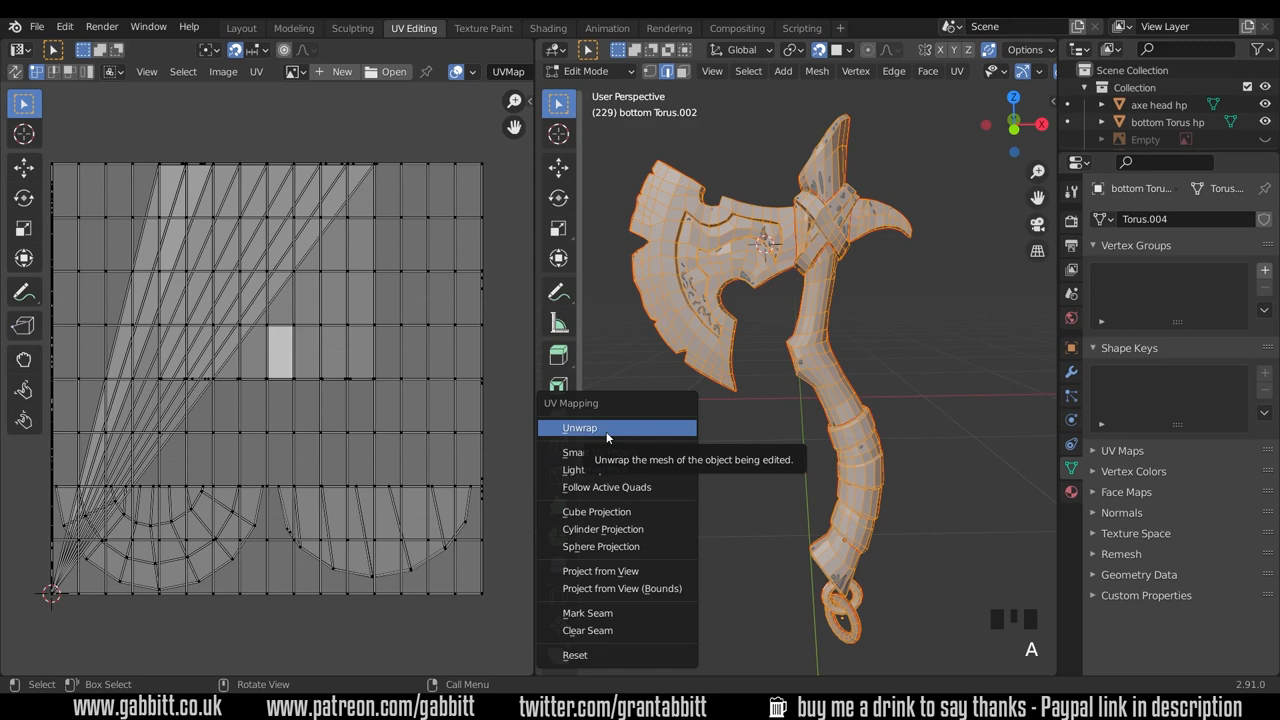
click(580, 428)
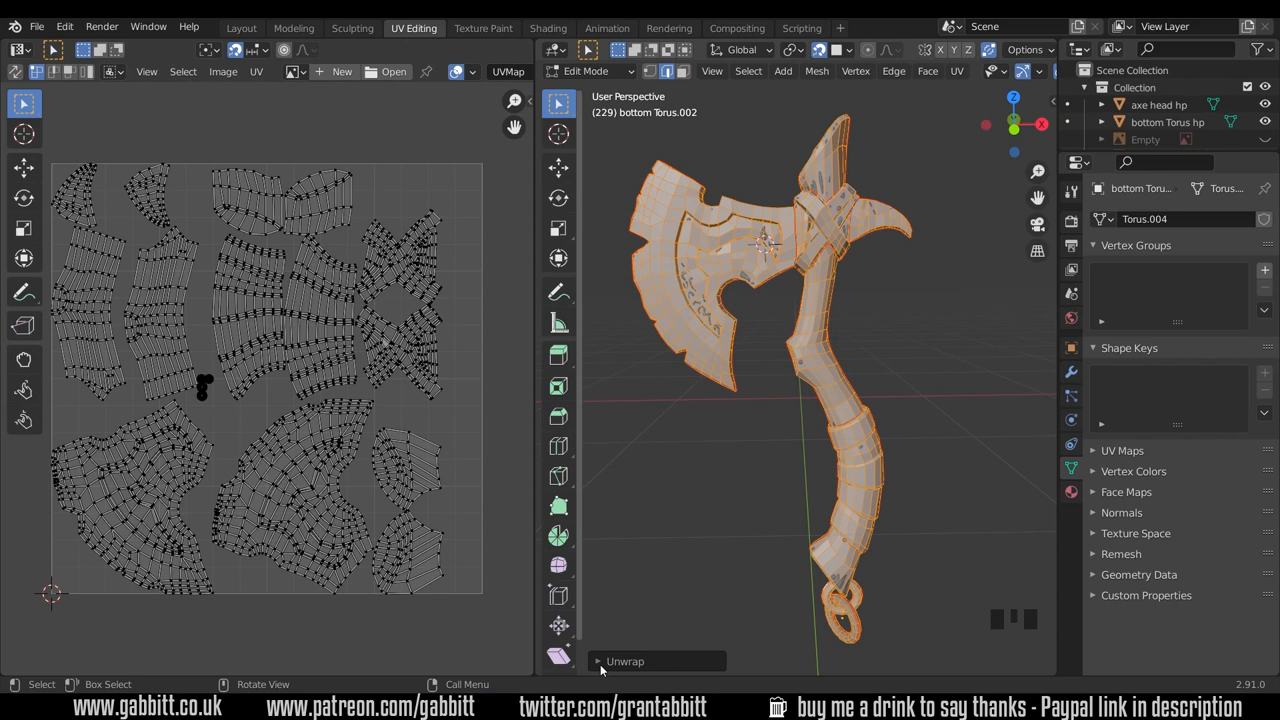
click(624, 660)
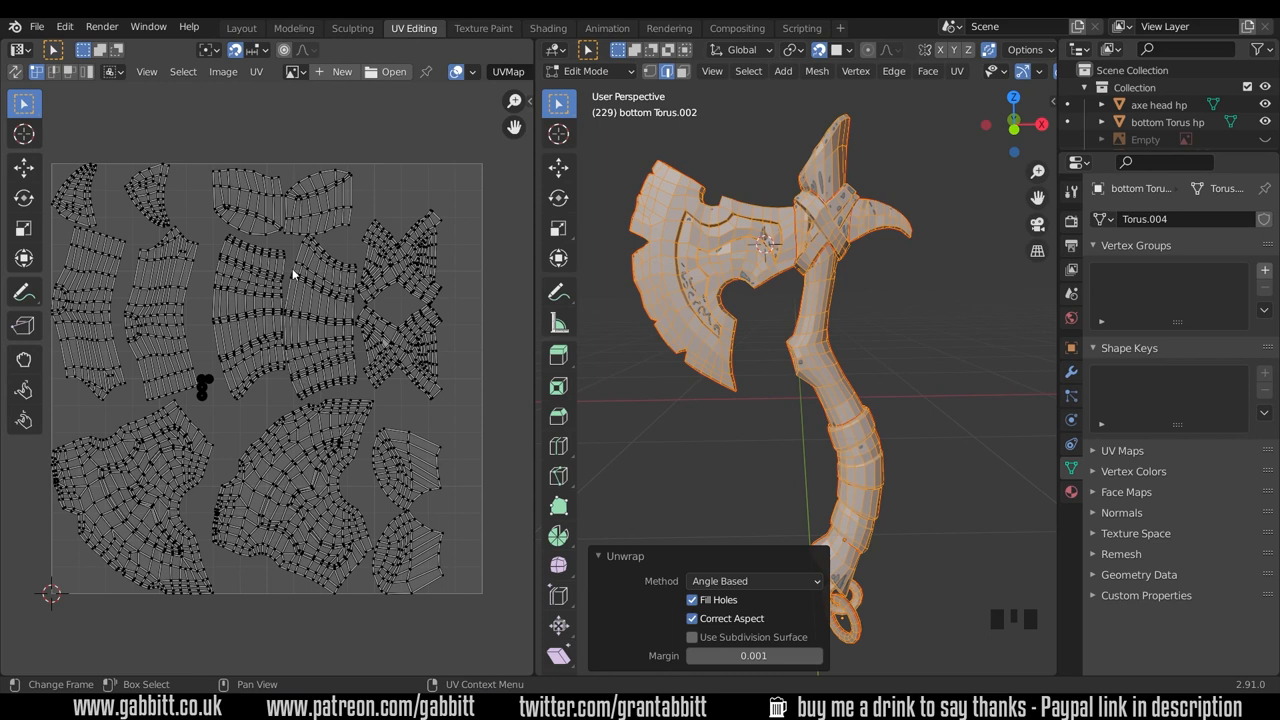
mouse_move(310, 242)
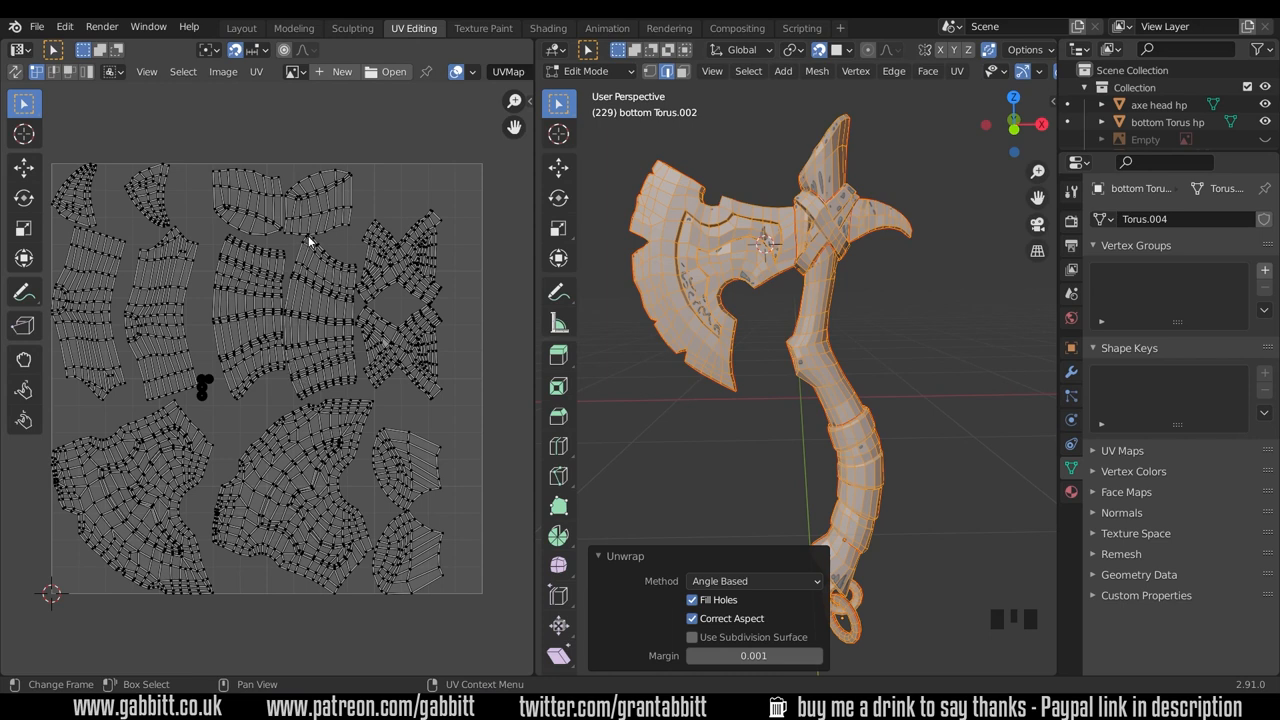
mouse_move(316, 244)
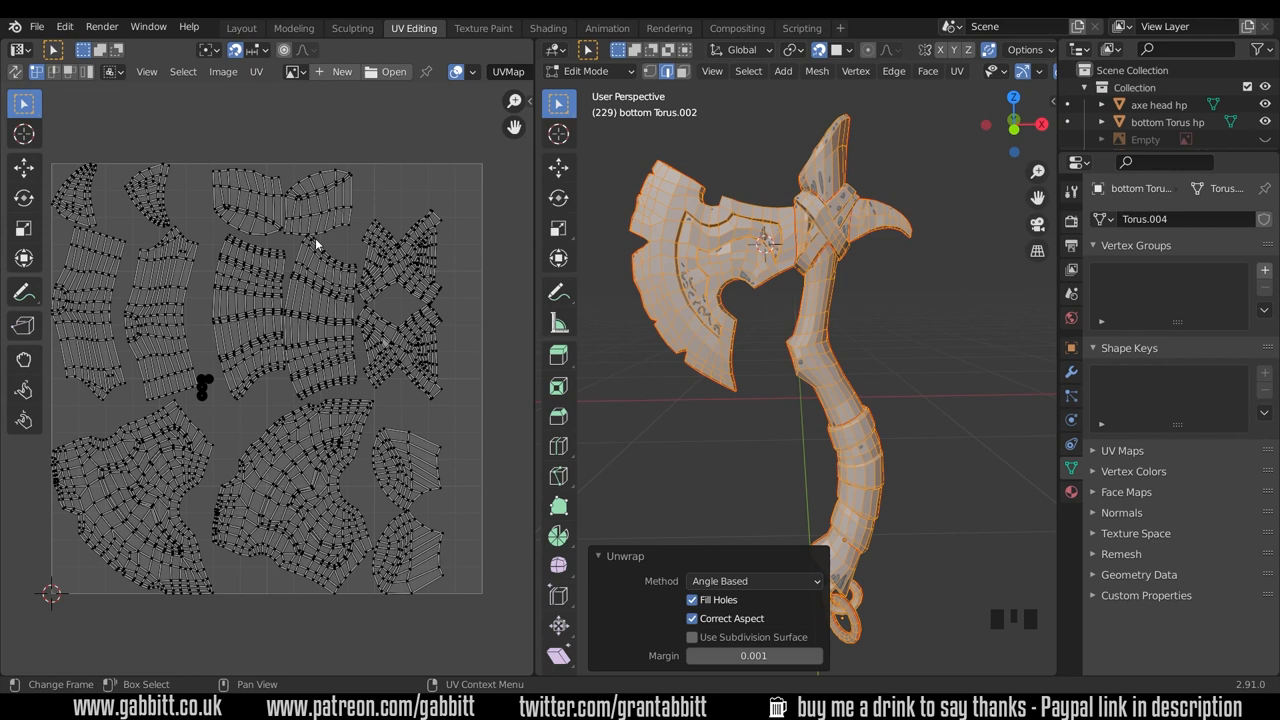
mouse_move(312, 244)
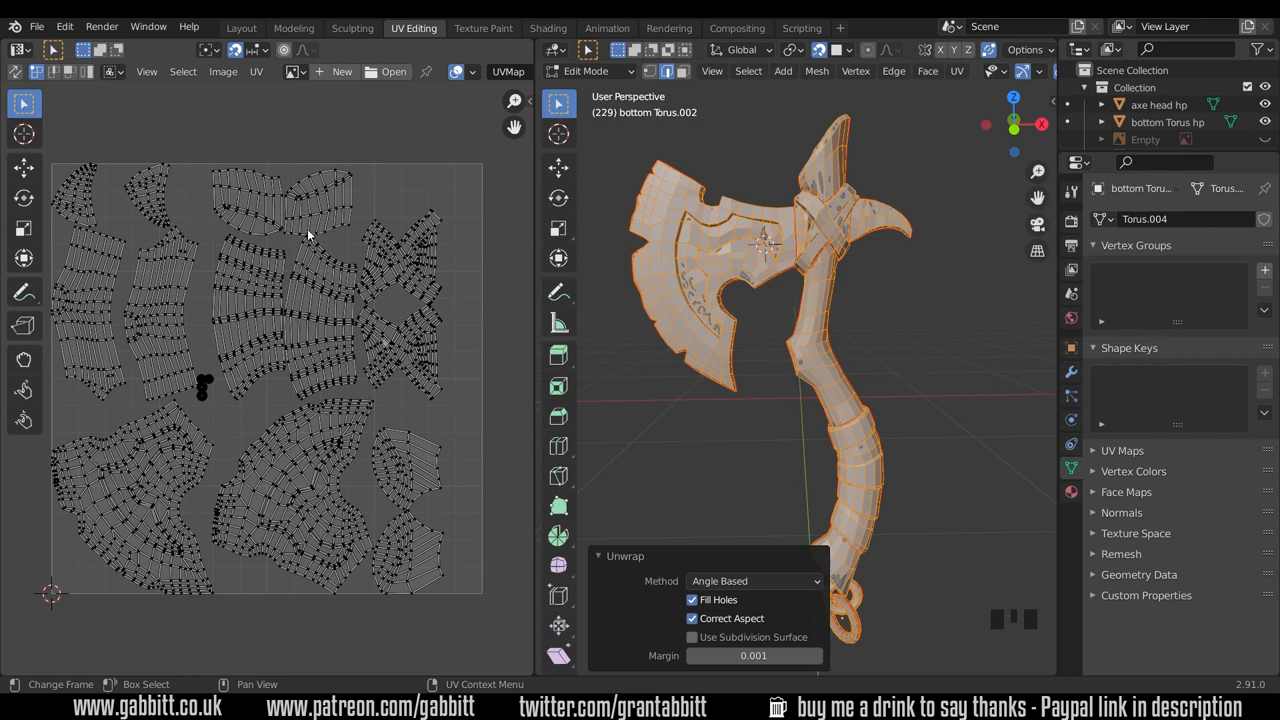
Raise the Unwrap margin from 0.003 to 0.010 and inspect the wider island spacing.
click(752, 656)
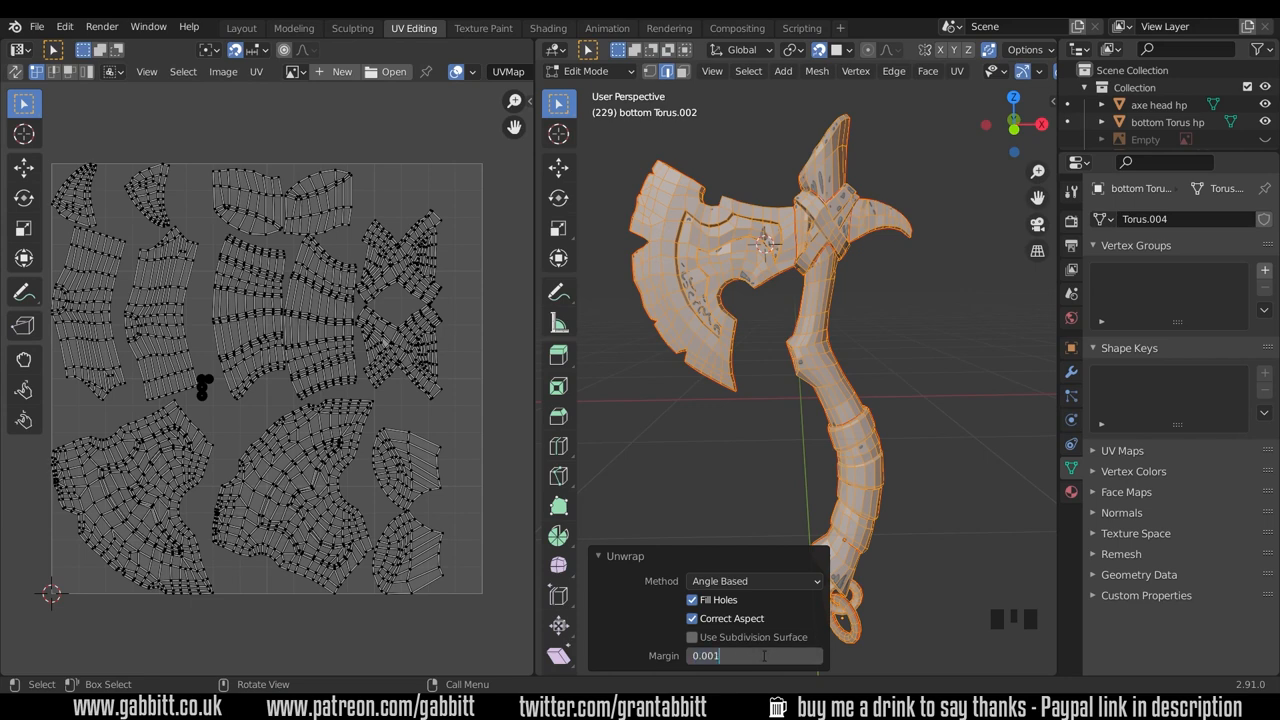
text(0.003)
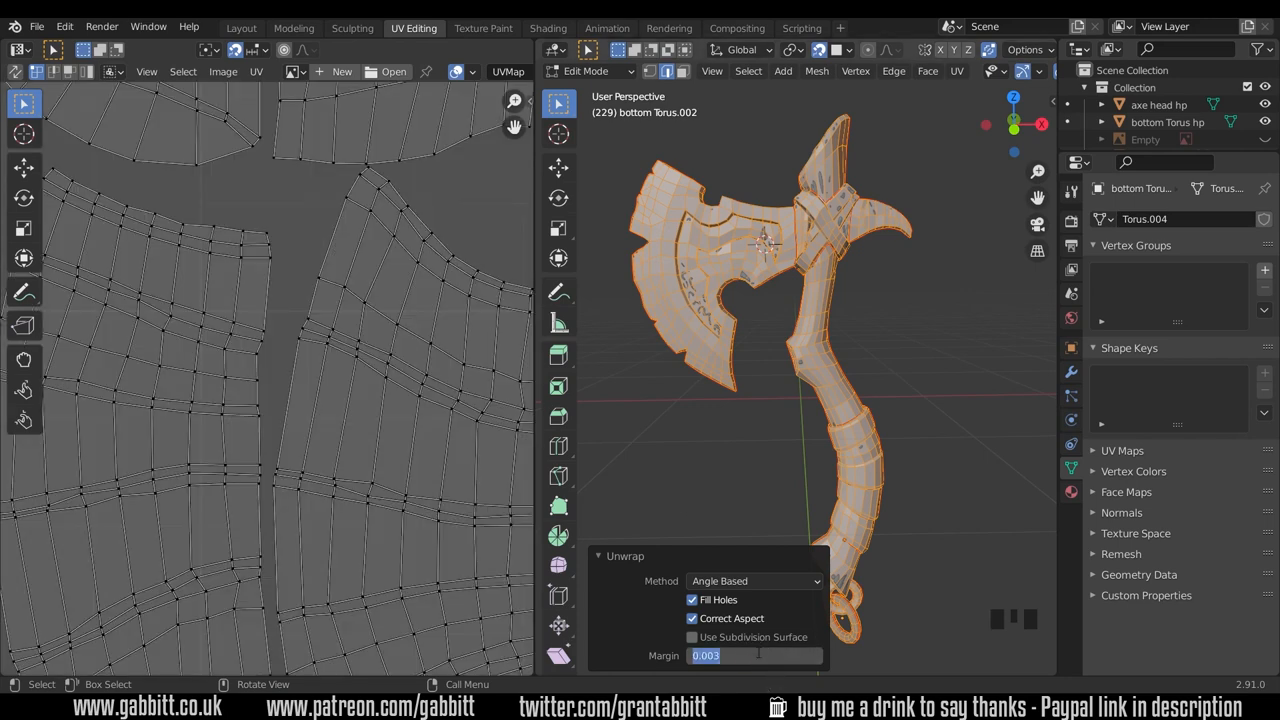
text(0.010)
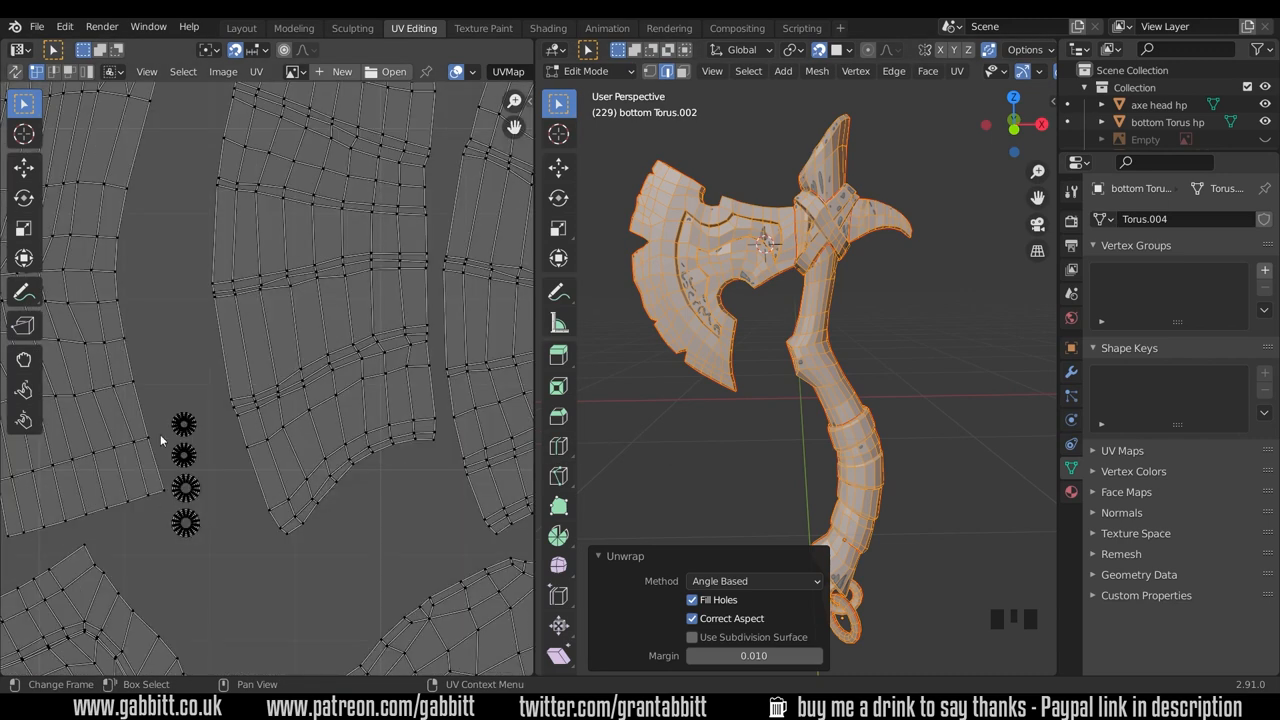
mouse_move(836, 448)
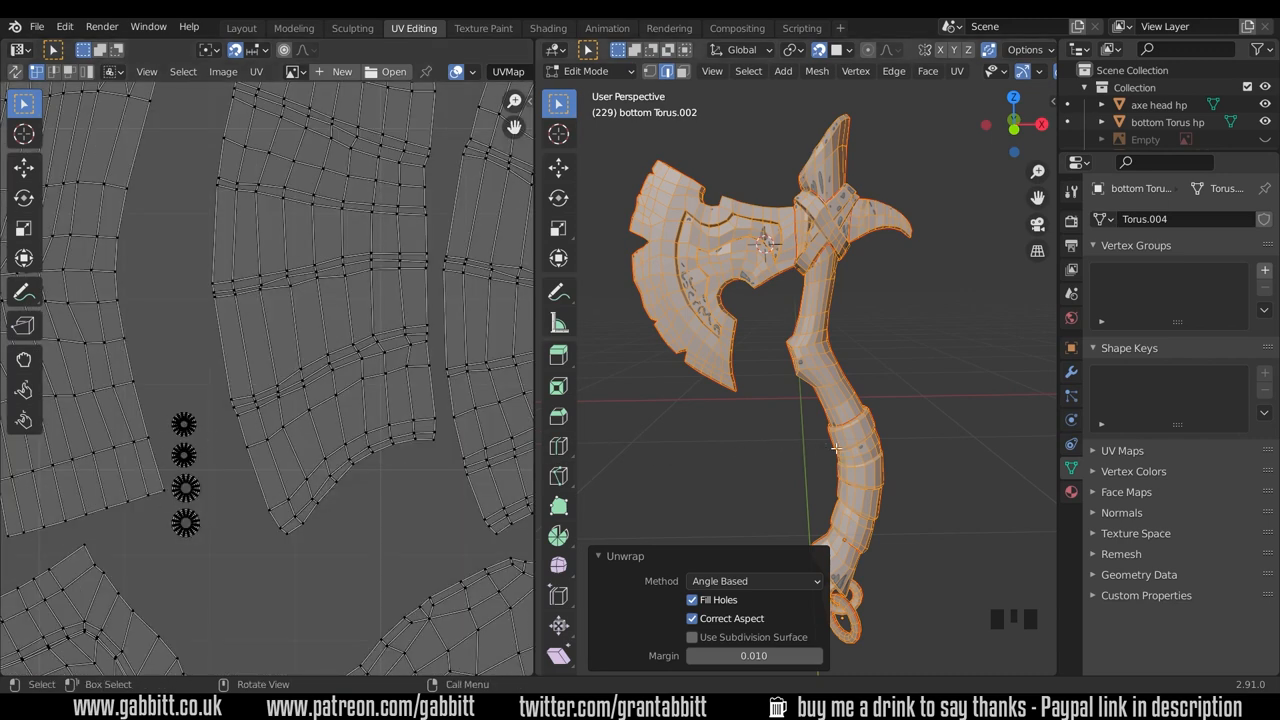
drag(836, 448, 918, 492)
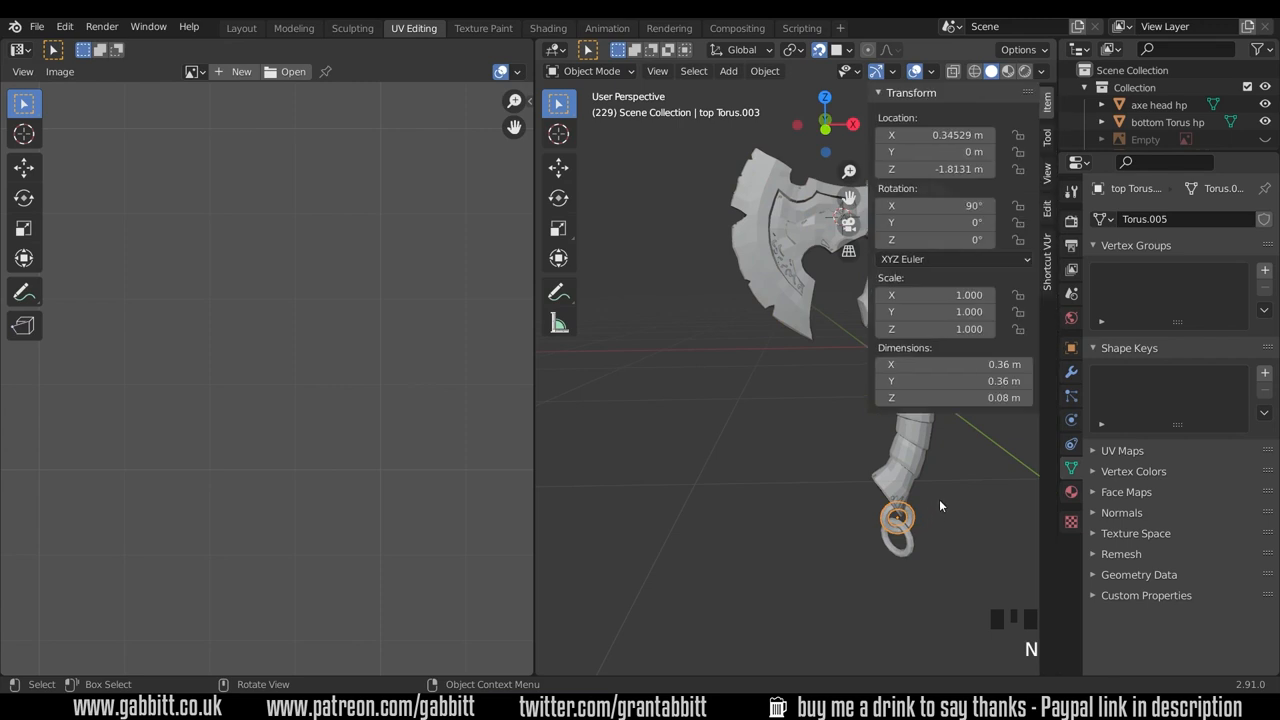
mouse_move(924, 502)
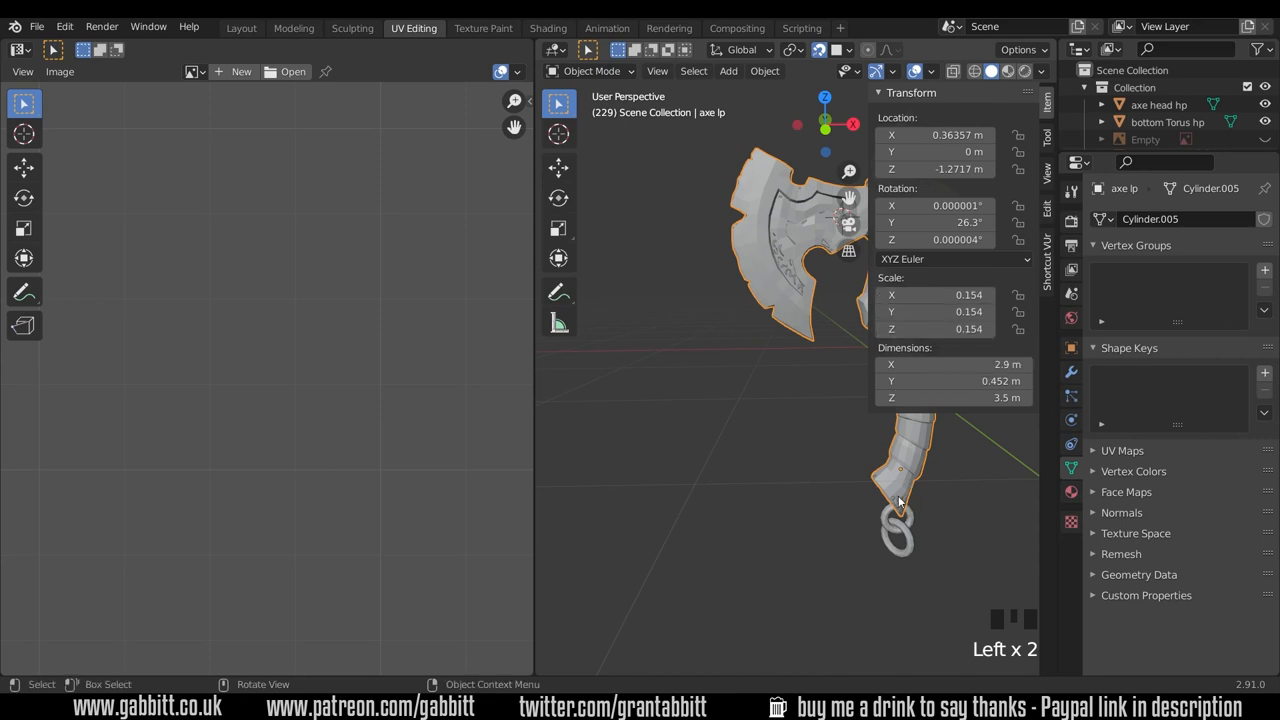
mouse_move(904, 536)
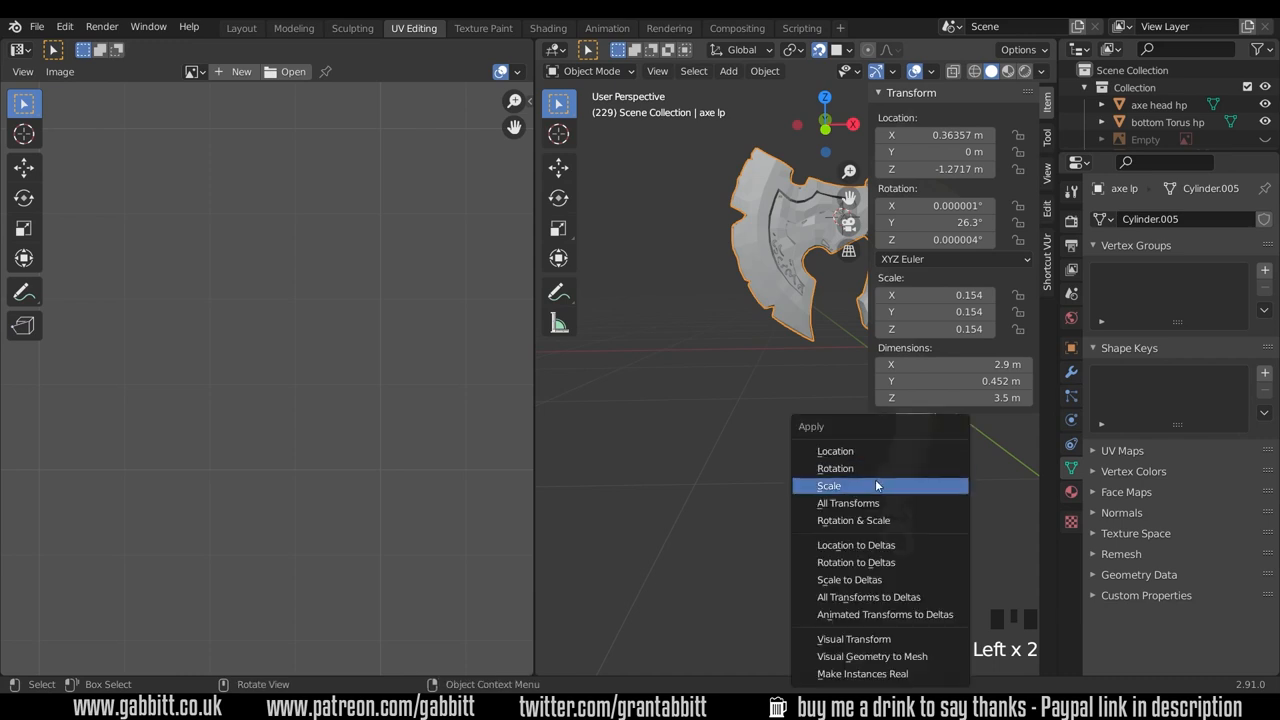
Apply Scale via Ctrl+A so the axe's scale is baked into the mesh.
click(828, 486)
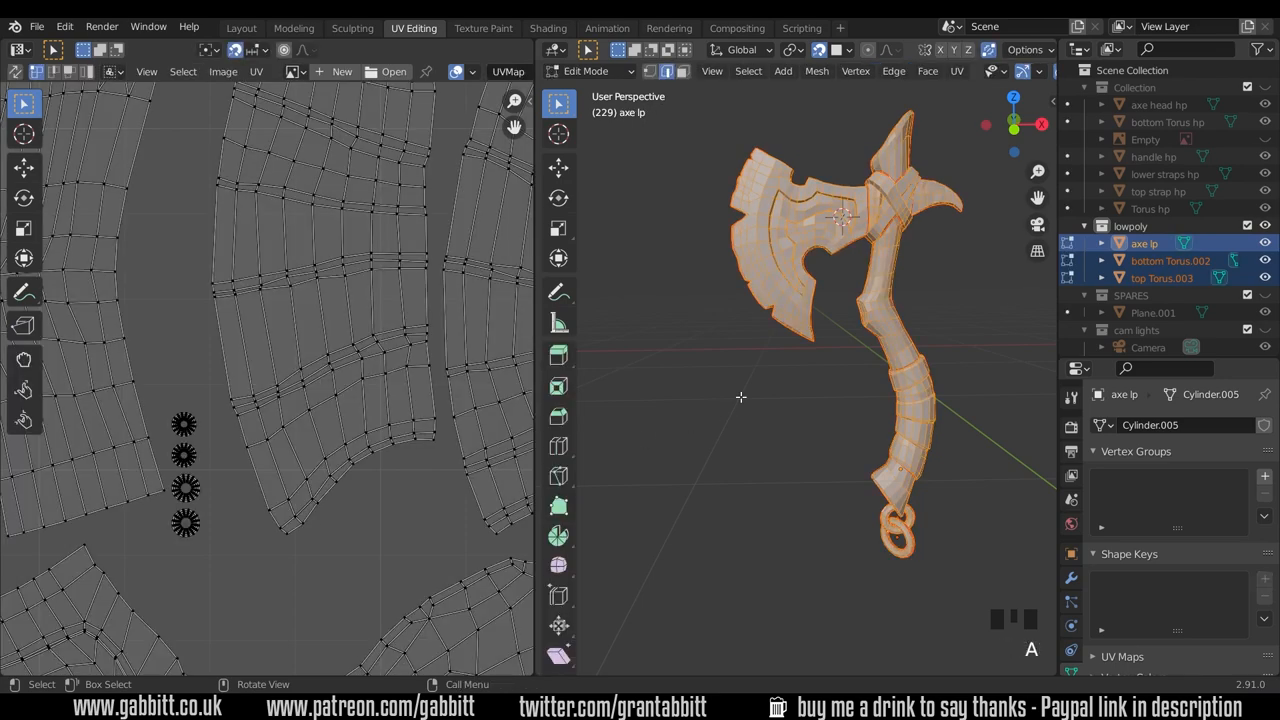
Unwrap the whole mesh again with Angle Based, margin 0.010, and maximize the UV editor.
key(u)
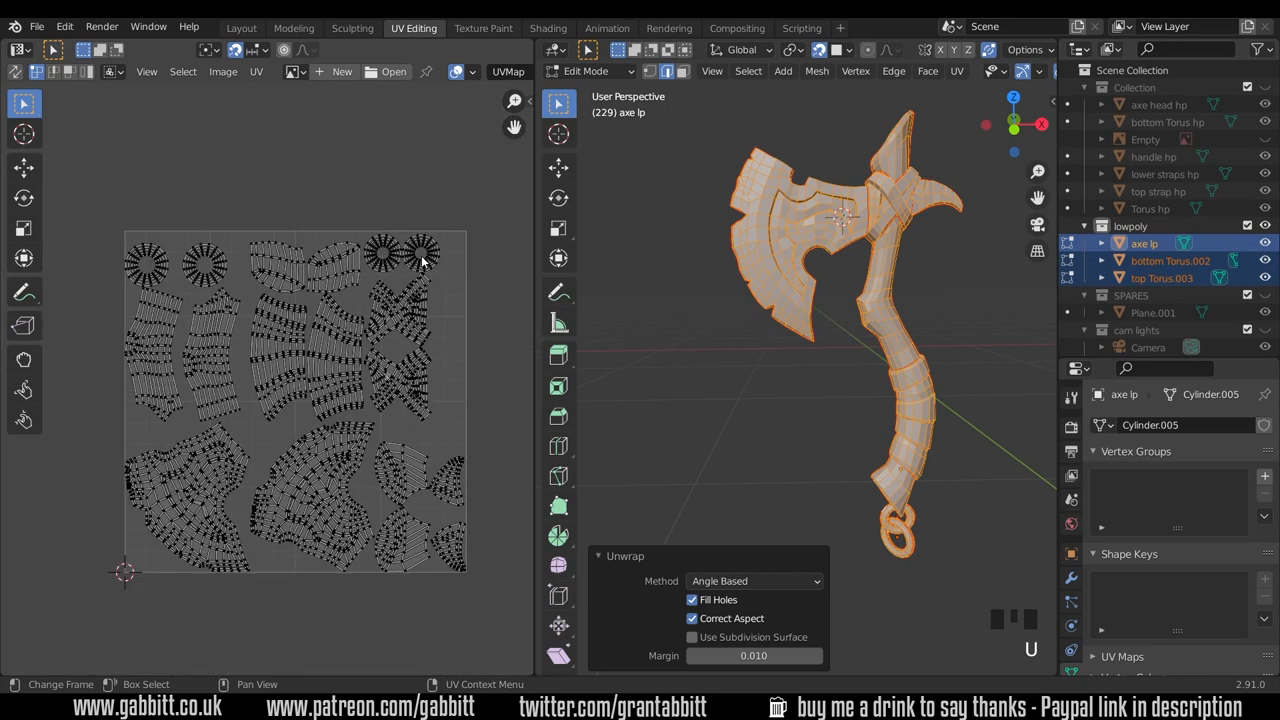
mouse_move(392, 356)
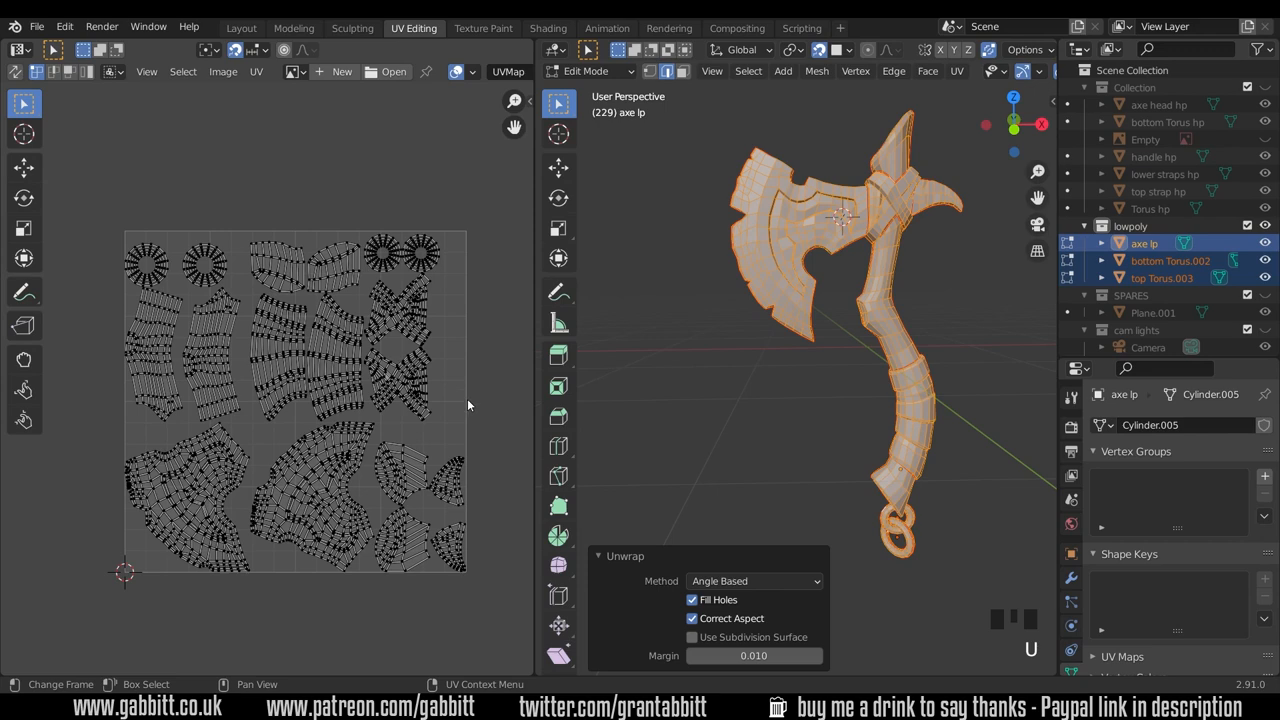
key(ctrl+space)
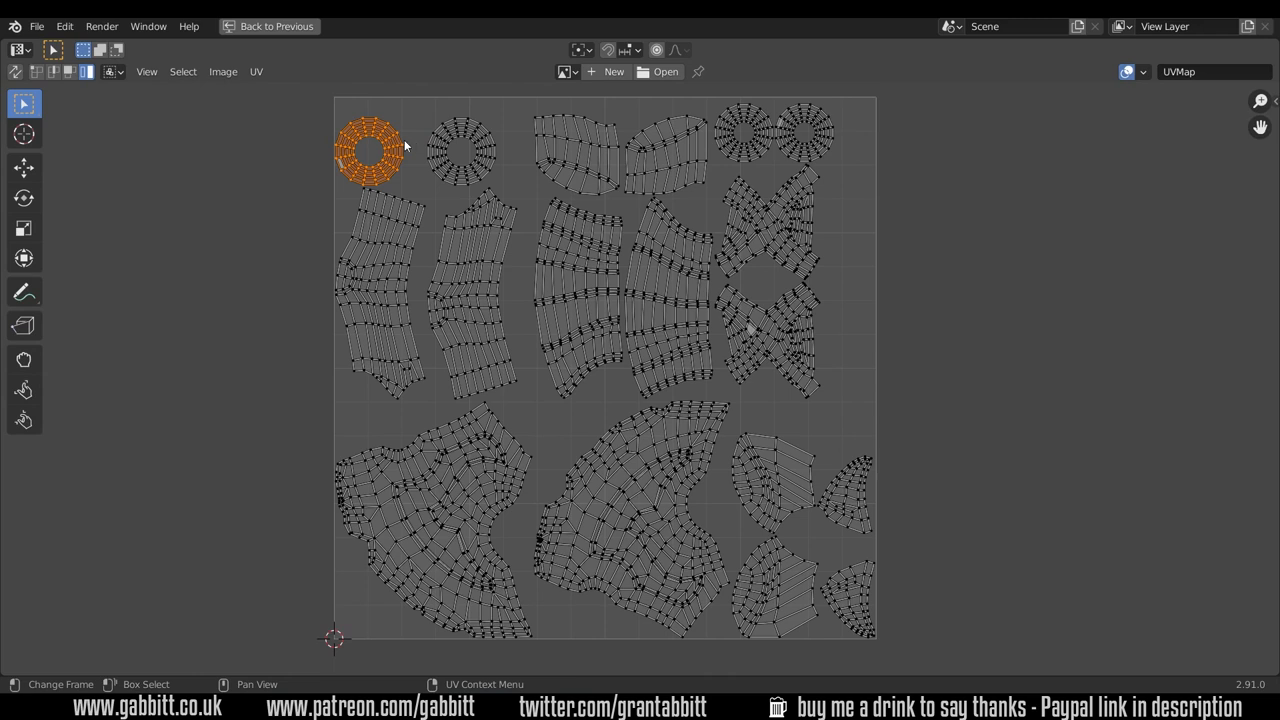
Move the ring-shaped island and a small island into open space and the lower right corner.
drag(370, 150, 464, 144)
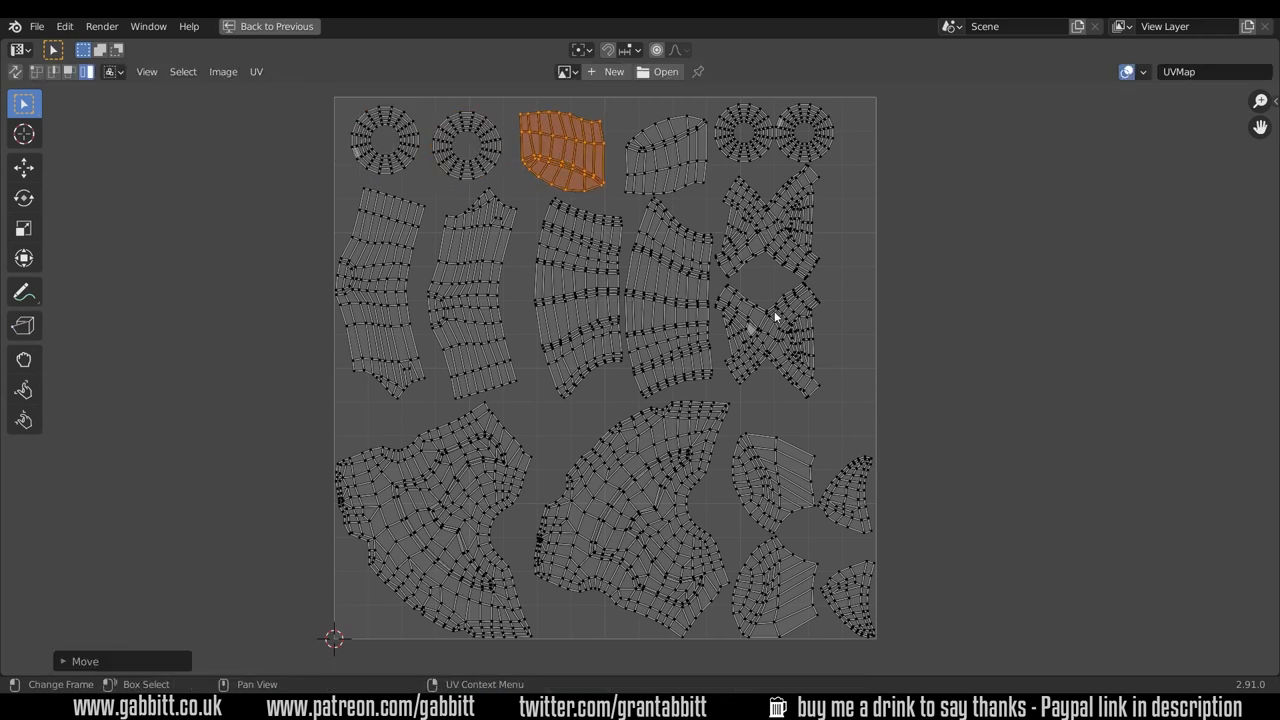
click(430, 500)
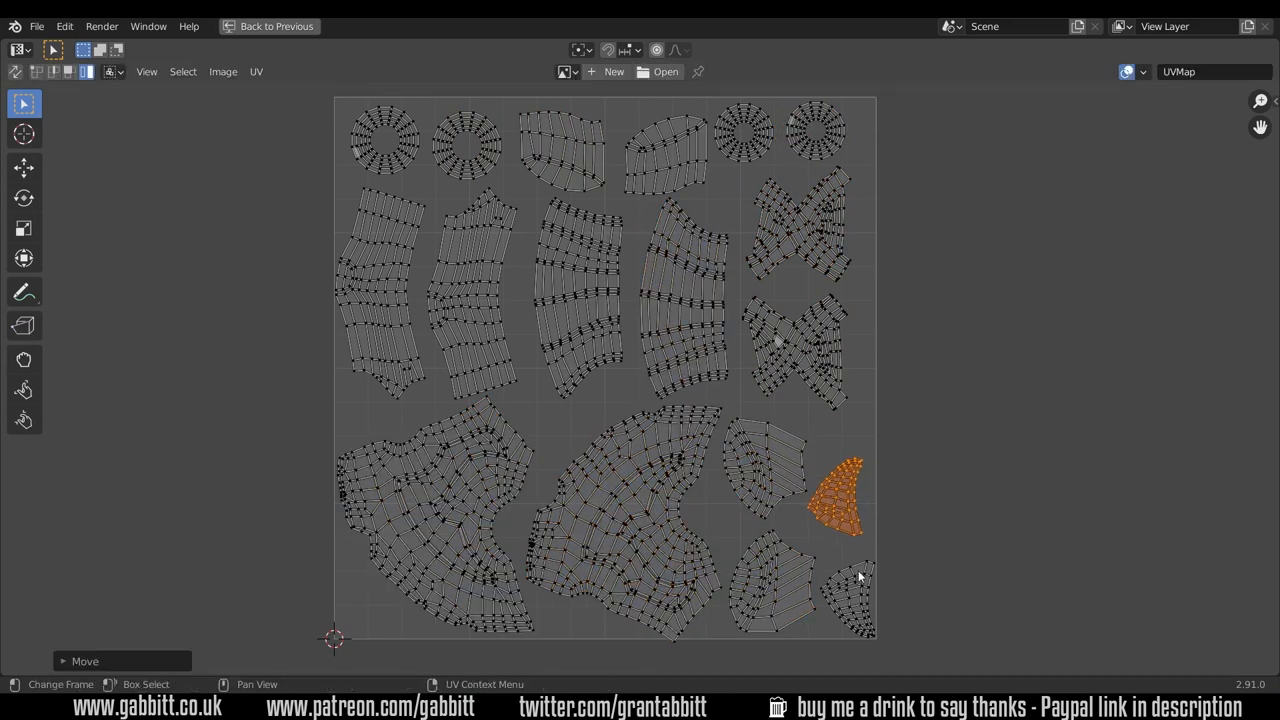
drag(836, 504, 840, 584)
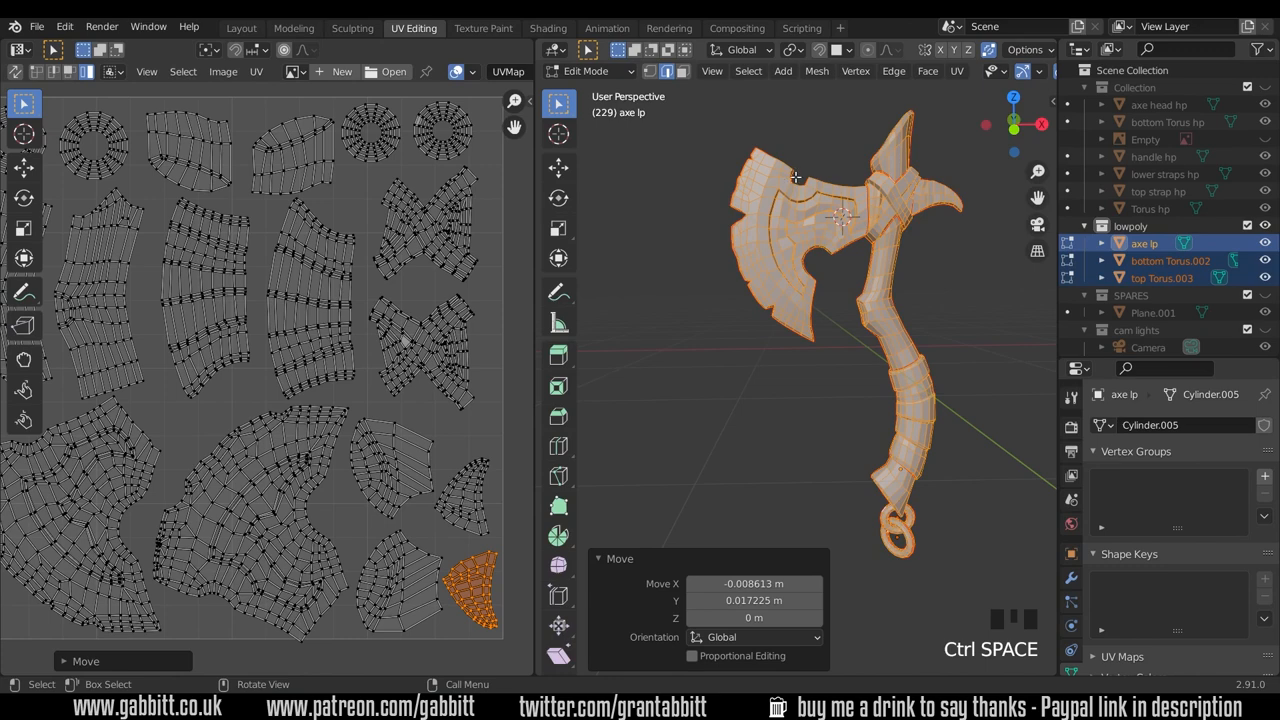
Zoom the restored side-by-side UV and 3D view onto the axe.
scroll(up, 3)
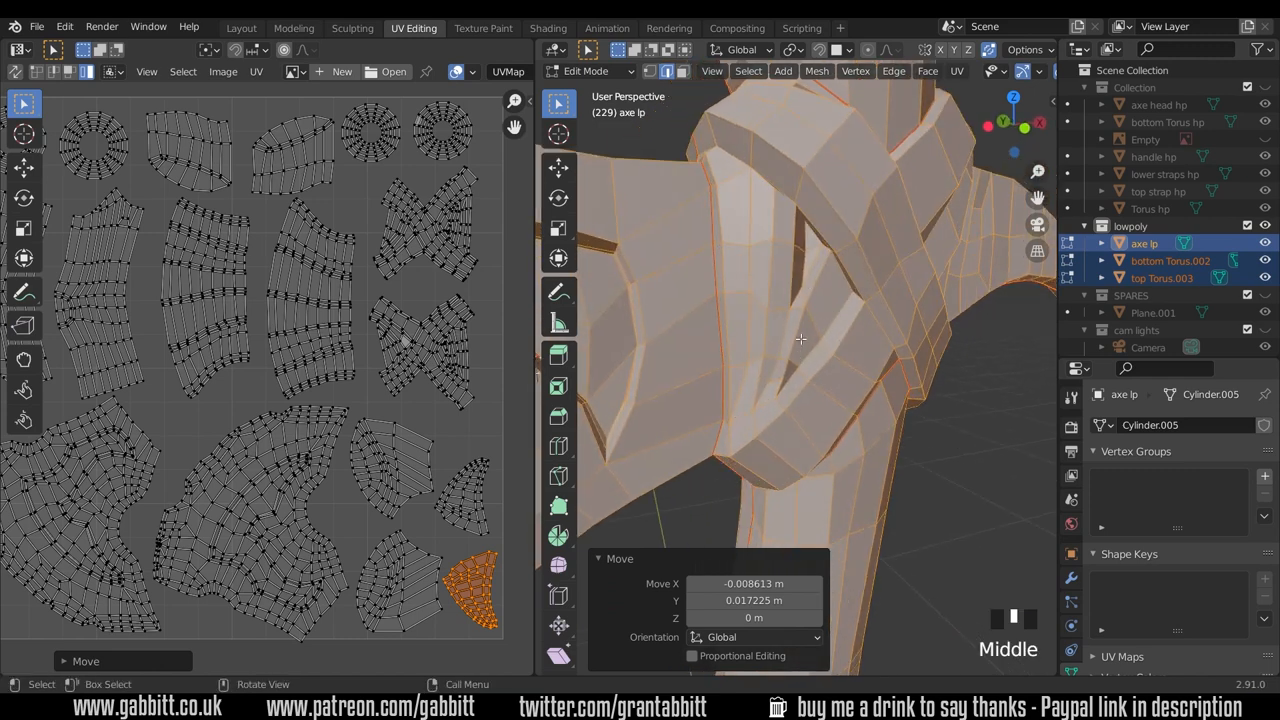
mouse_move(924, 312)
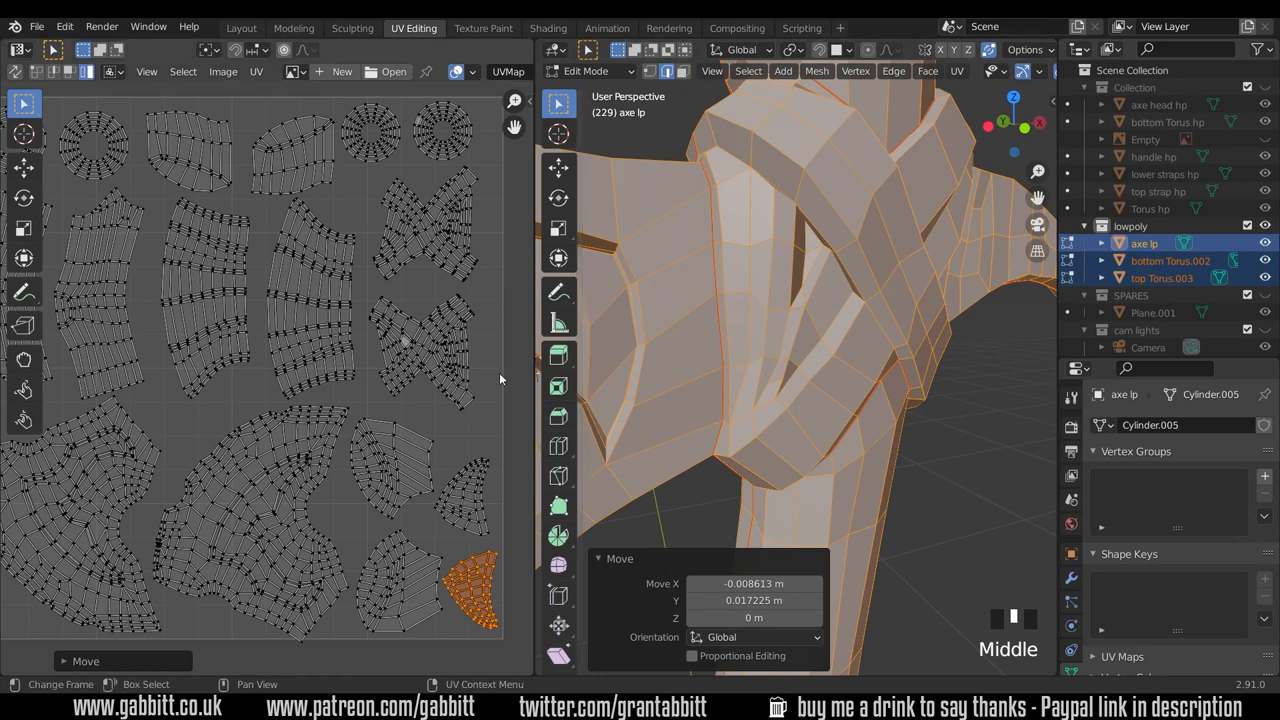
mouse_move(356, 412)
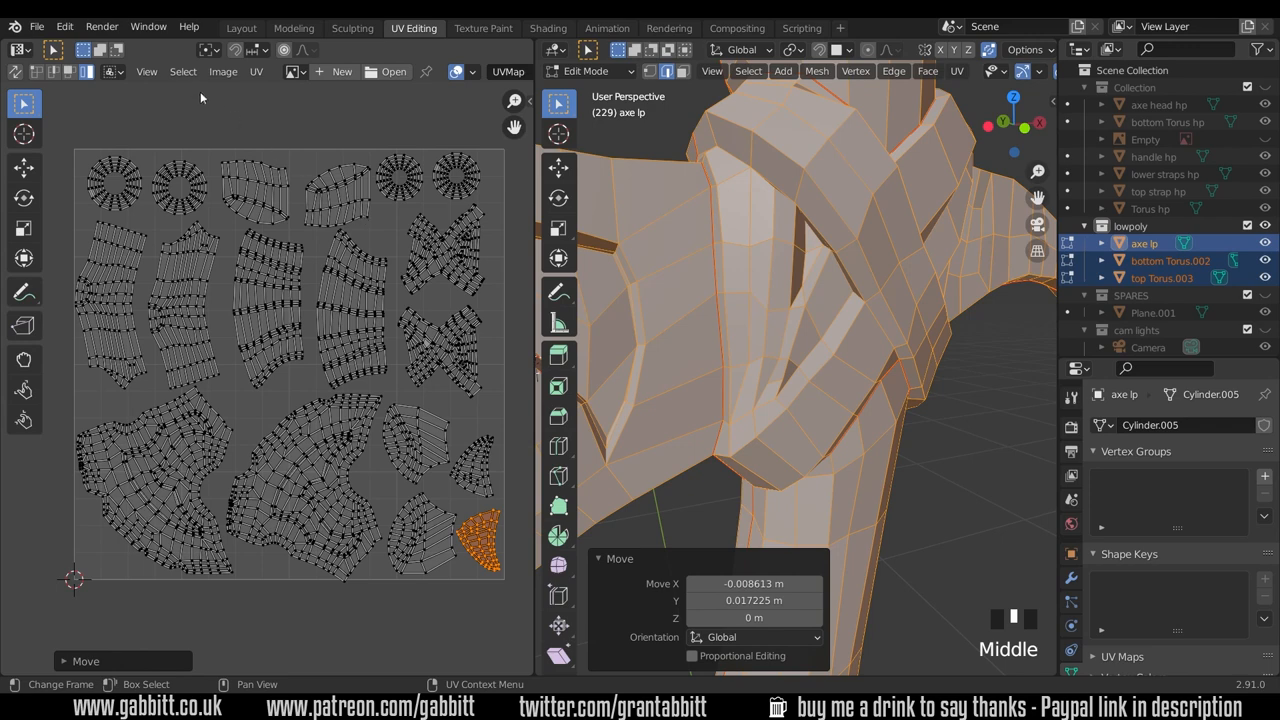
Run Select > Select Overlap in the UV editor; nothing is selected, so no islands overlap.
click(182, 72)
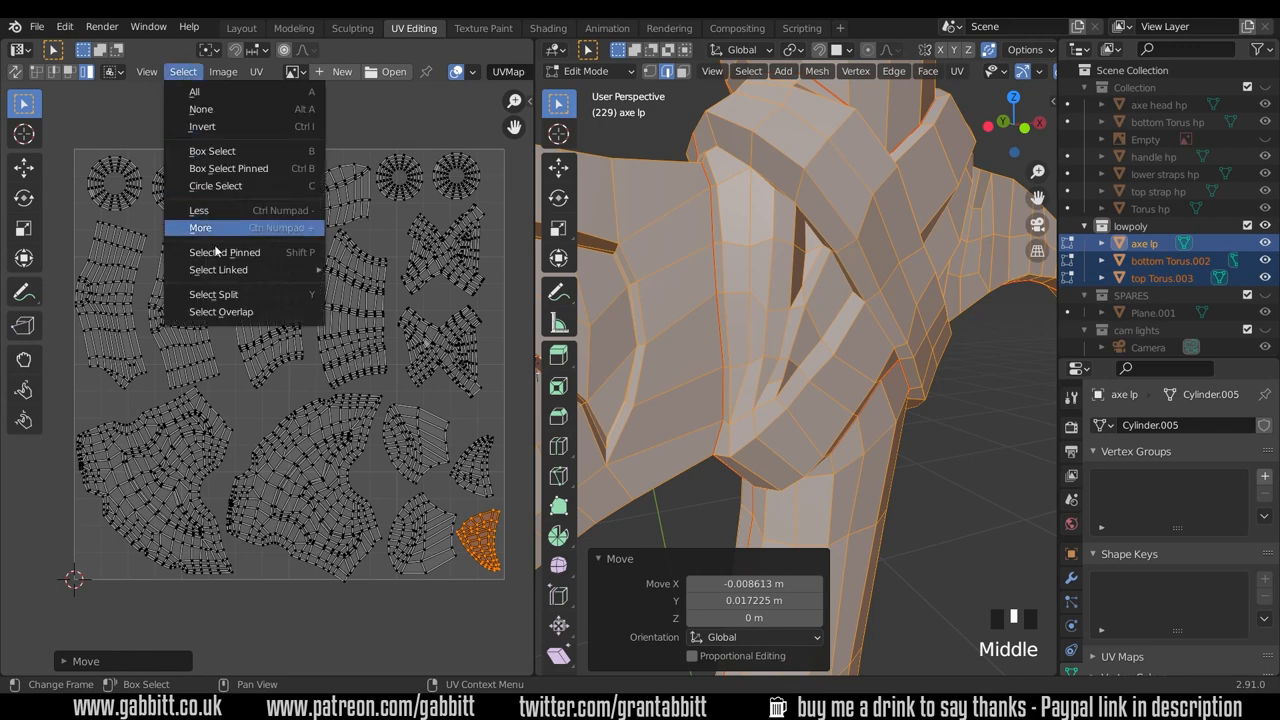
click(220, 312)
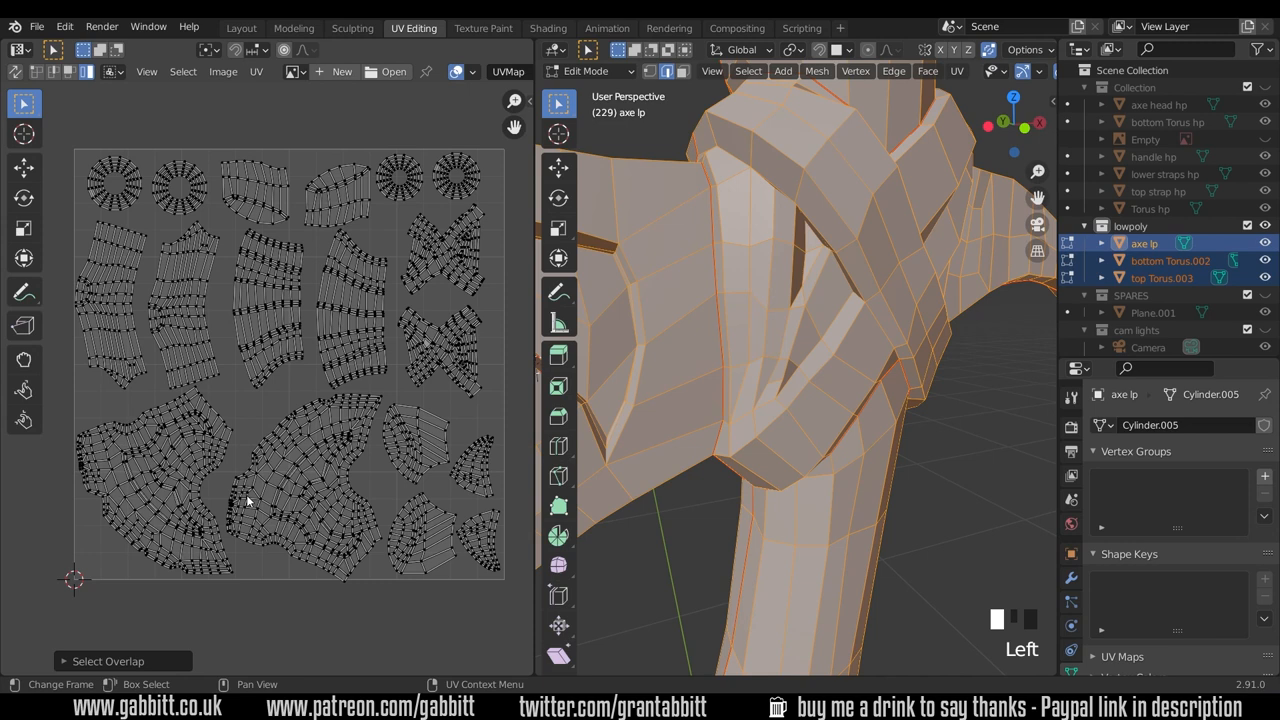
mouse_move(256, 502)
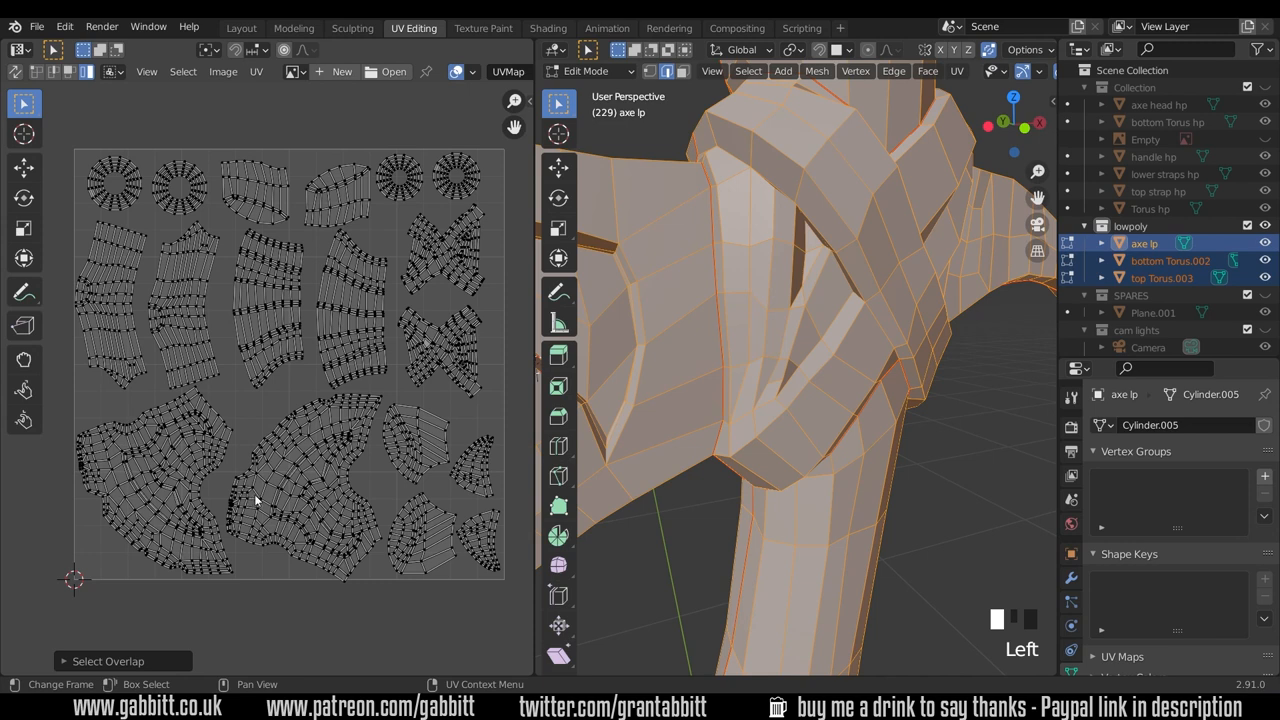
mouse_move(312, 466)
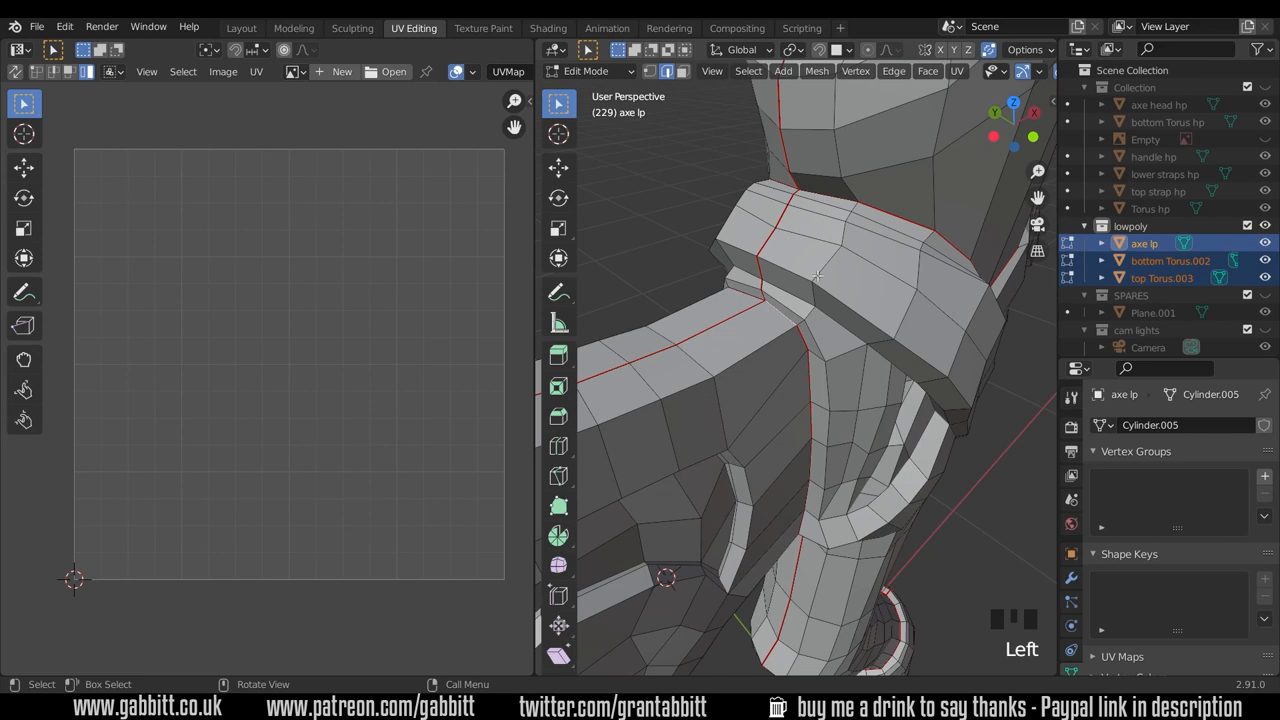
mouse_move(750, 370)
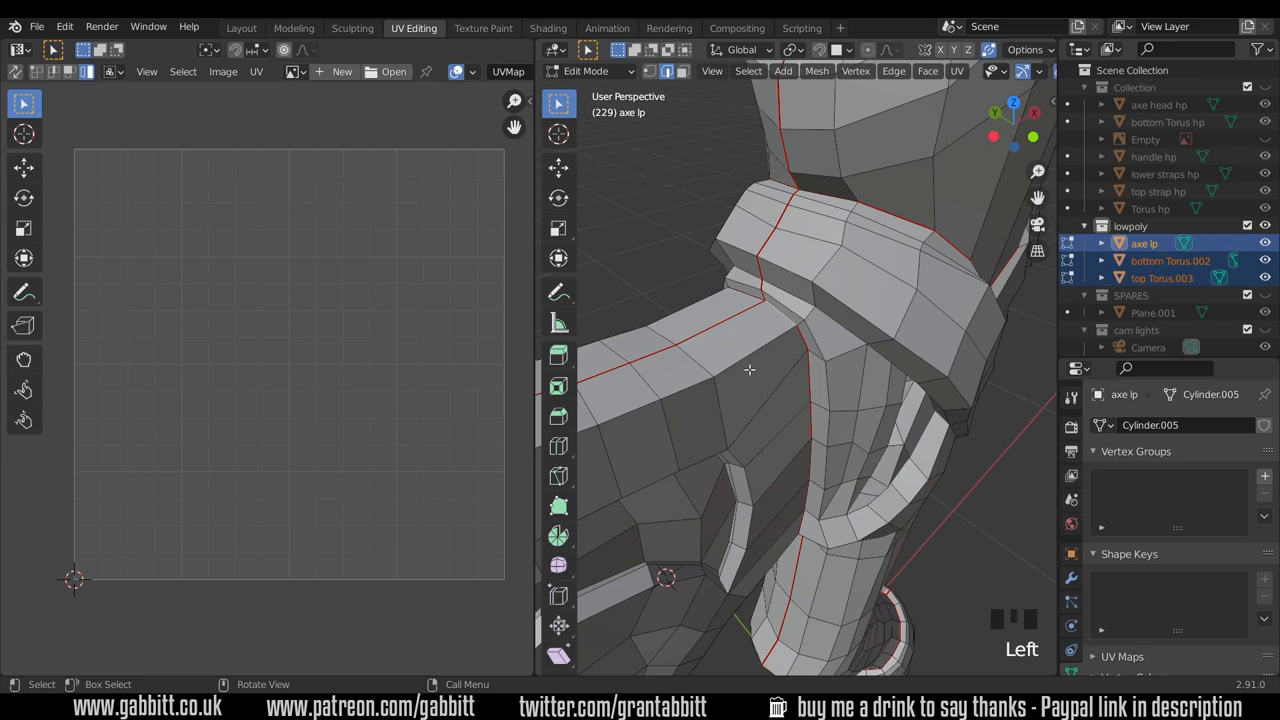
mouse_move(800, 332)
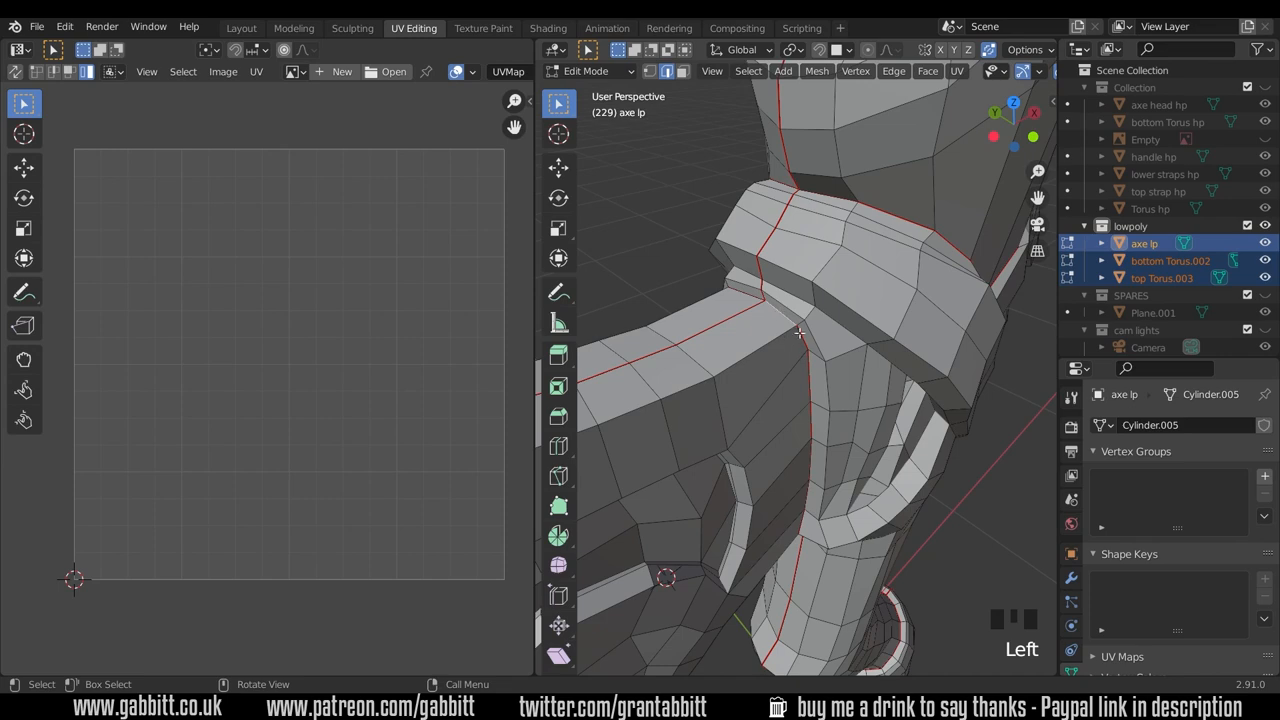
mouse_move(800, 440)
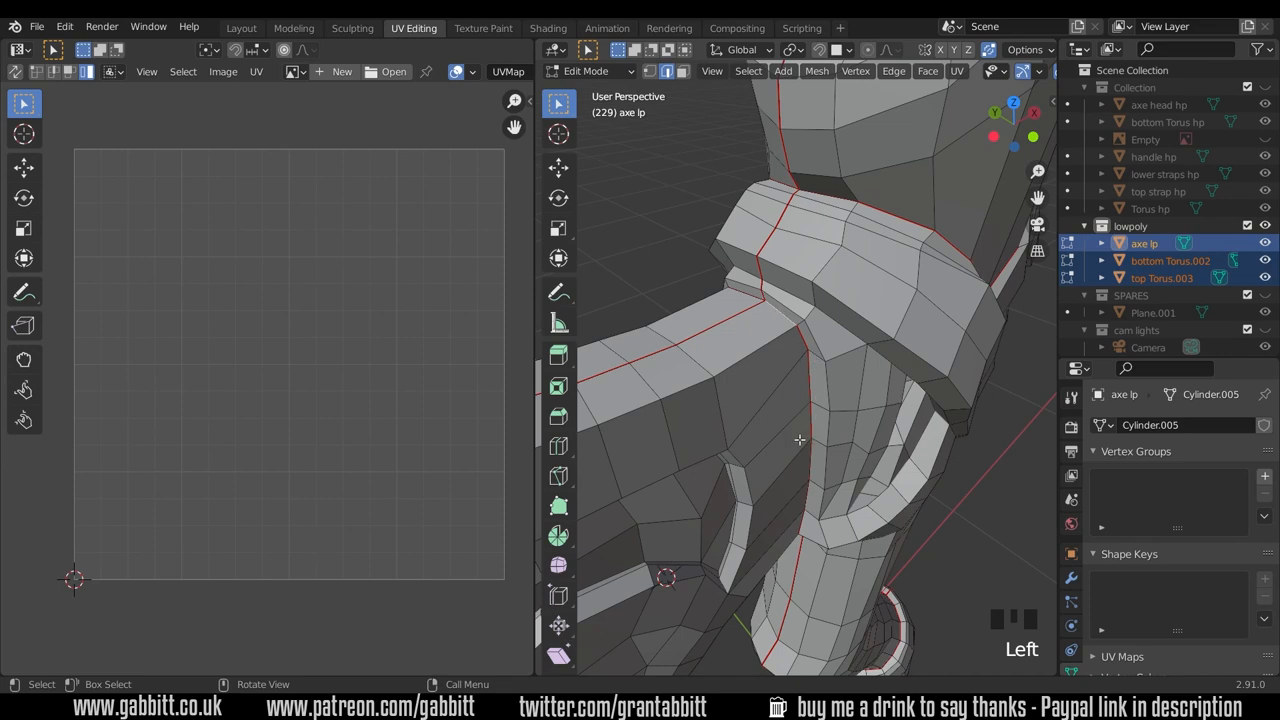
mouse_move(764, 300)
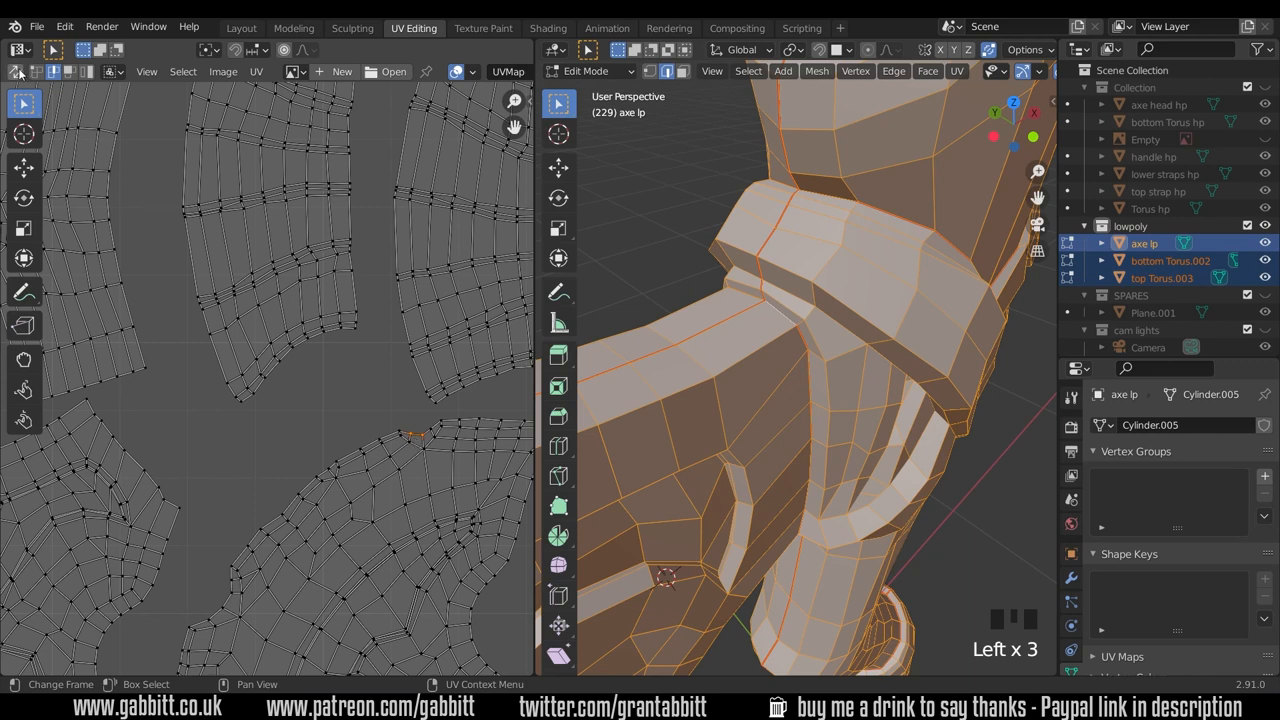
mouse_move(16, 72)
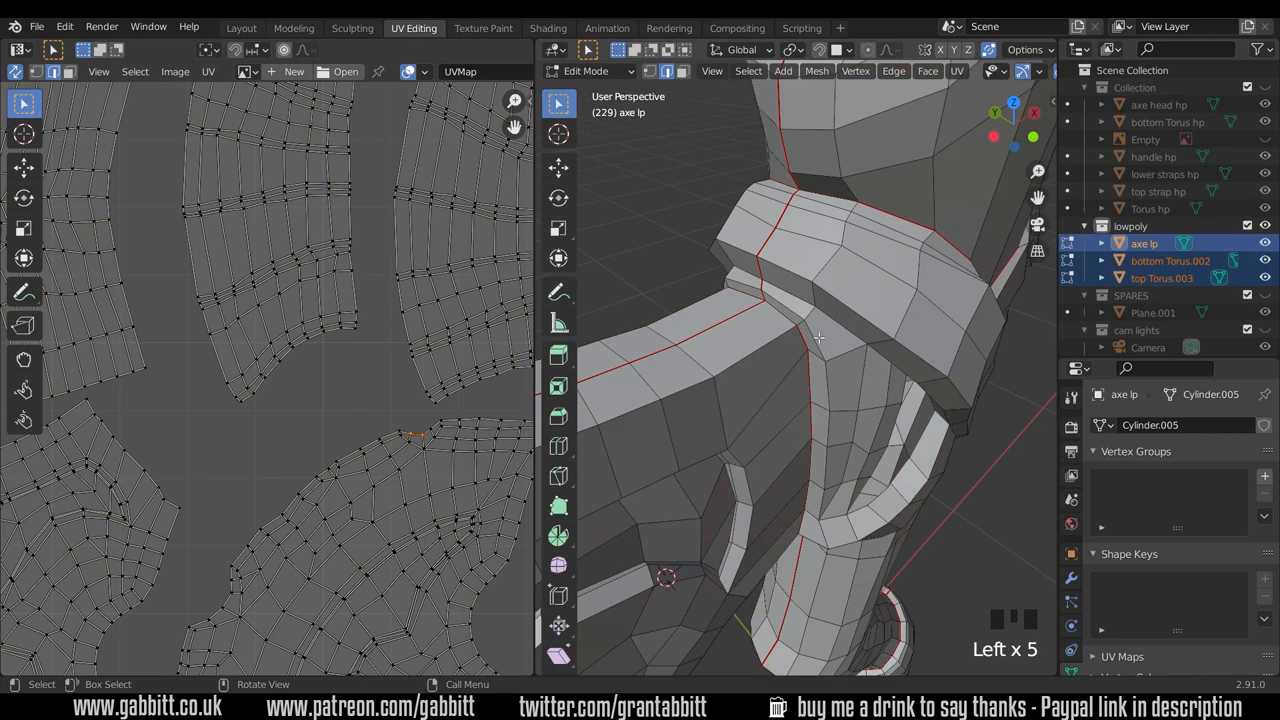
Frame the selected UV element's geometry in the 3D view with Numpad Period and inspect it near the seam.
key(NUMPAD_PERIOD)
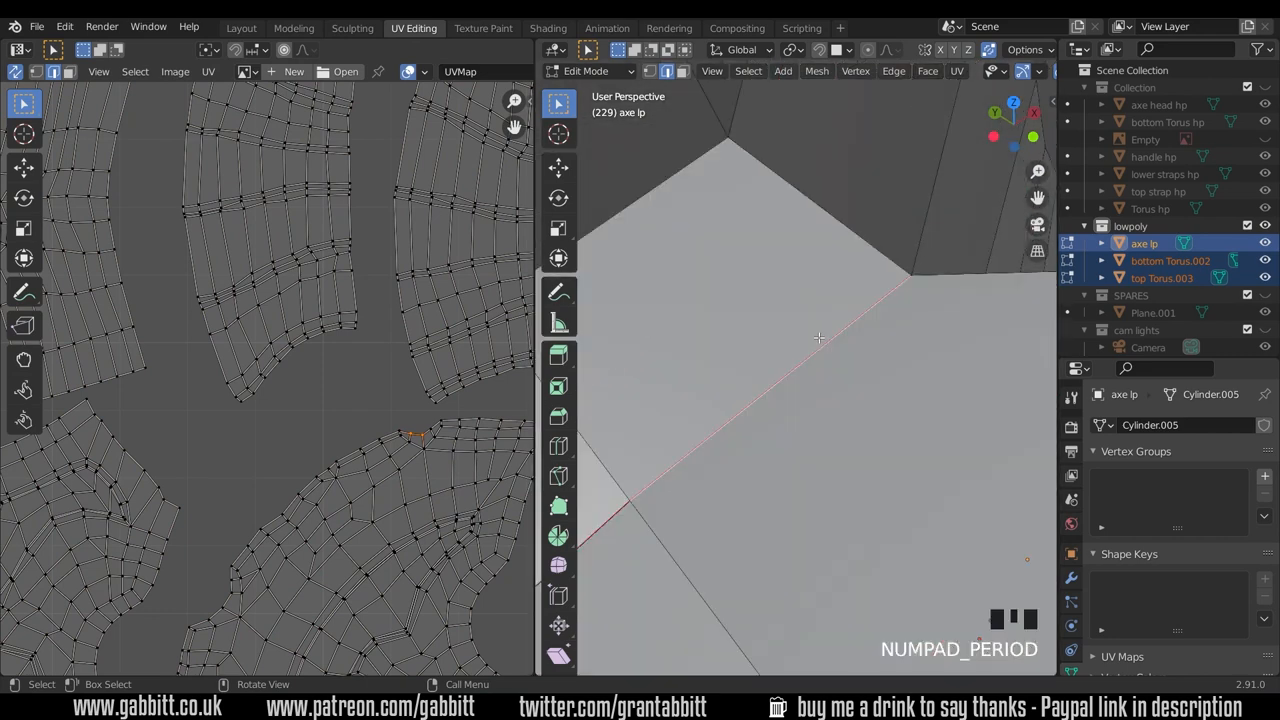
scroll(down, 3)
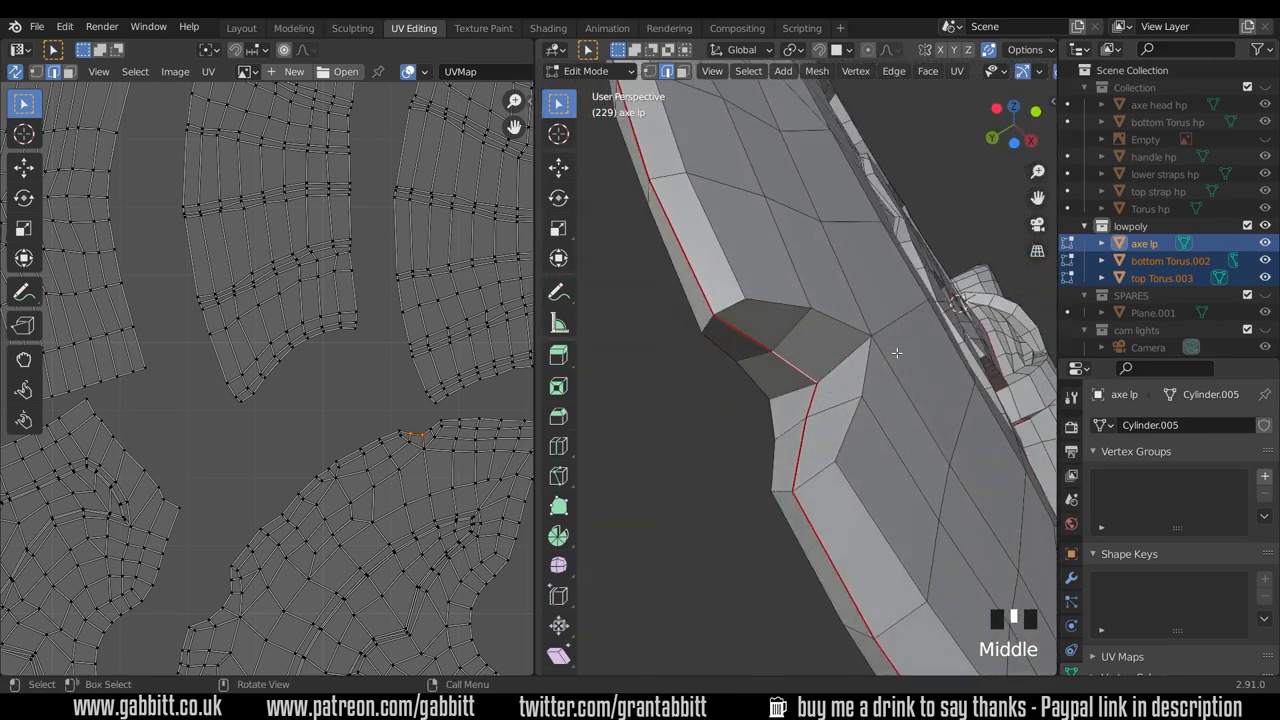
mouse_move(770, 360)
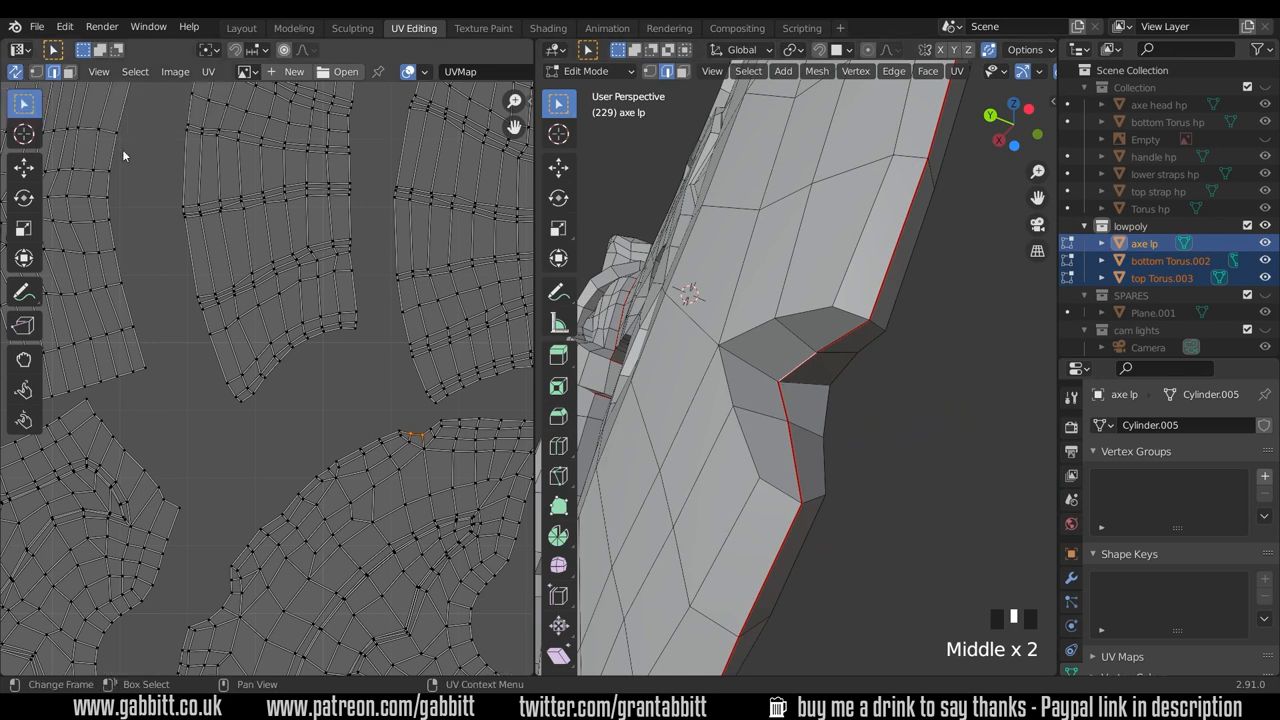
mouse_move(368, 396)
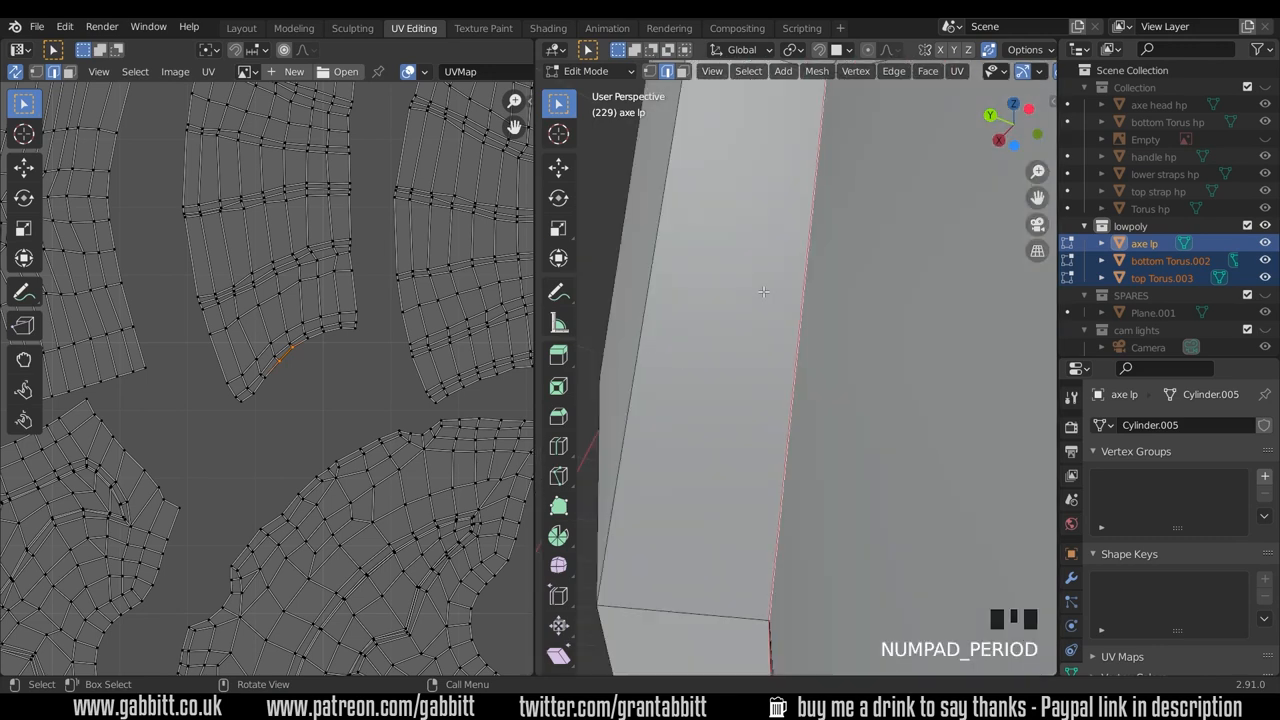
scroll(down, 3)
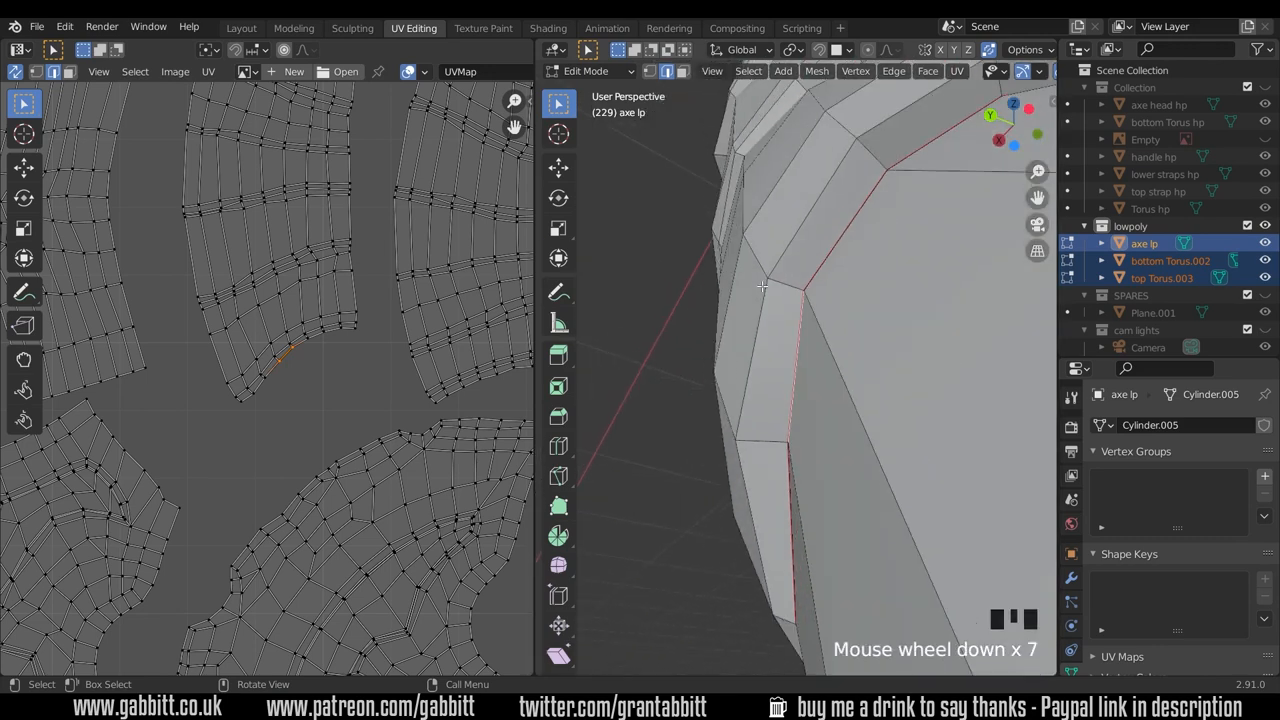